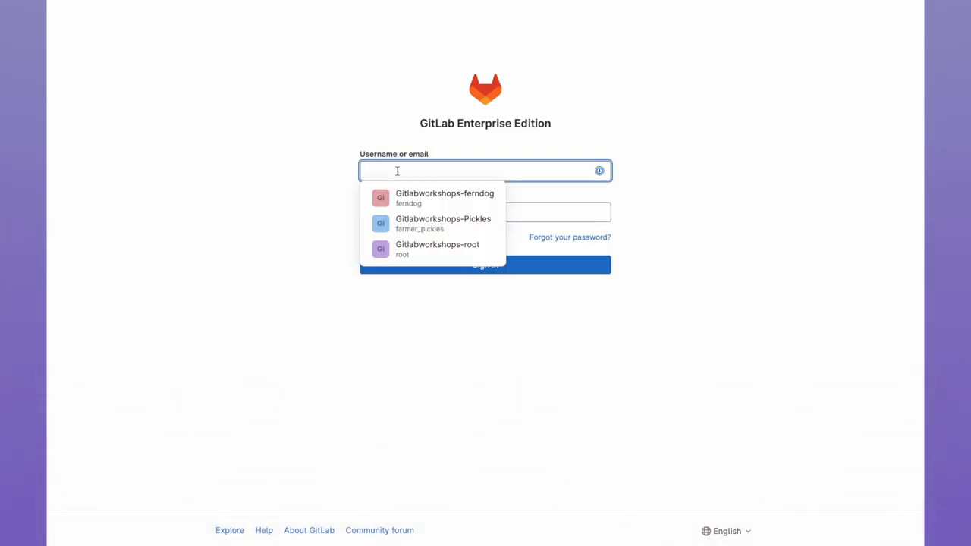
Step: Sign in as root using autofilled credentials and open the GitLab Instance / Super Secret project
left_click(437, 248)
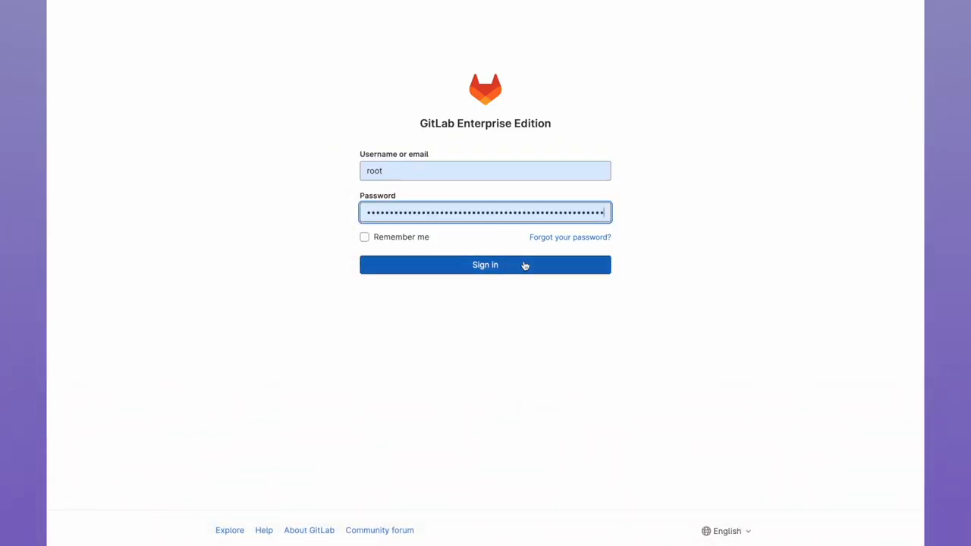
left_click(485, 265)
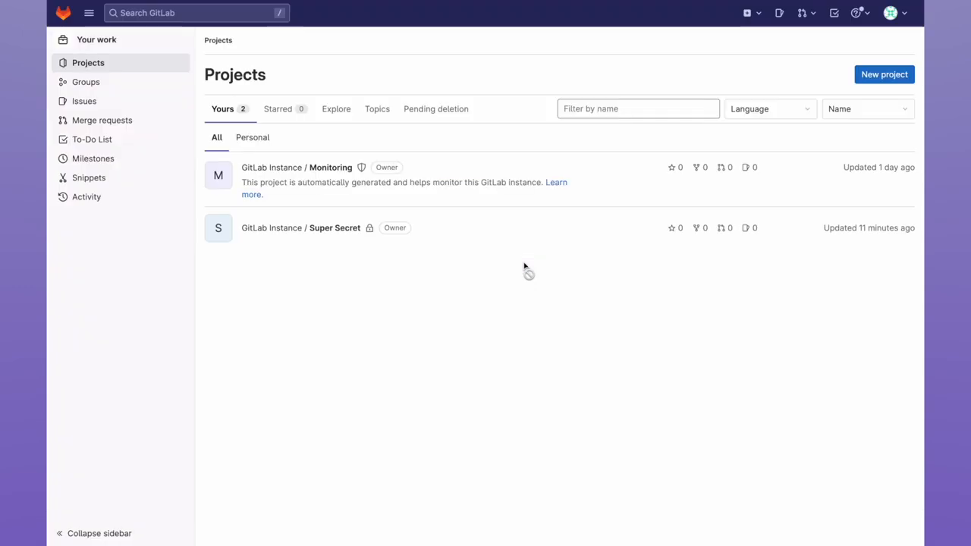
mouse_move(409, 280)
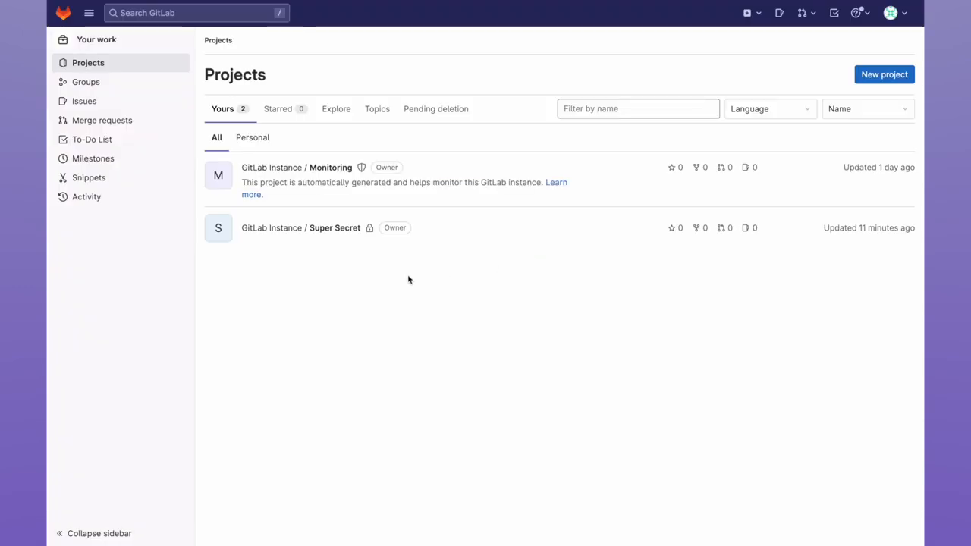
mouse_move(335, 227)
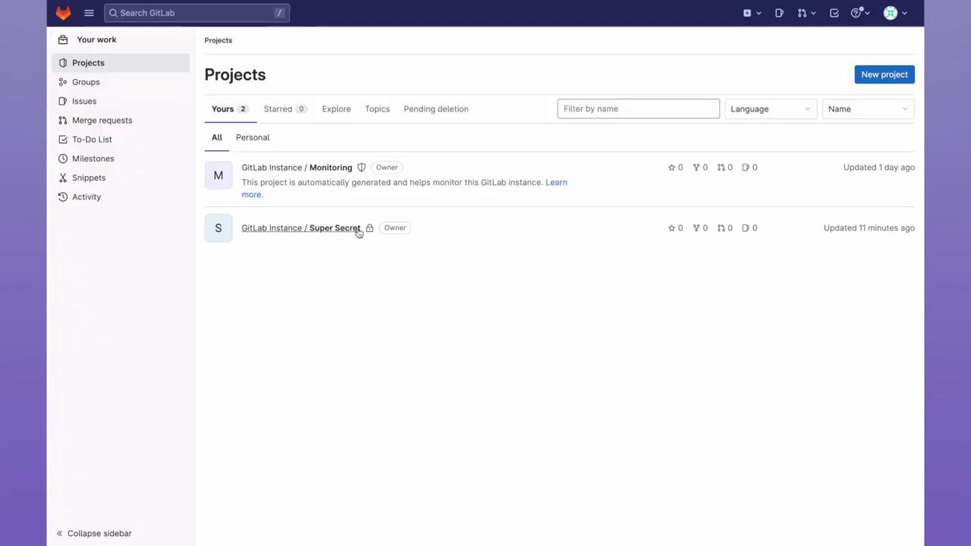
left_click(301, 227)
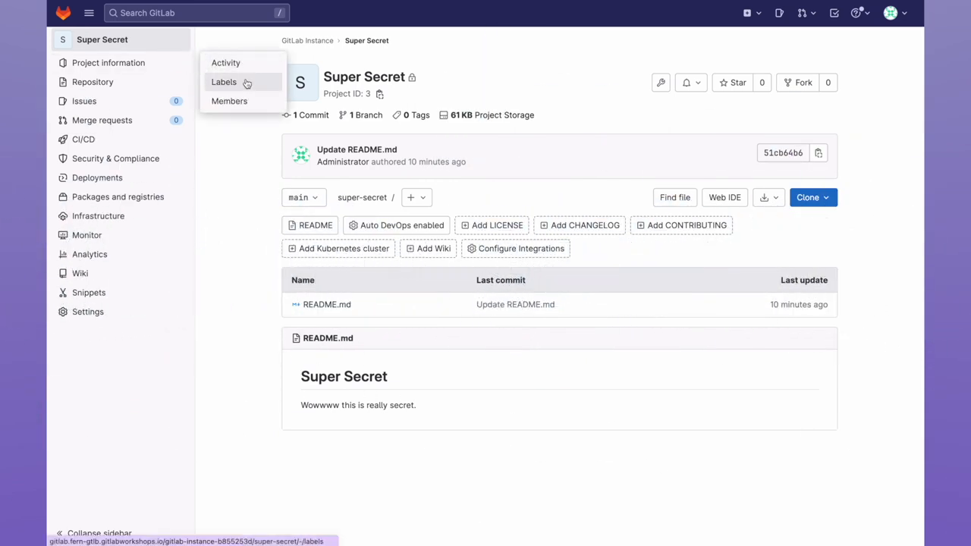
Step: Review Super Secret's member list, showing one Guest member, then sign out
left_click(229, 101)
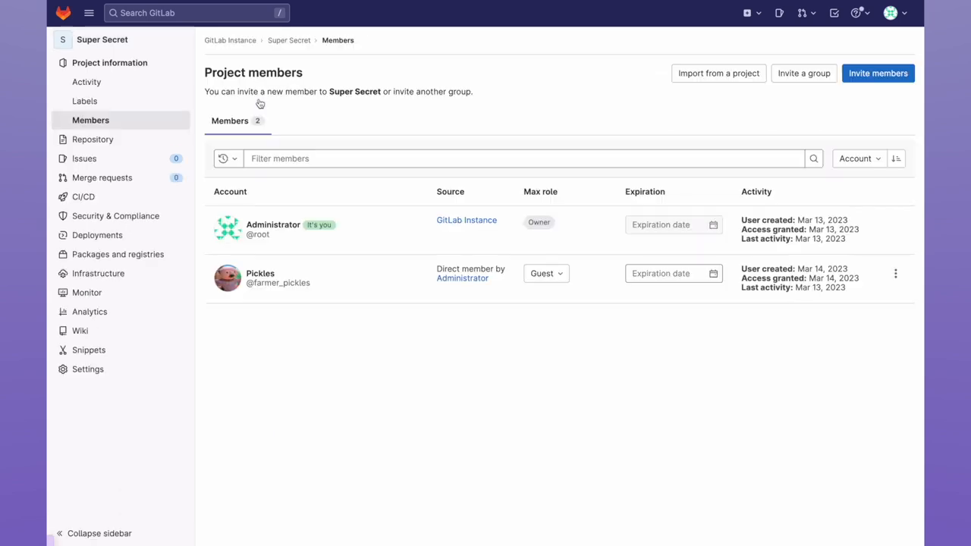
mouse_move(327, 311)
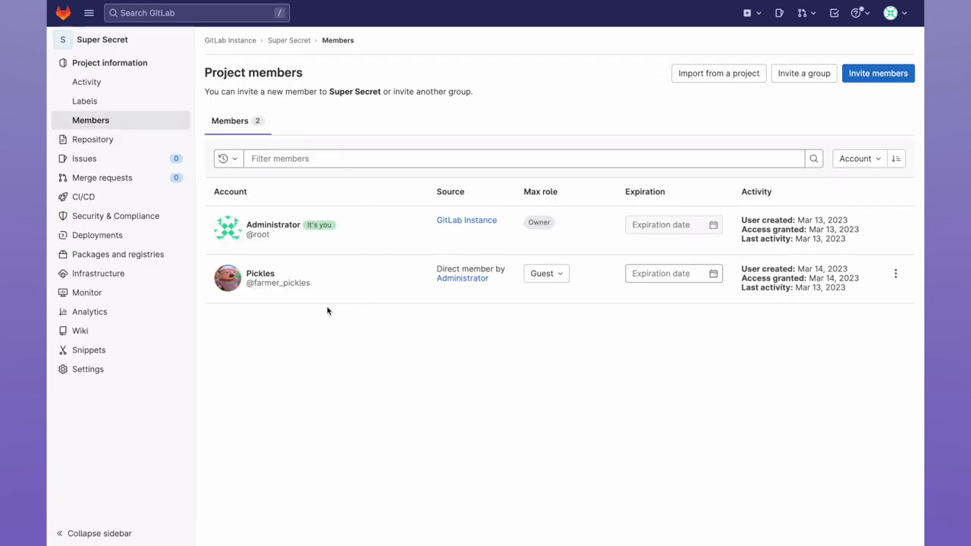
mouse_move(315, 298)
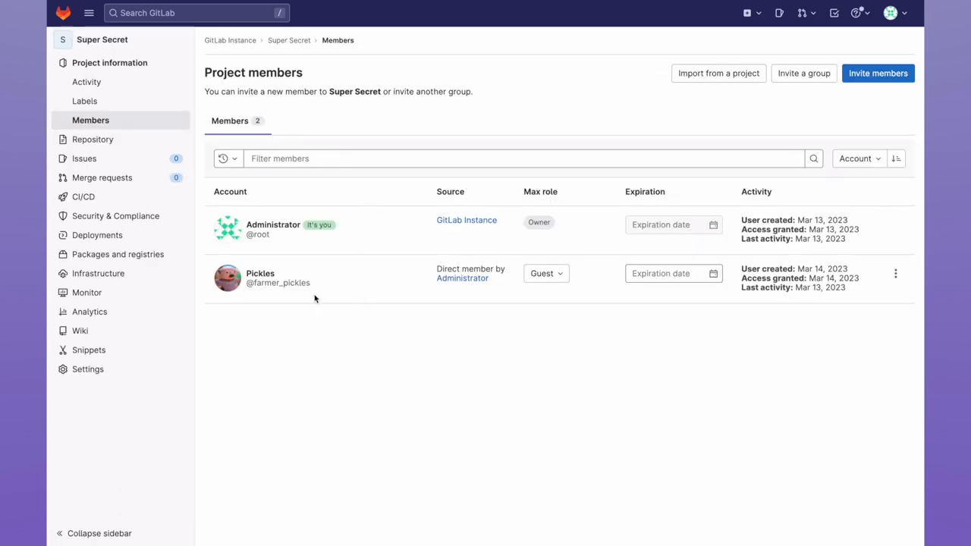
mouse_move(571, 292)
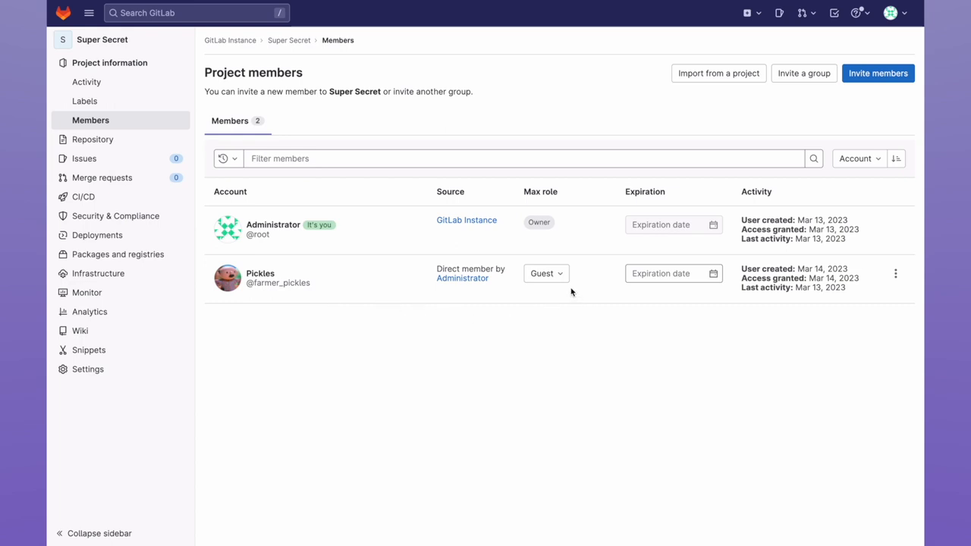
mouse_move(654, 47)
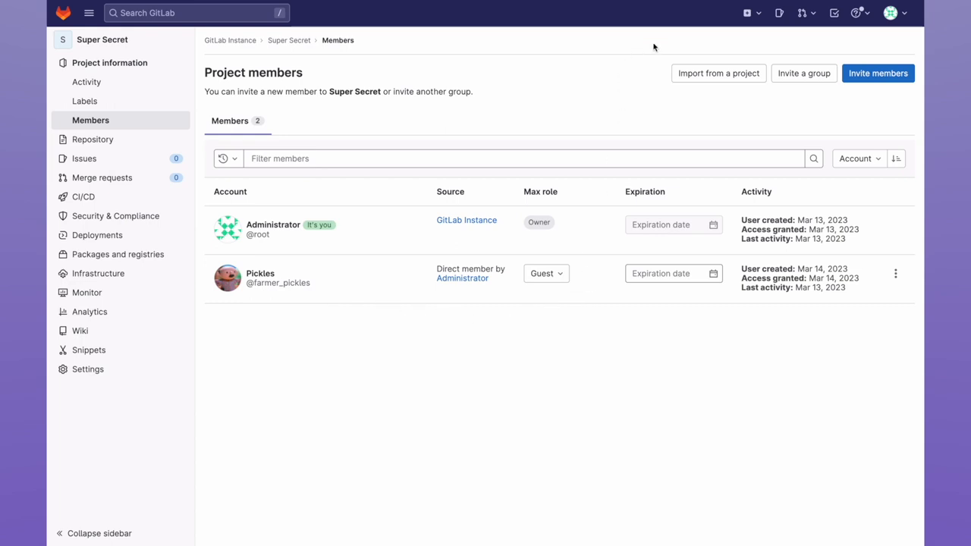
left_click(895, 13)
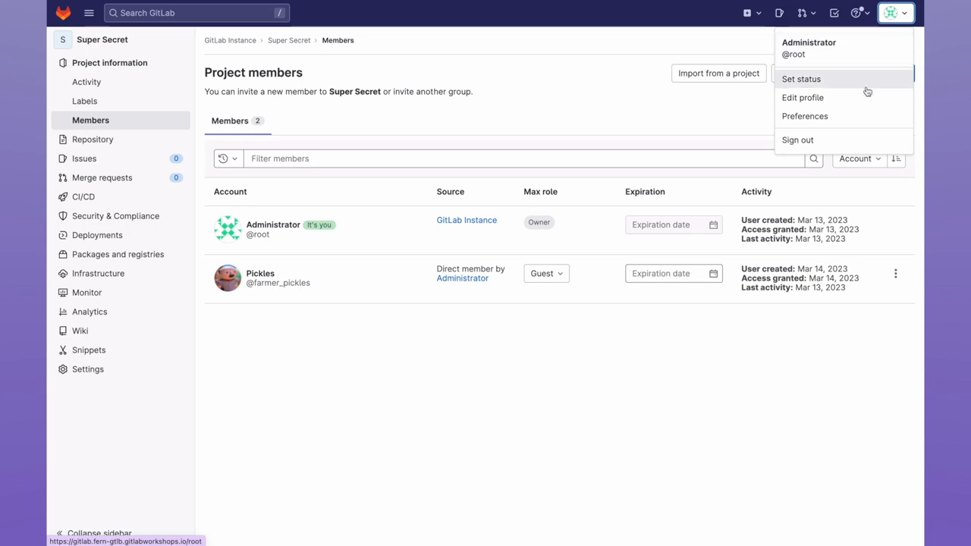
left_click(797, 140)
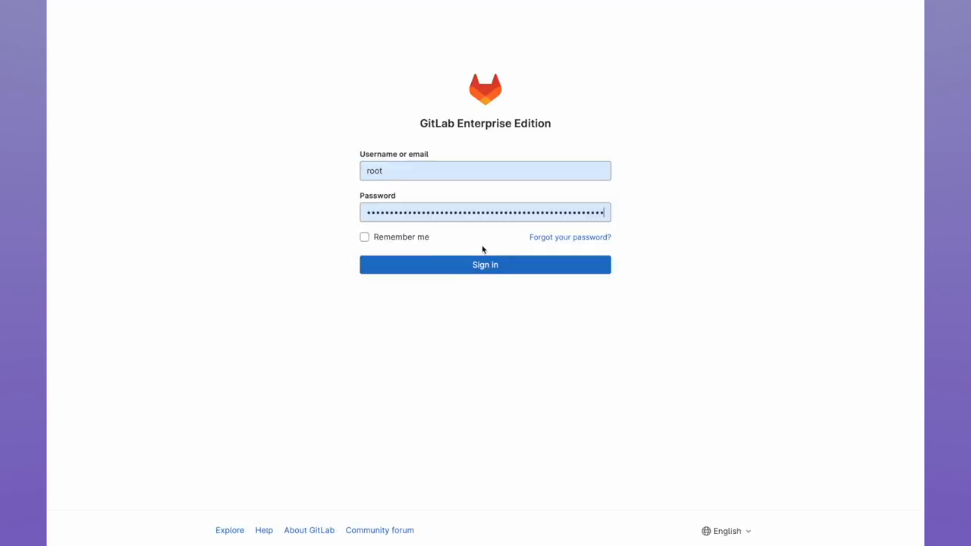
Step: Sign back in as root and go to the user Preferences page
left_click(485, 265)
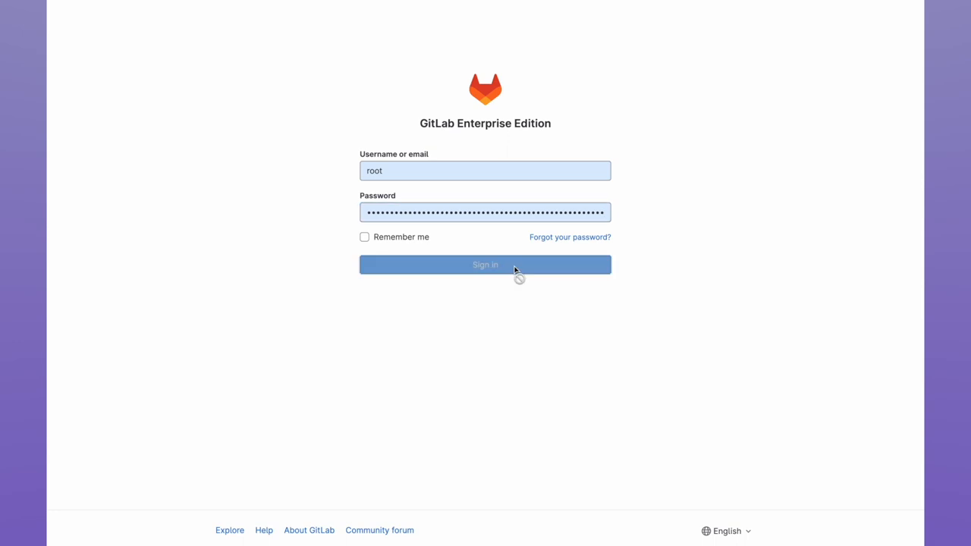
left_click(484, 264)
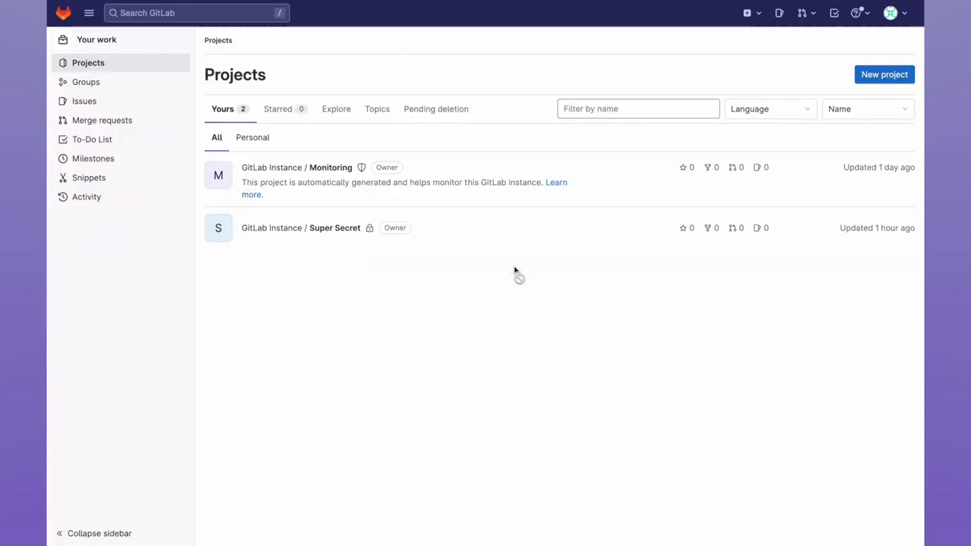
mouse_move(533, 250)
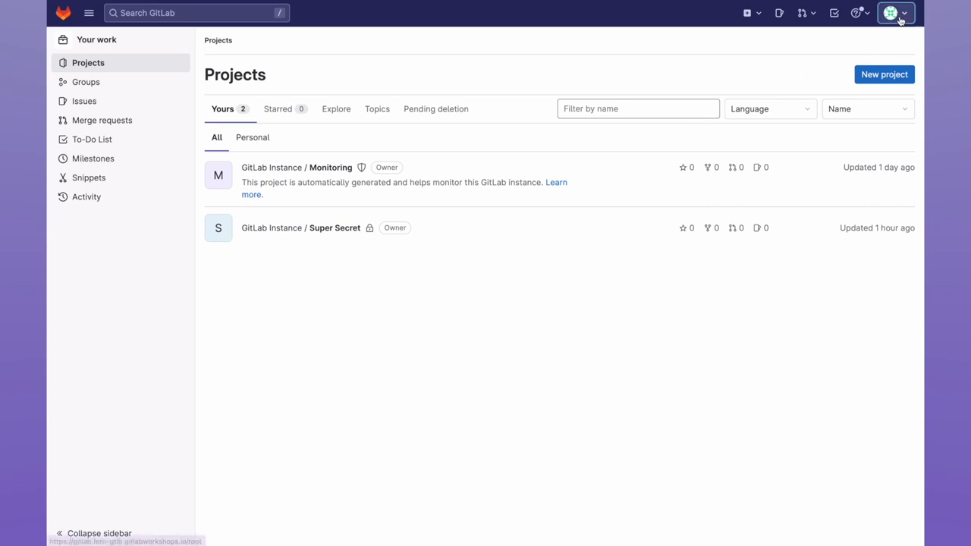
left_click(895, 13)
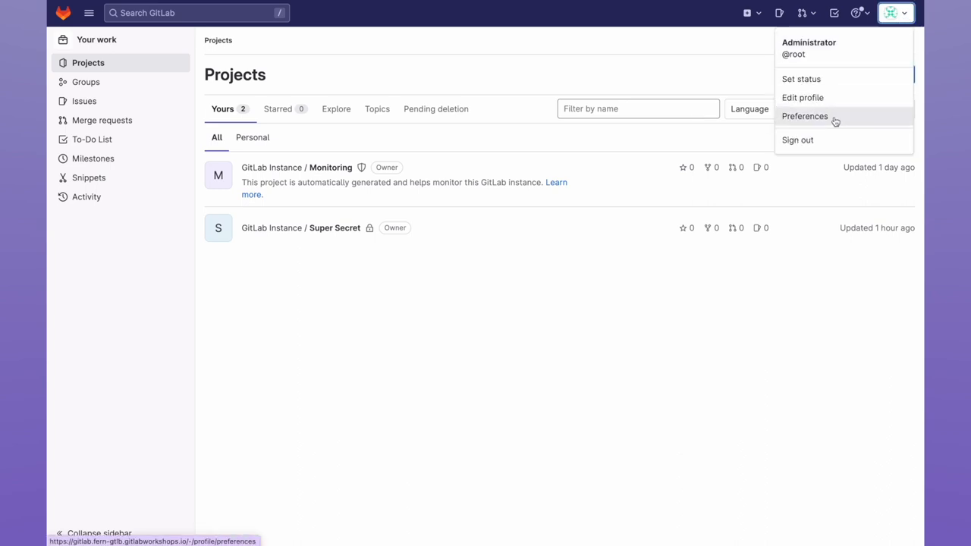
left_click(804, 115)
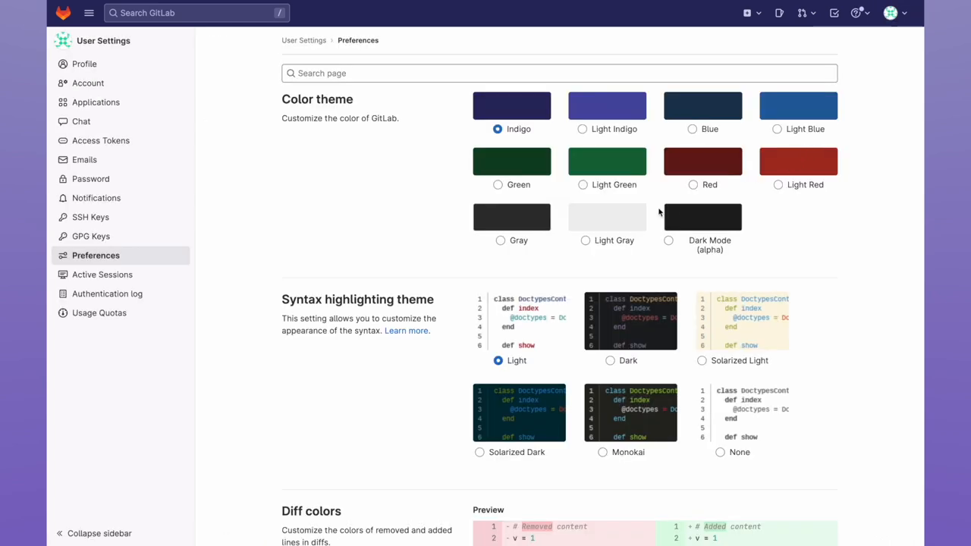
mouse_move(101, 141)
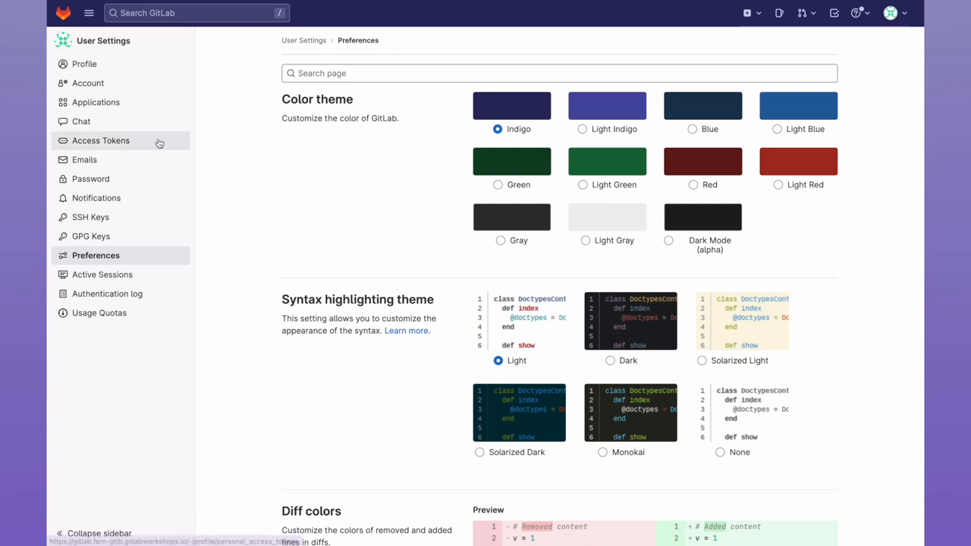
Step: Create a personal access token 'access_api' with api scope and no expiration date
left_click(101, 141)
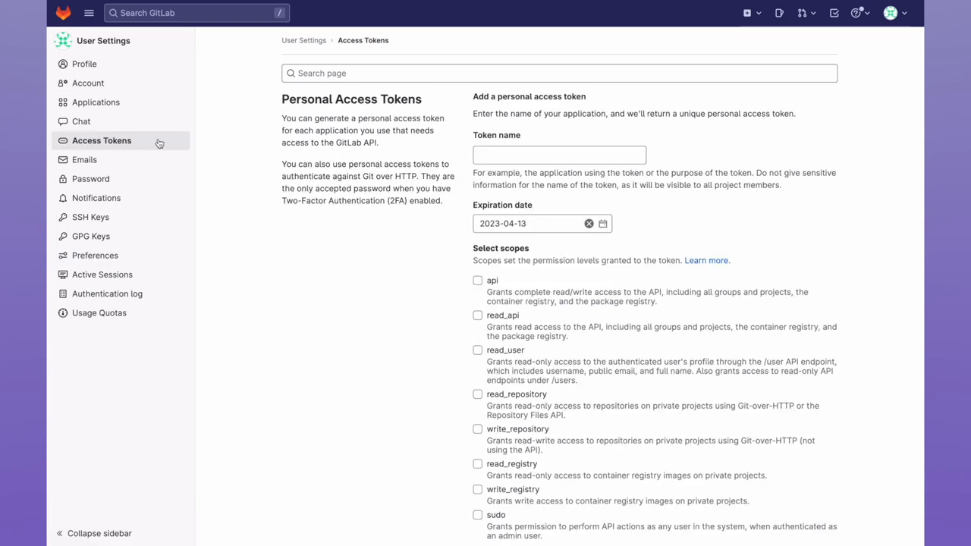
type("a")
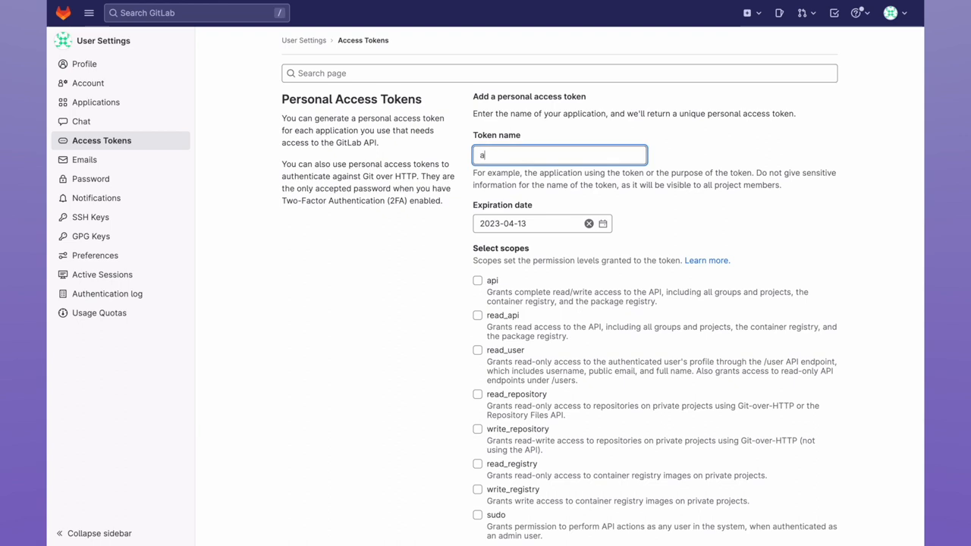
type("ccess_api")
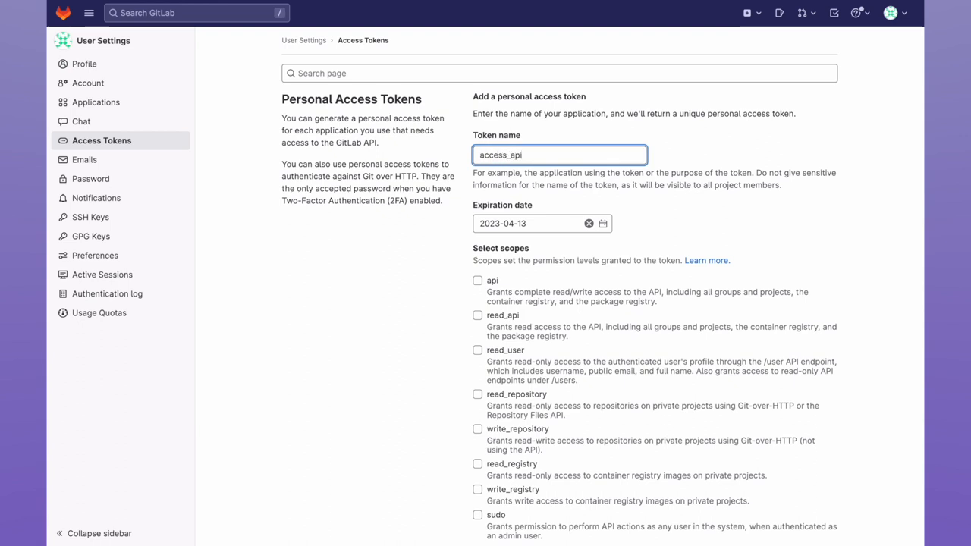
left_click(588, 222)
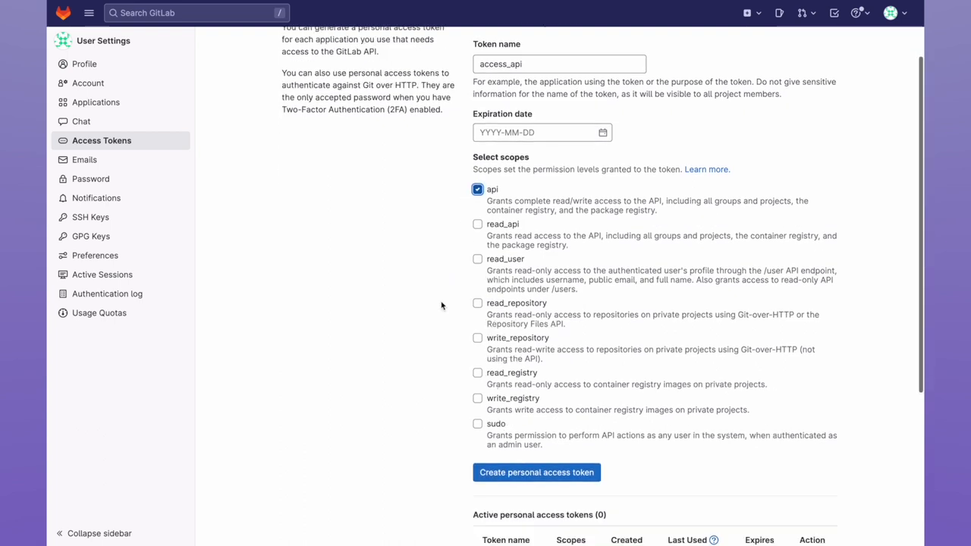
scroll("down", 3)
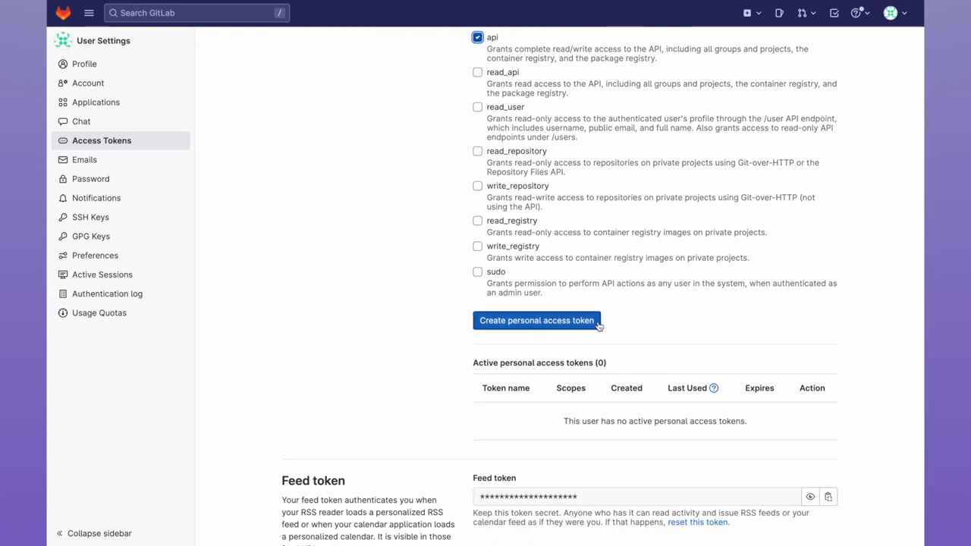
left_click(536, 320)
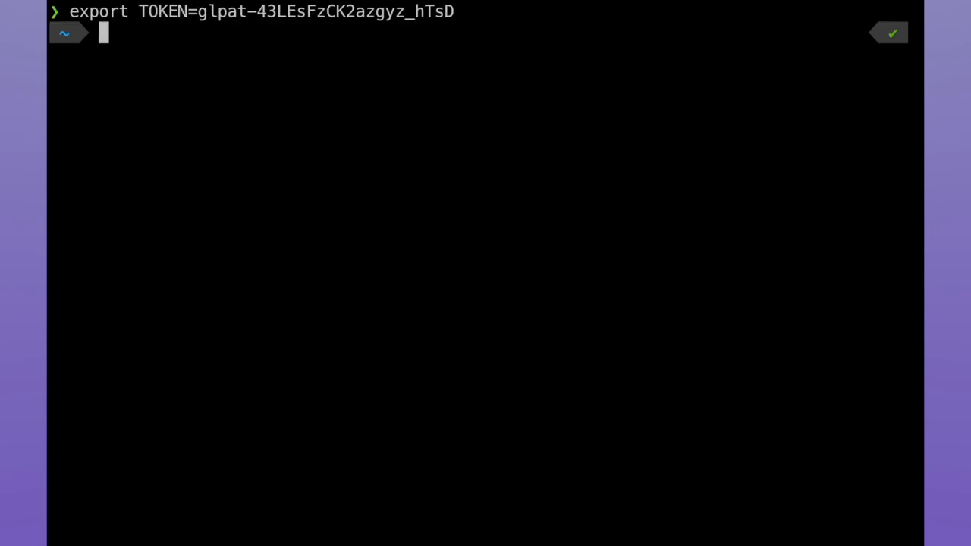
Step: Export the new access token as the TOKEN environment variable
key("Return")
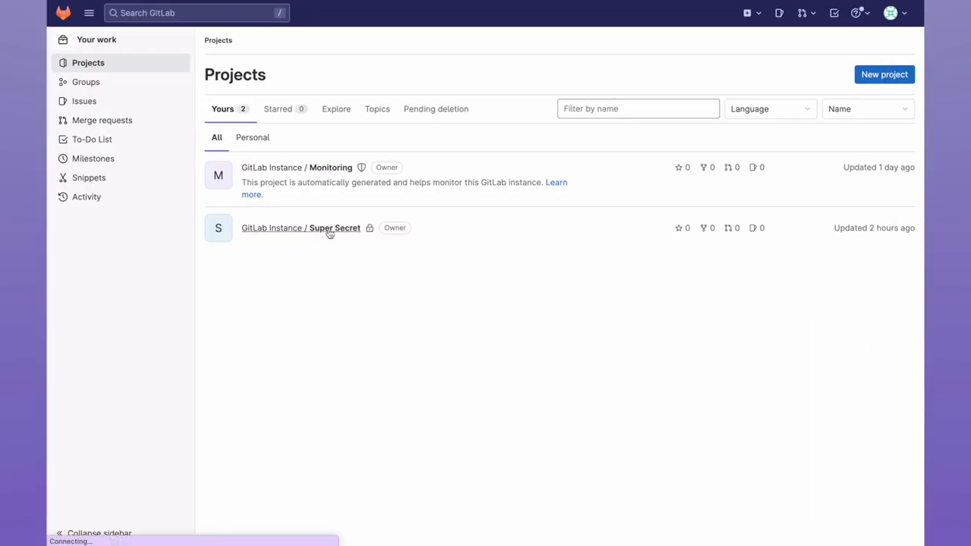
Step: Go from Super Secret to the GitLab Instance group page and copy its Group ID
left_click(301, 227)
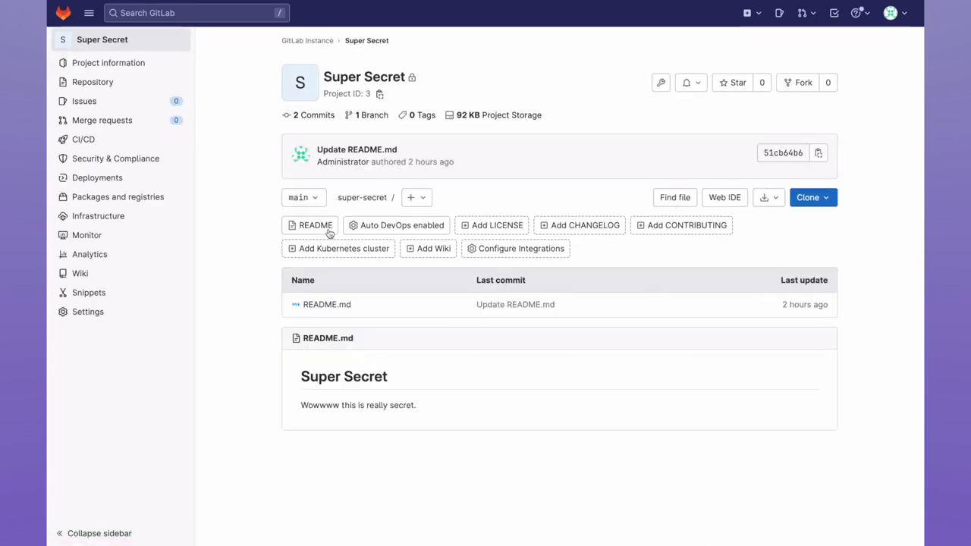
mouse_move(336, 94)
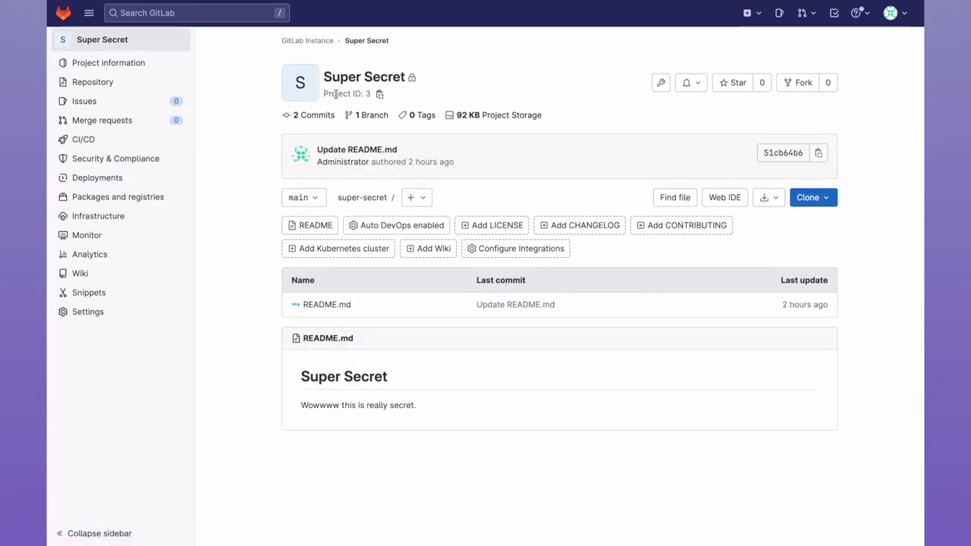
left_click(307, 40)
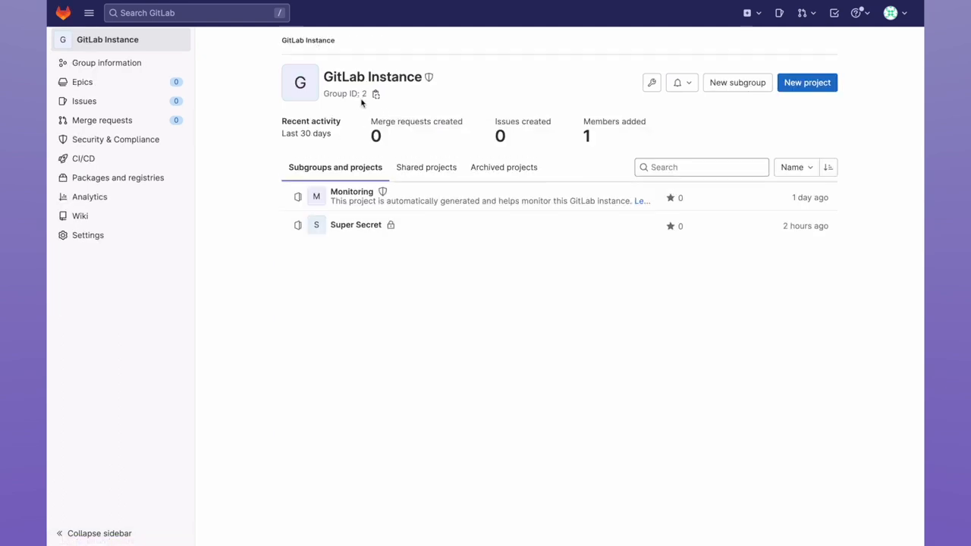
left_click(375, 94)
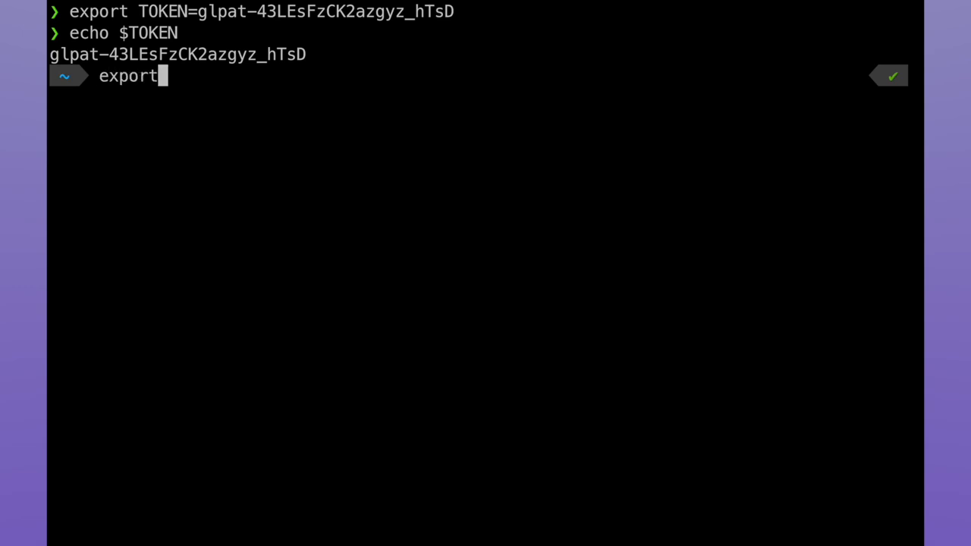
Step: Export GROUP_ID=2 and echo $GROUP_ID to confirm it
type("GROUP_ID=2")
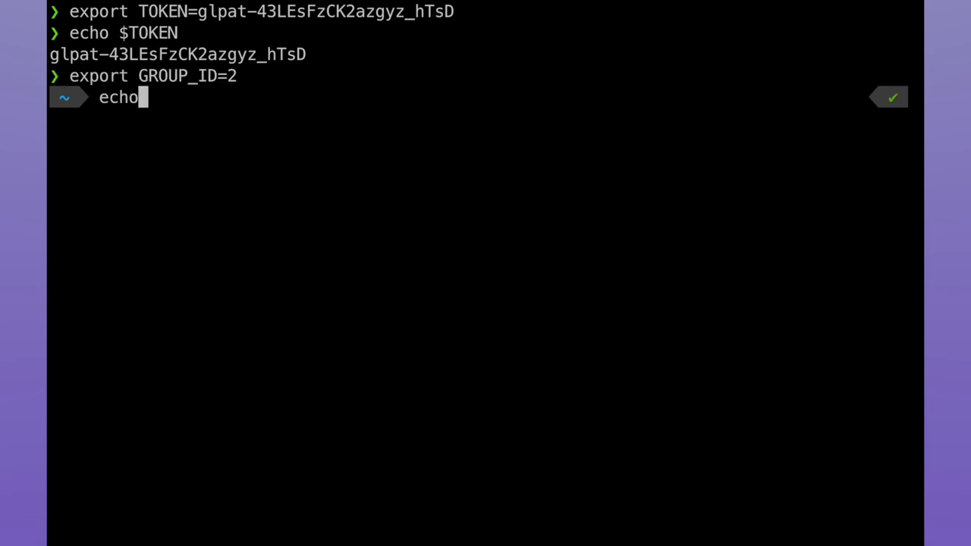
type("$GROUP_ID")
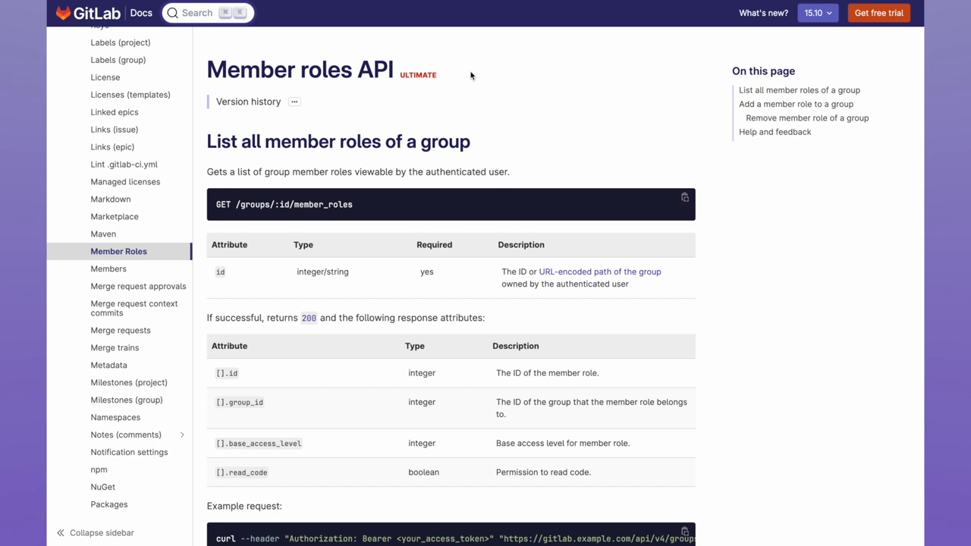
mouse_move(491, 141)
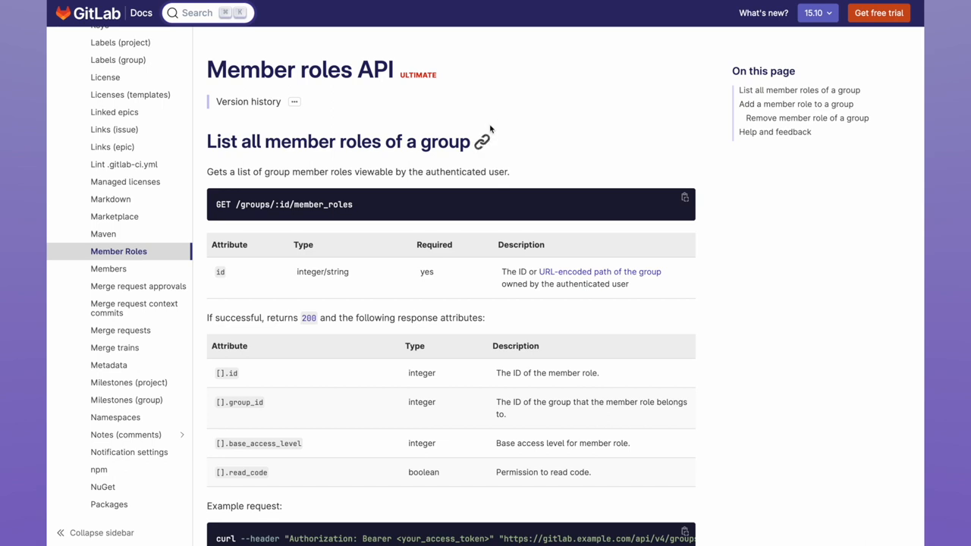
Step: Scroll the Member Roles API docs to 'Add a member role to a group' and its curl example
scroll("down", 3)
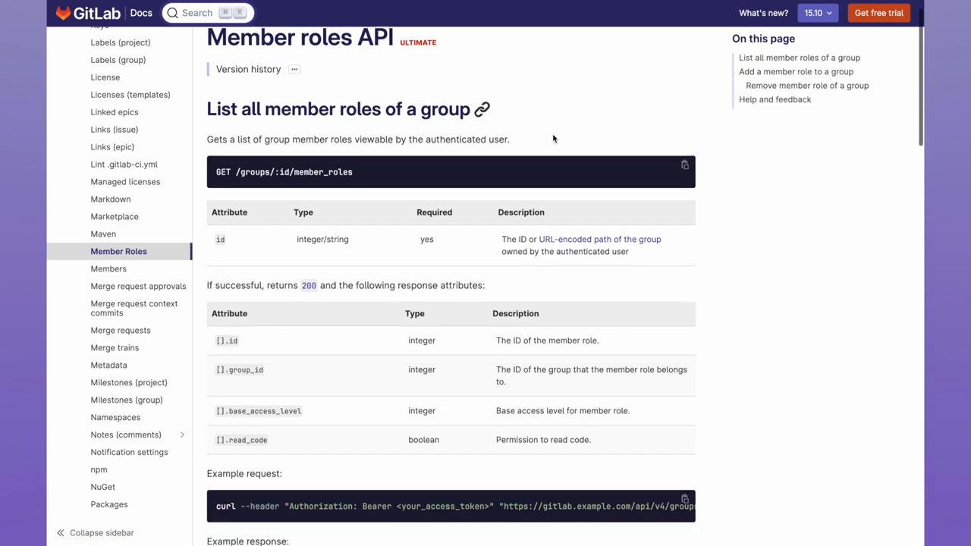
scroll("down", 3)
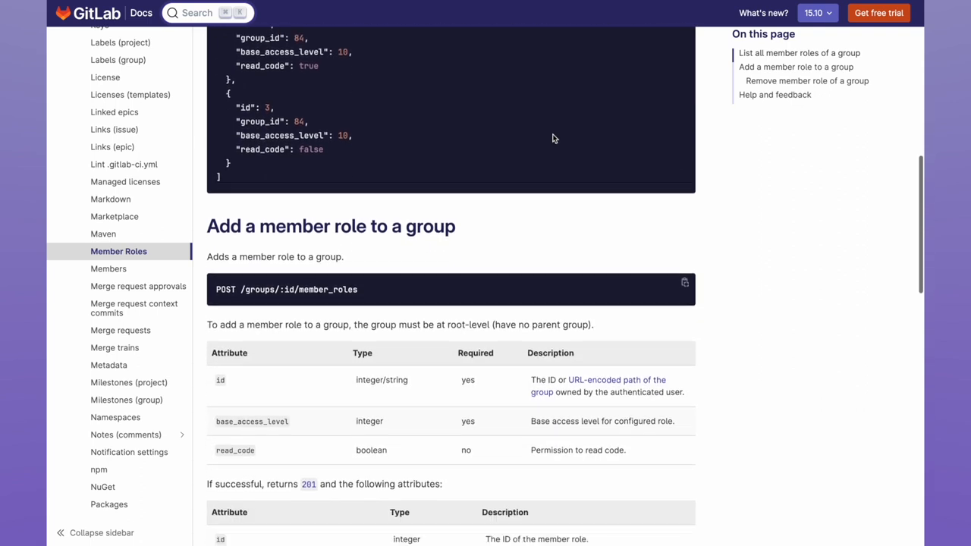
scroll("down", 3)
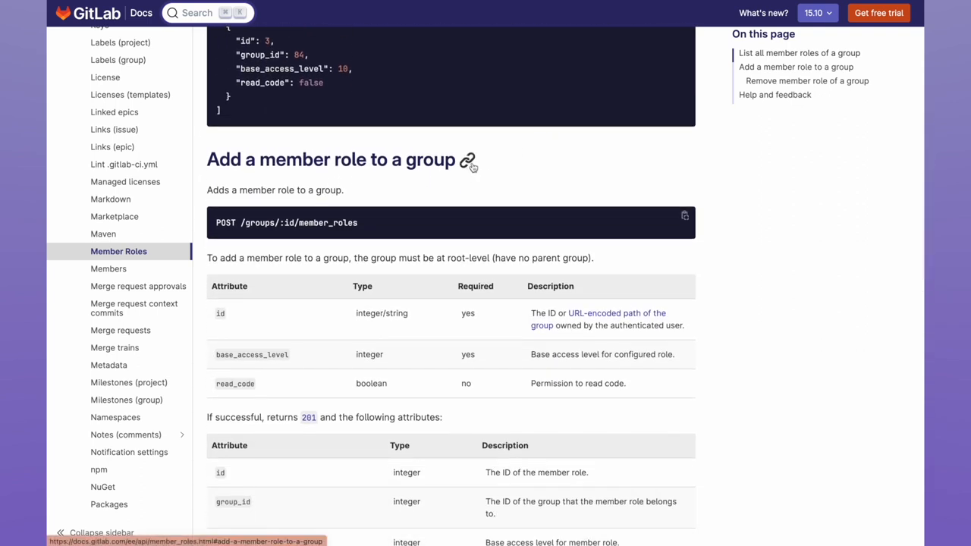
scroll("down", 3)
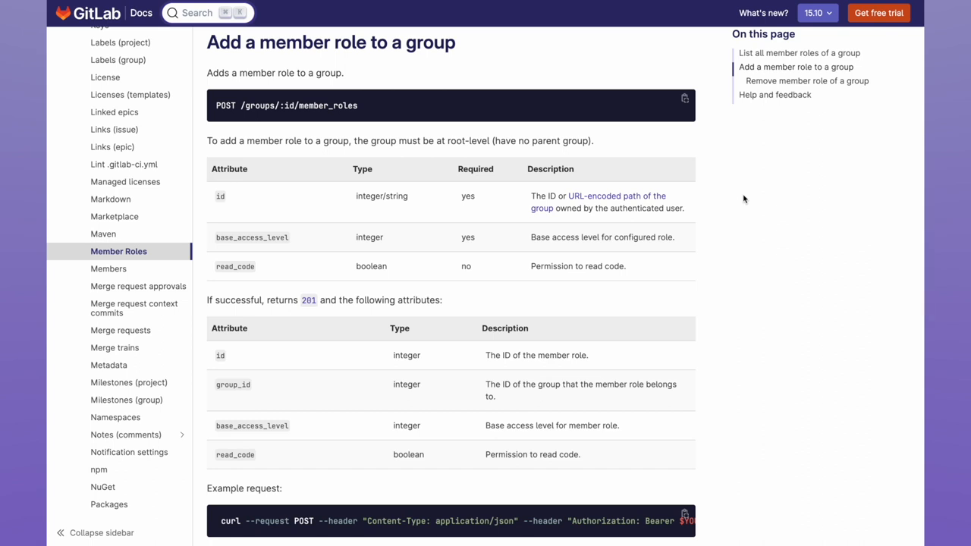
mouse_move(740, 200)
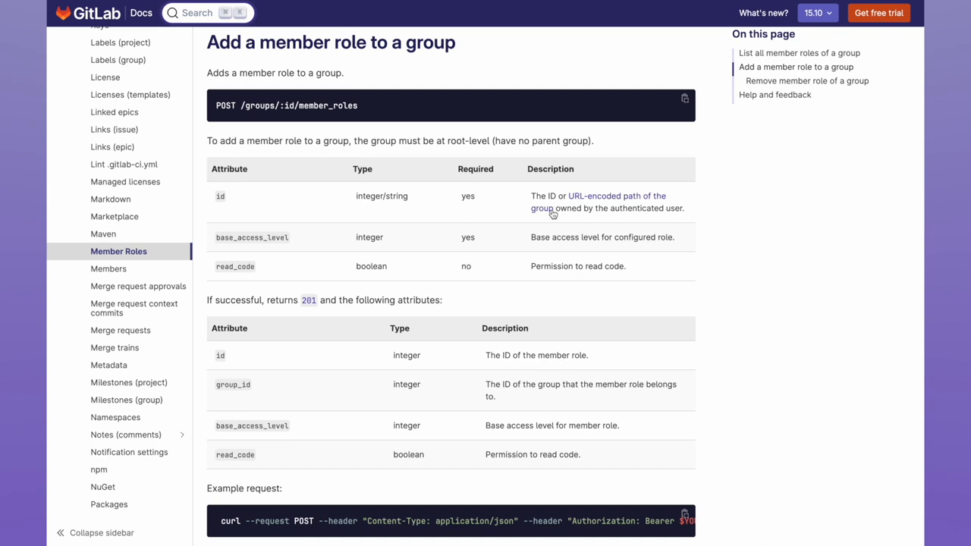
mouse_move(730, 235)
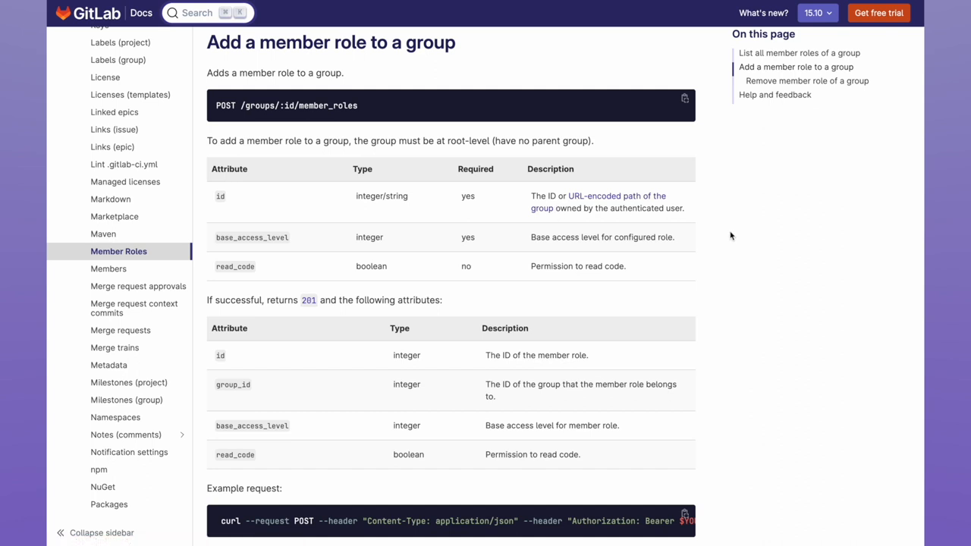
mouse_move(675, 244)
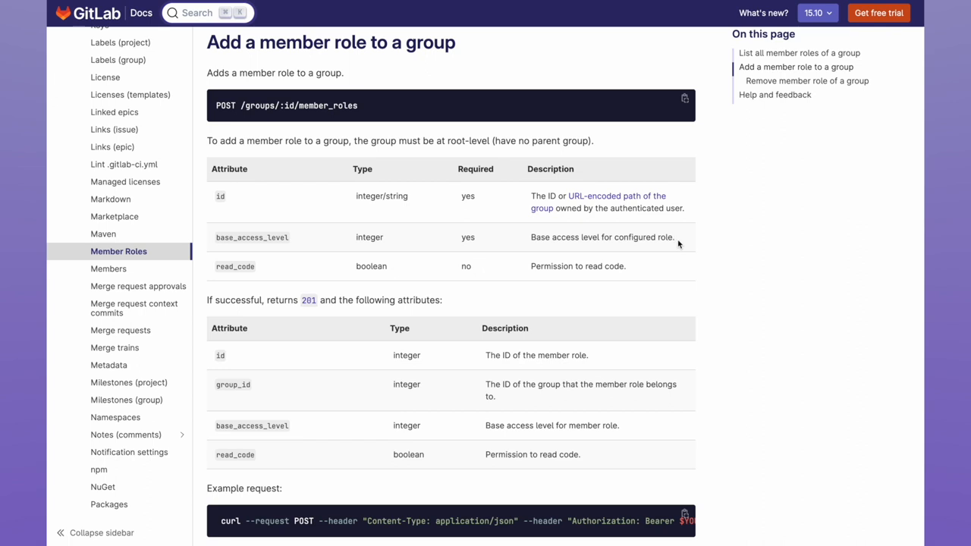
mouse_move(636, 274)
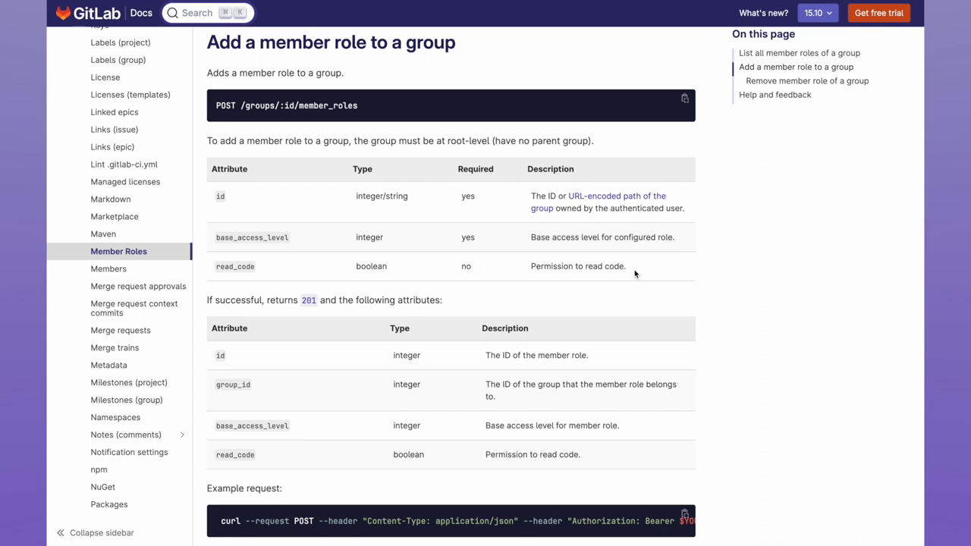
mouse_move(690, 315)
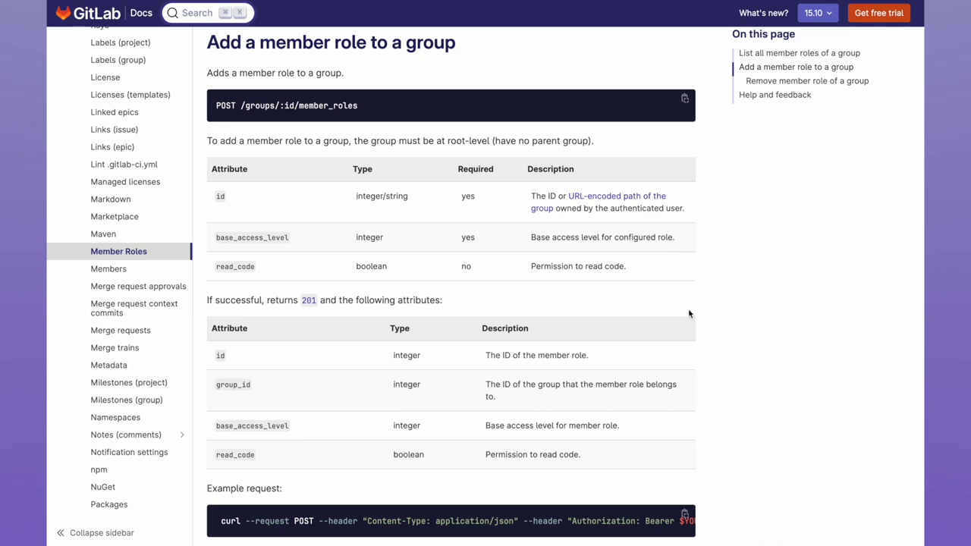
scroll("down", 3)
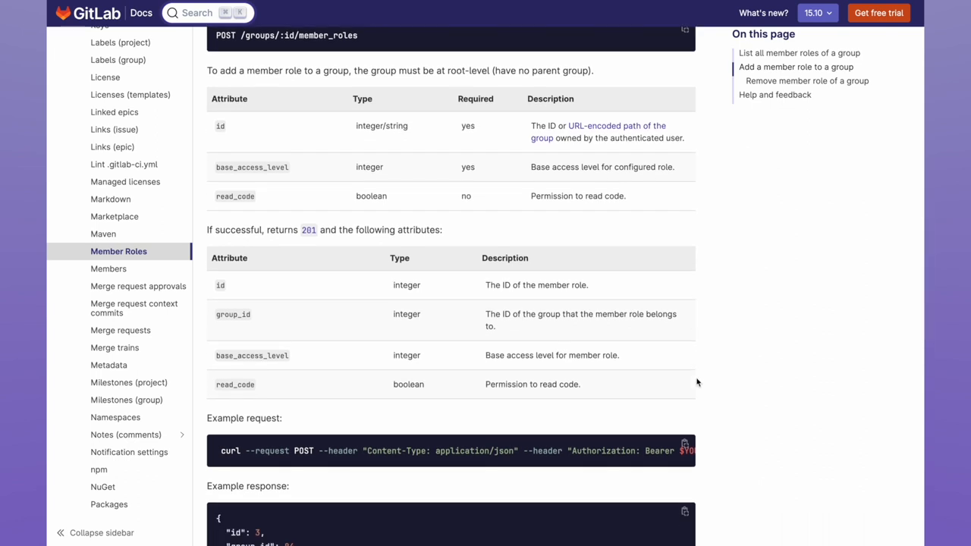
scroll("down", 3)
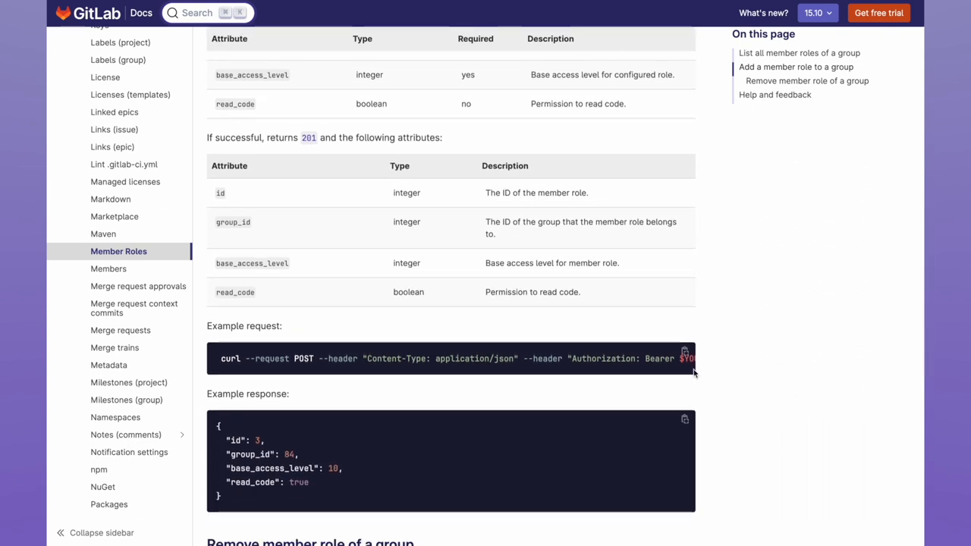
mouse_move(708, 307)
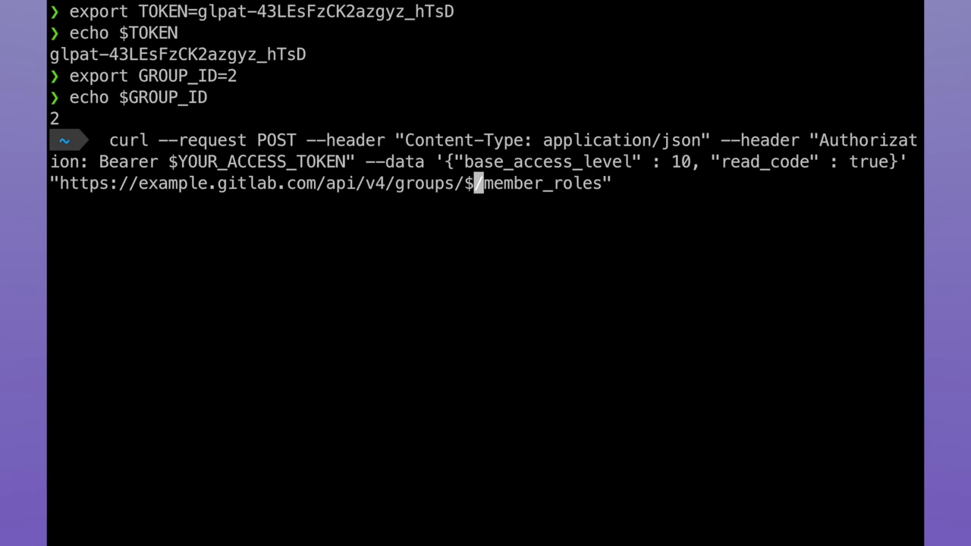
Step: Run the curl POST creating a member role with base access level 10 and read_code for $GROUP_ID
type("GROUP_ID")
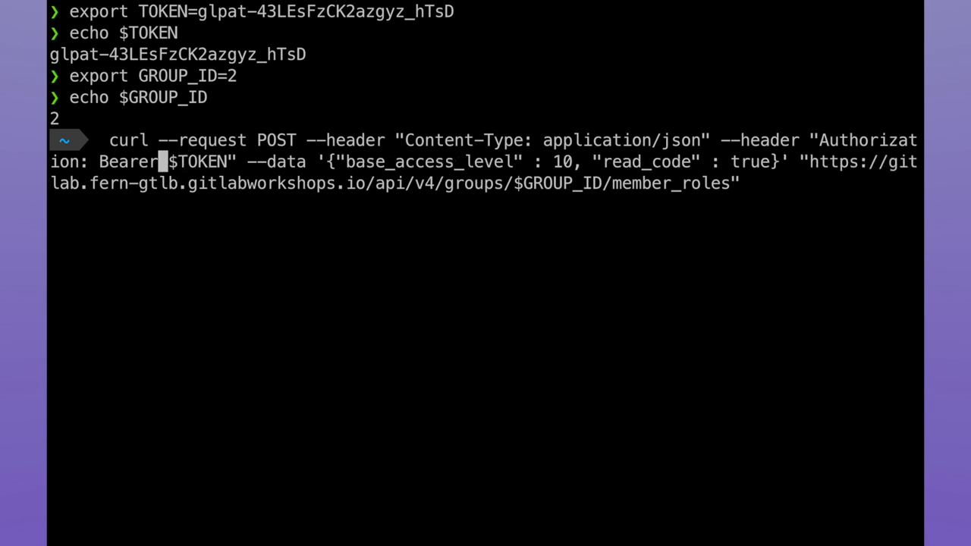
key("Return")
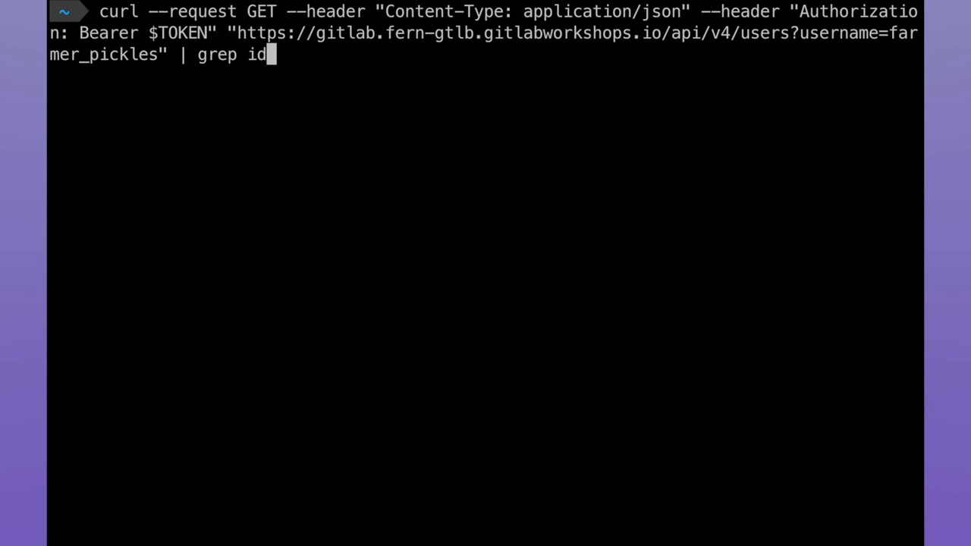
mouse_move(531, 21)
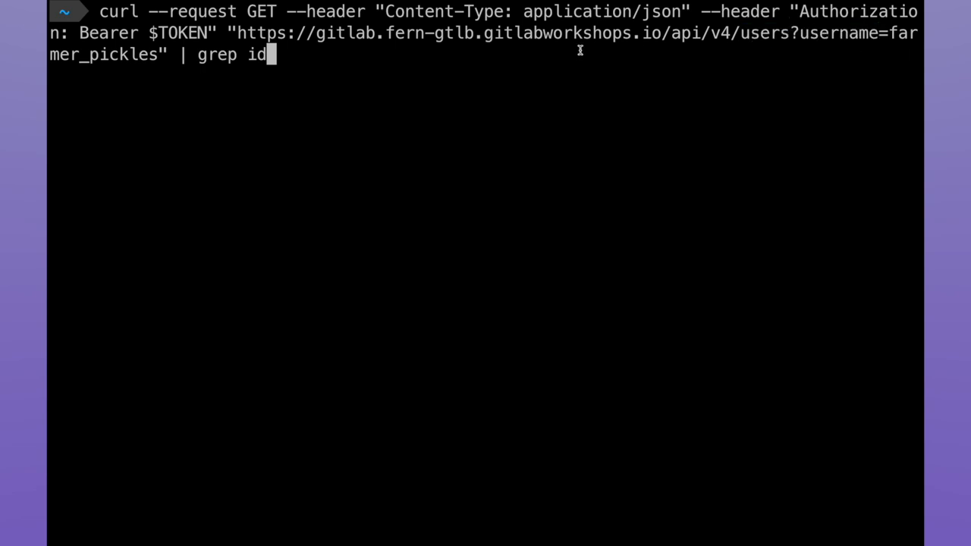
Step: Look up the guest user's ID via curl, export USER_ID=3 and PROJECT_ID=3, and echo it
key("Return")
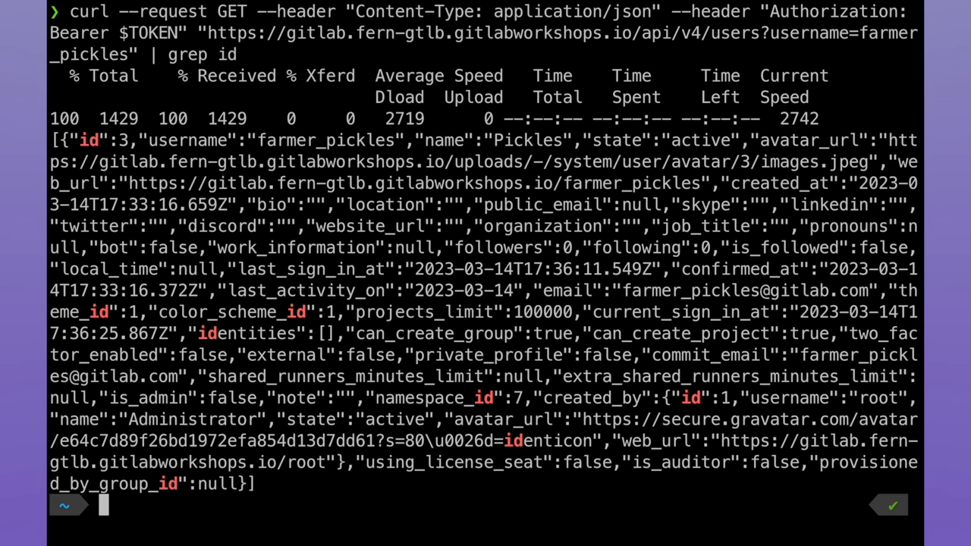
type("export")
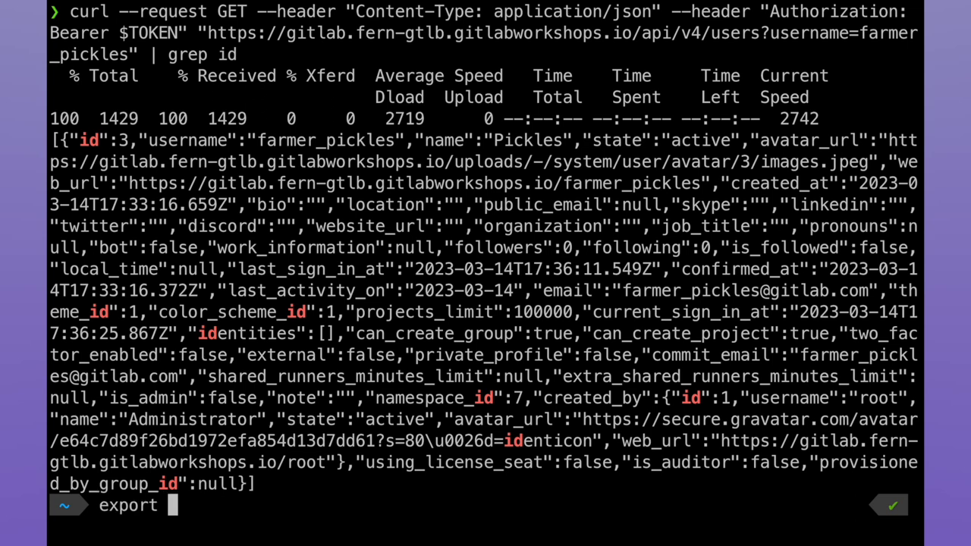
type("USER_")
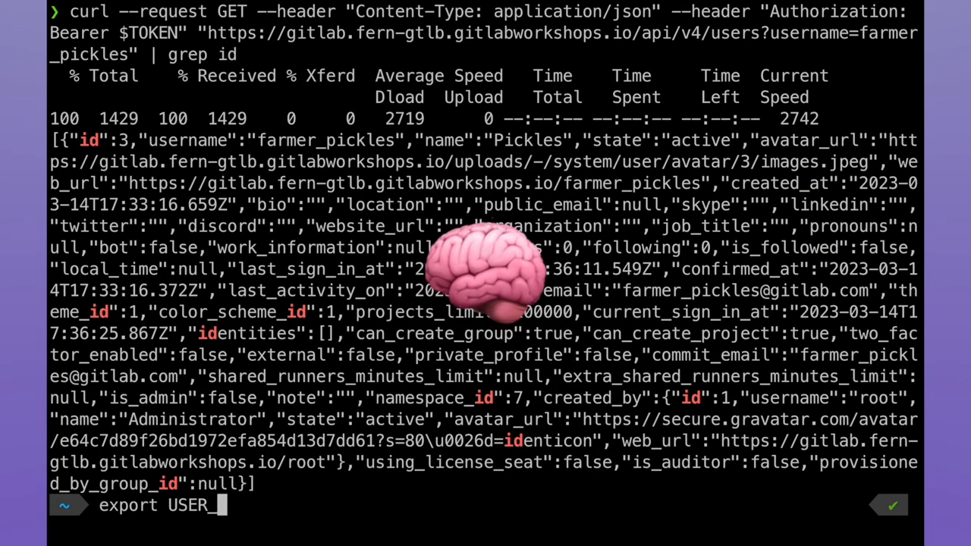
type("ID=3")
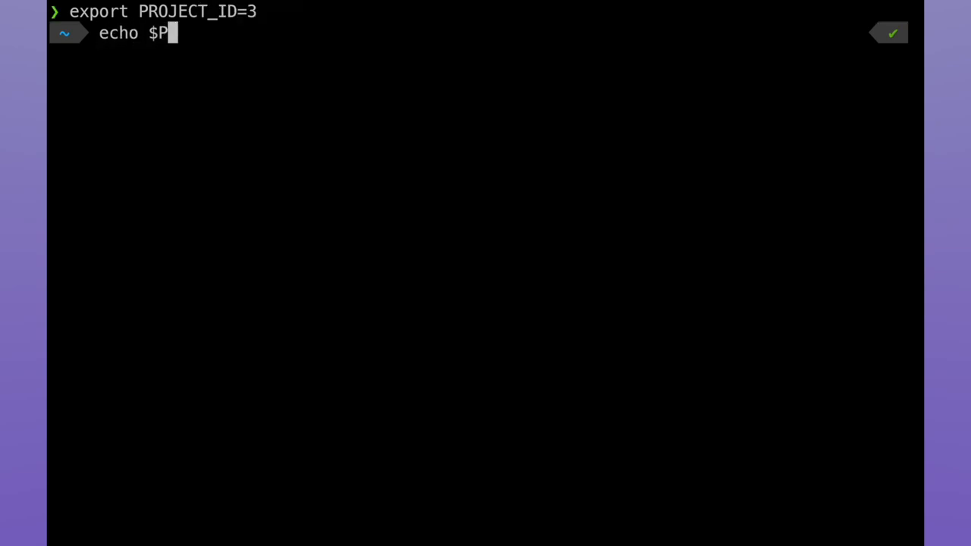
key("Return")
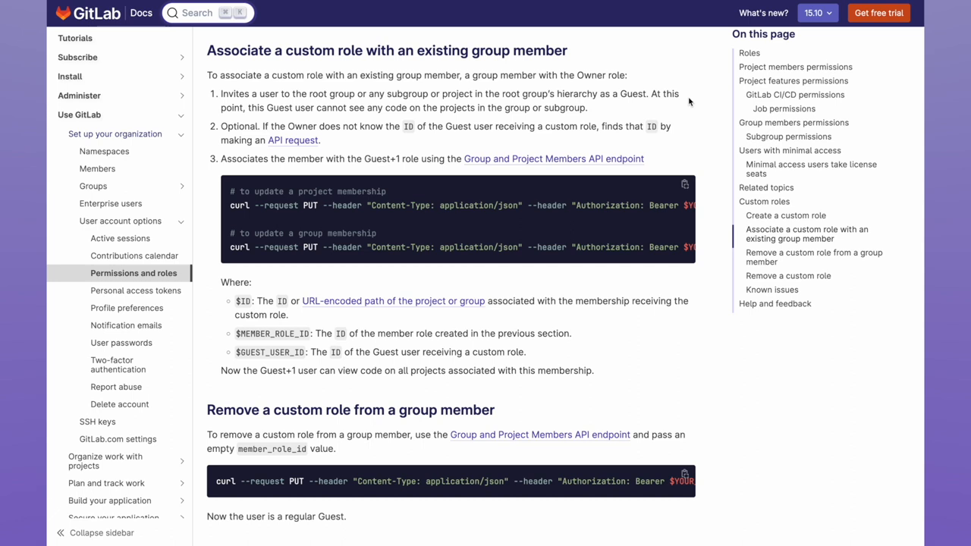
mouse_move(705, 119)
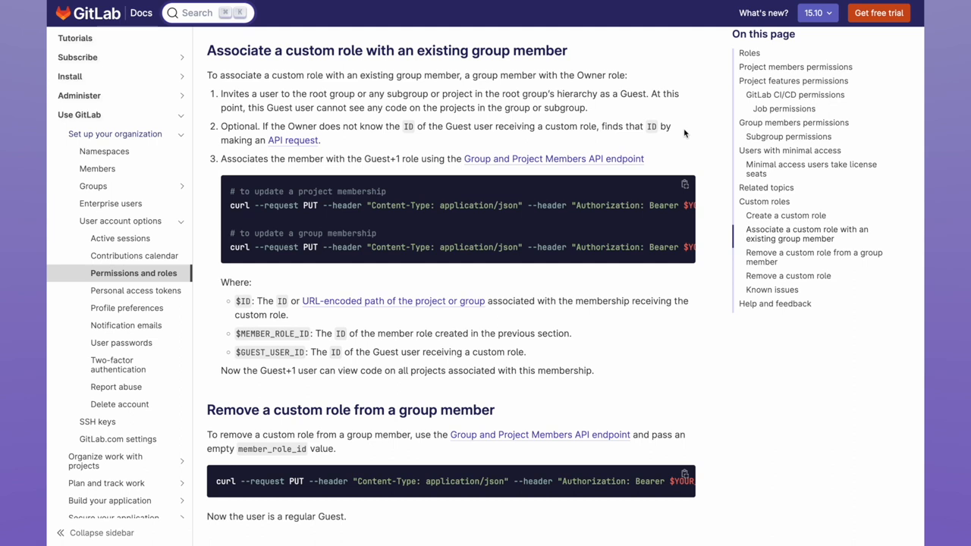
mouse_move(658, 164)
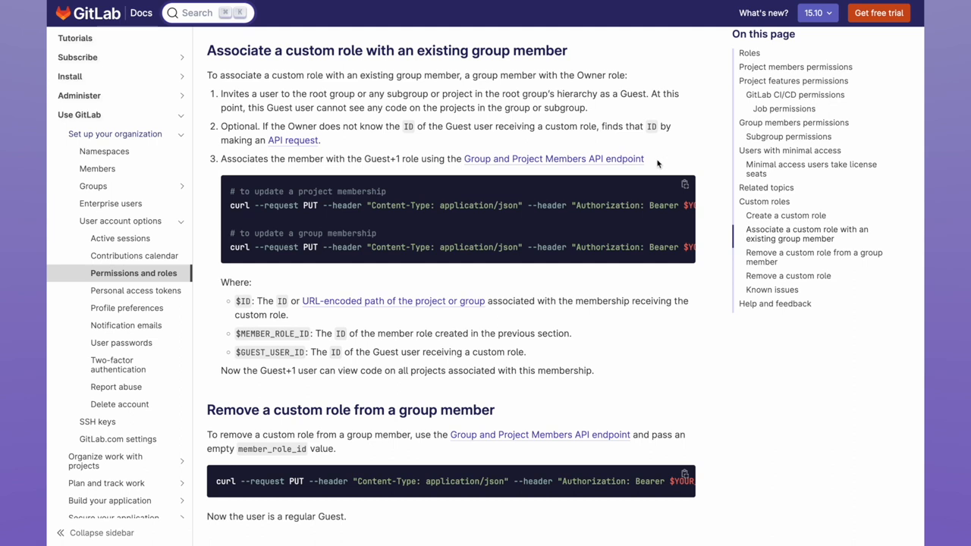
mouse_move(393, 196)
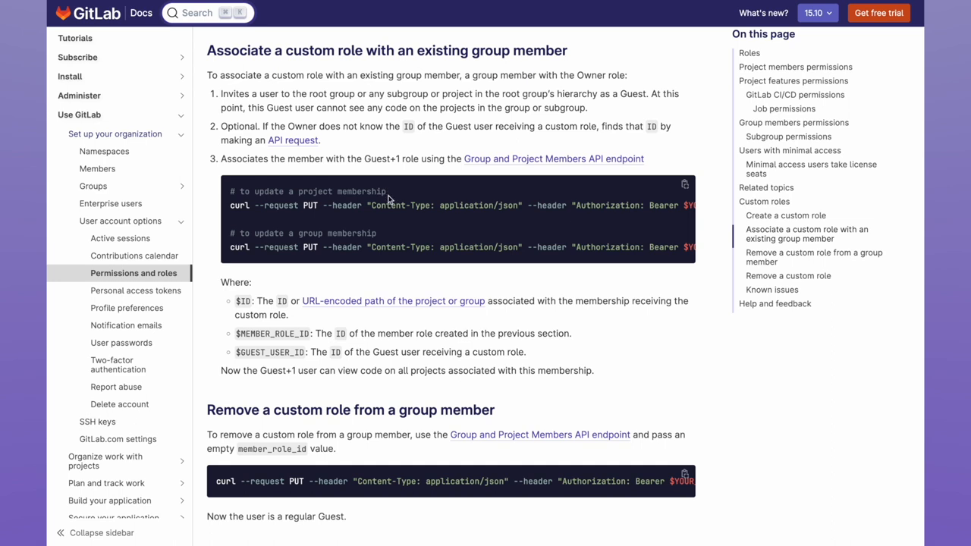
mouse_move(380, 238)
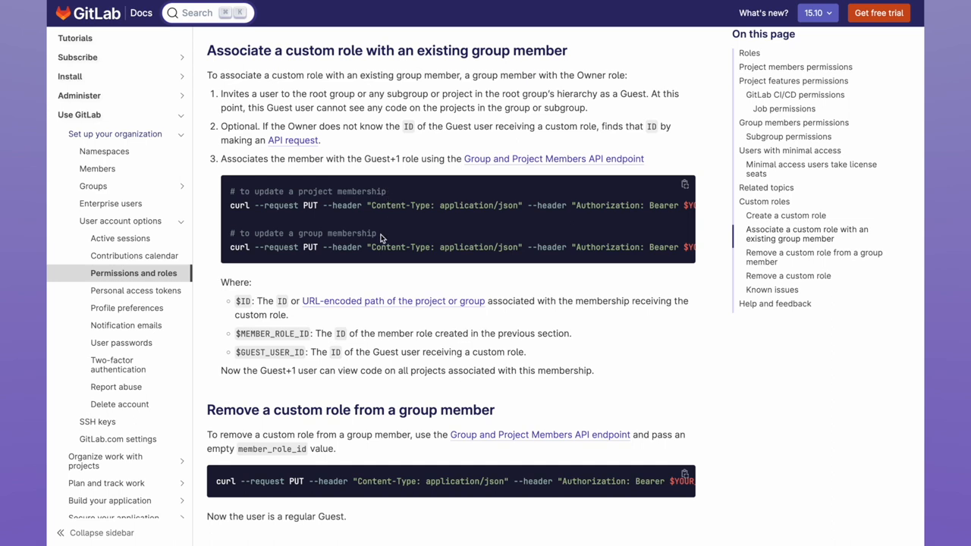
mouse_move(232, 207)
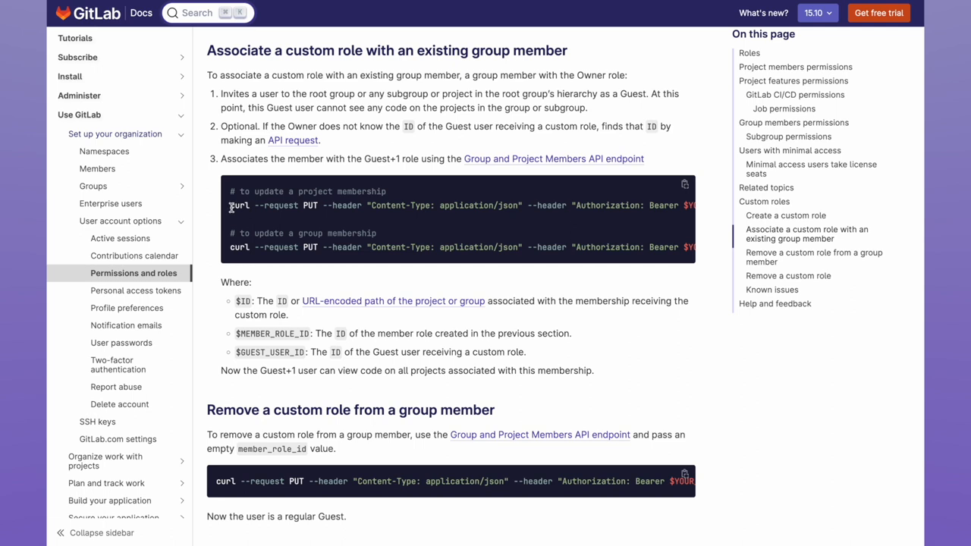
Step: Scroll the docs to the custom-role group member section and its project-membership curl PUT example
scroll("right", 3)
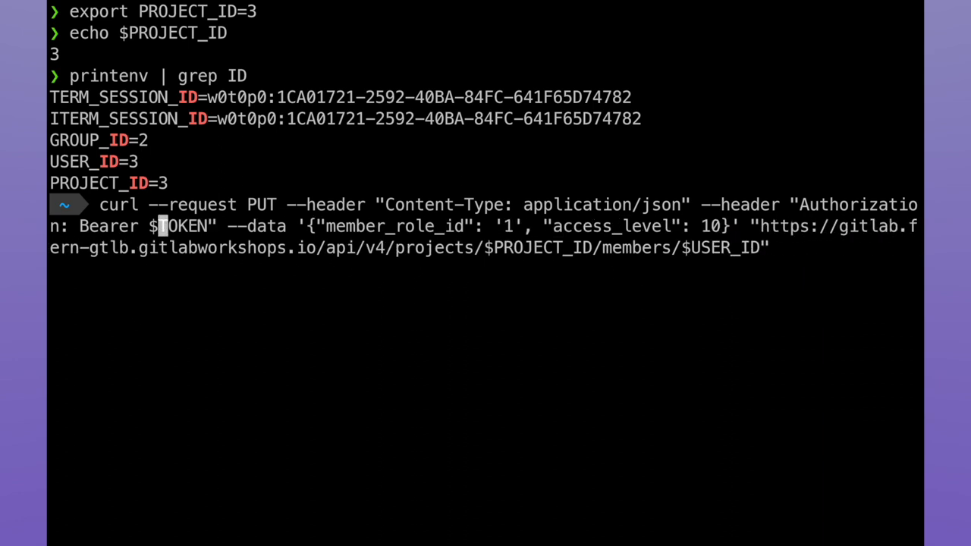
Step: Run the curl PUT giving user 3 member role 1 with access level 10
key("Return")
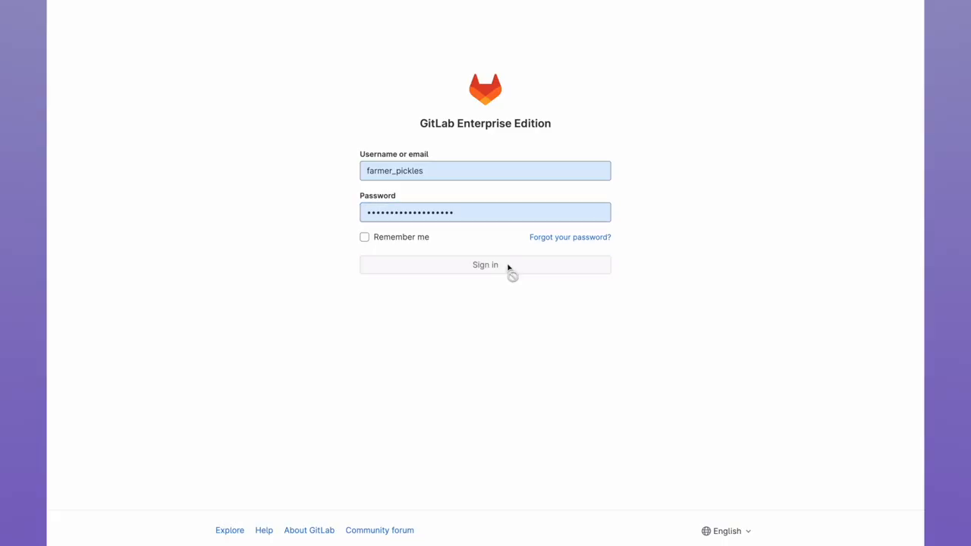
Step: Sign in with the guest credentials and open GitLab Instance / Super Secret
left_click(485, 264)
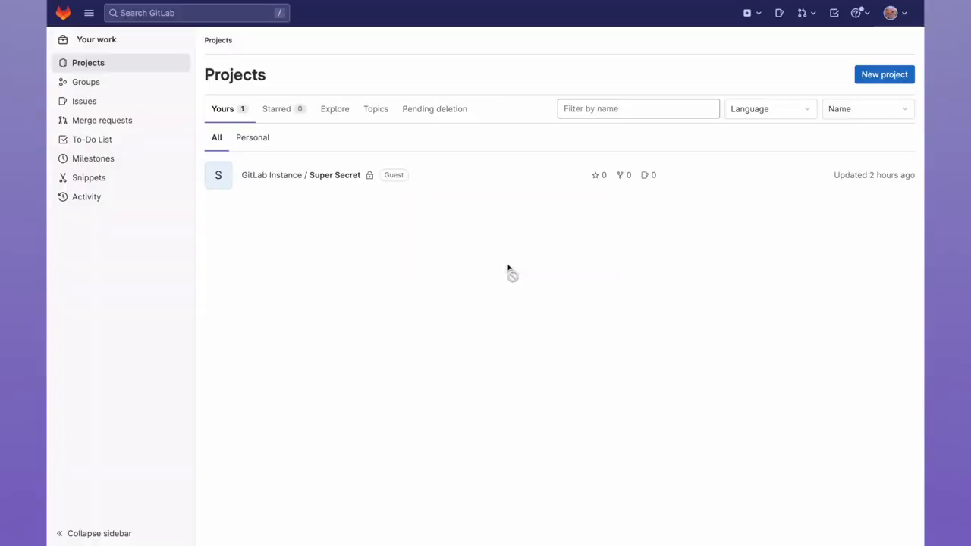
left_click(301, 174)
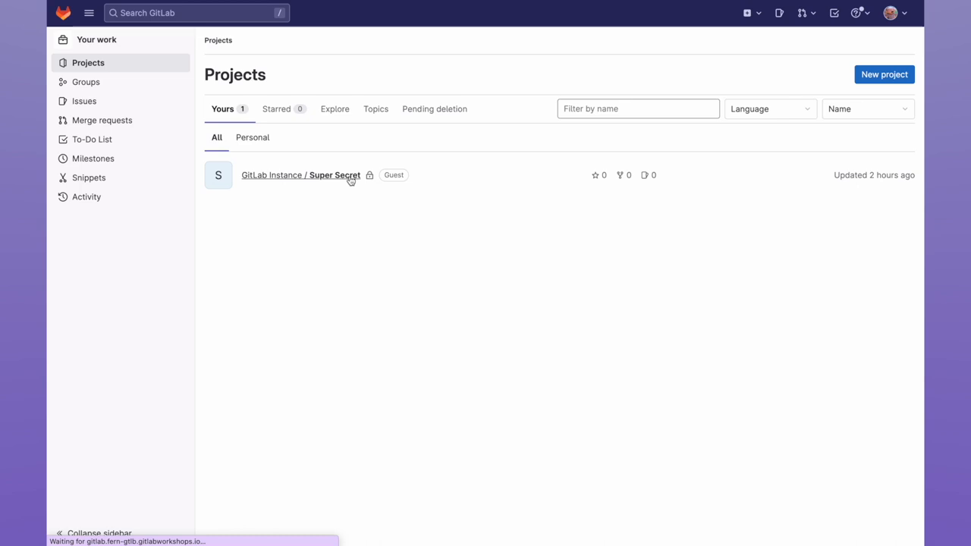
left_click(335, 175)
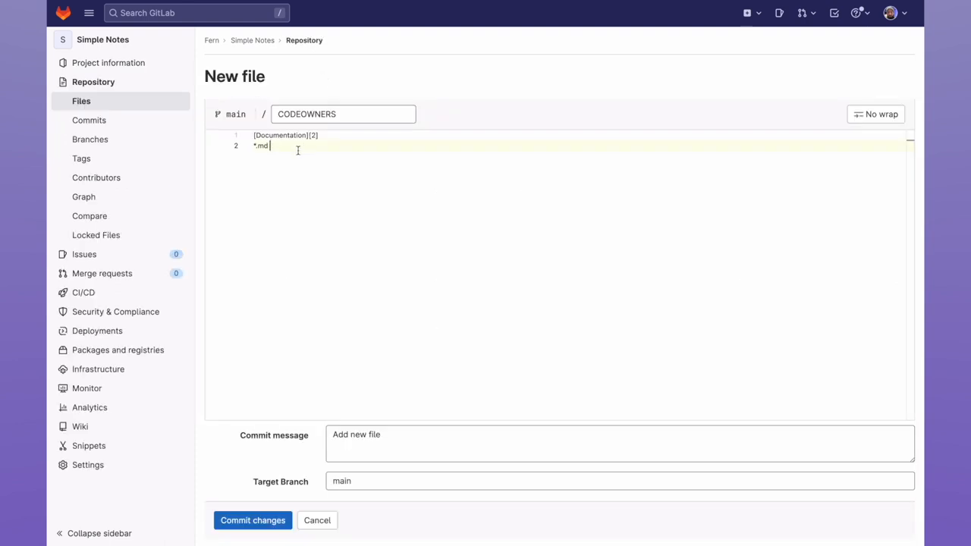
type("@")
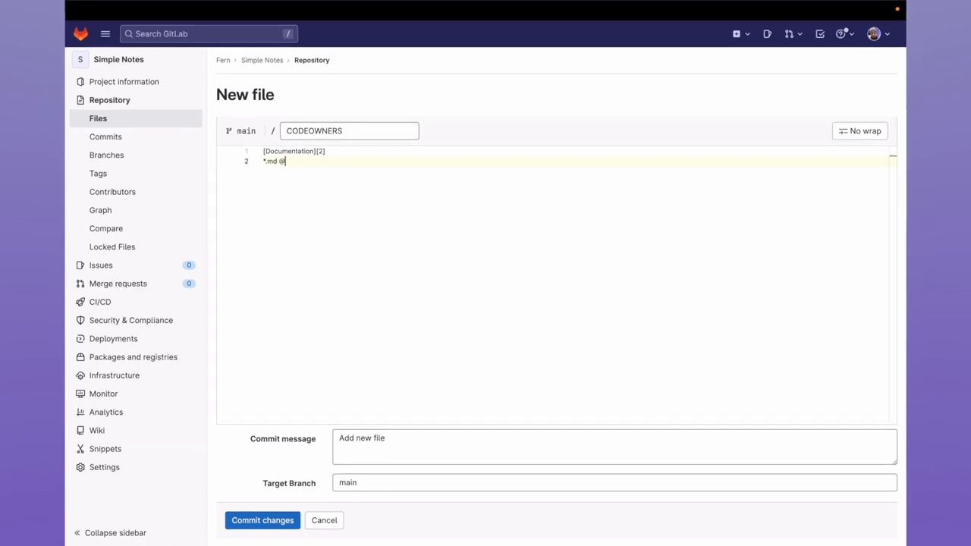
type("fern_doc")
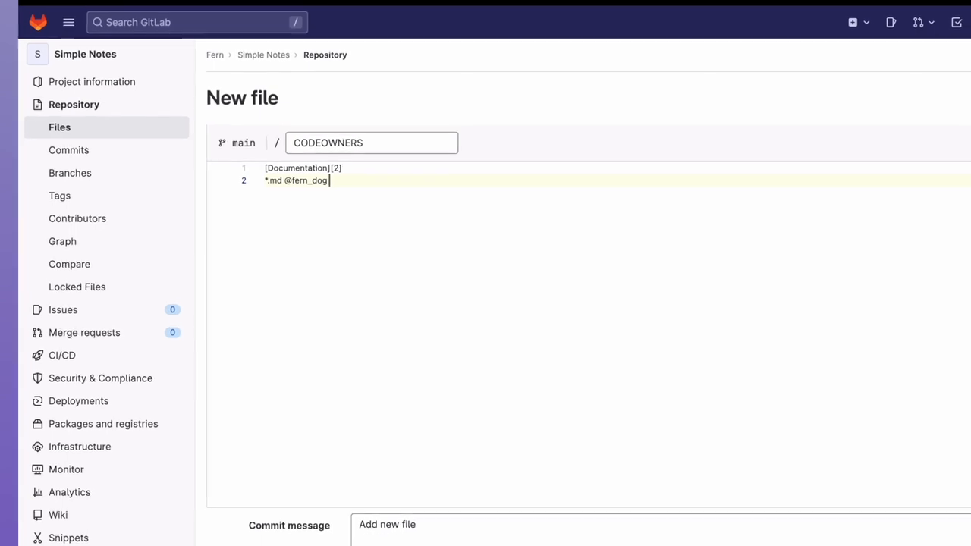
type("@fam")
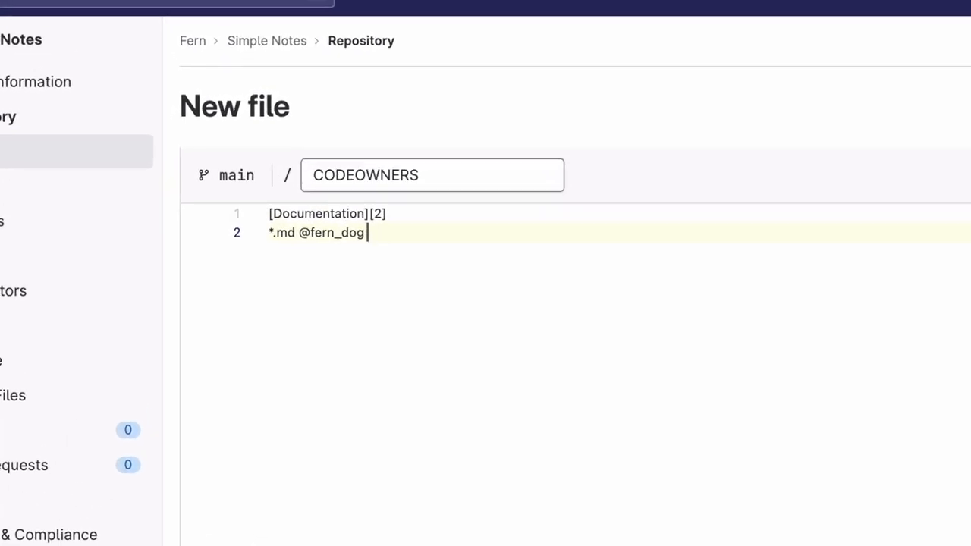
type("@fa")
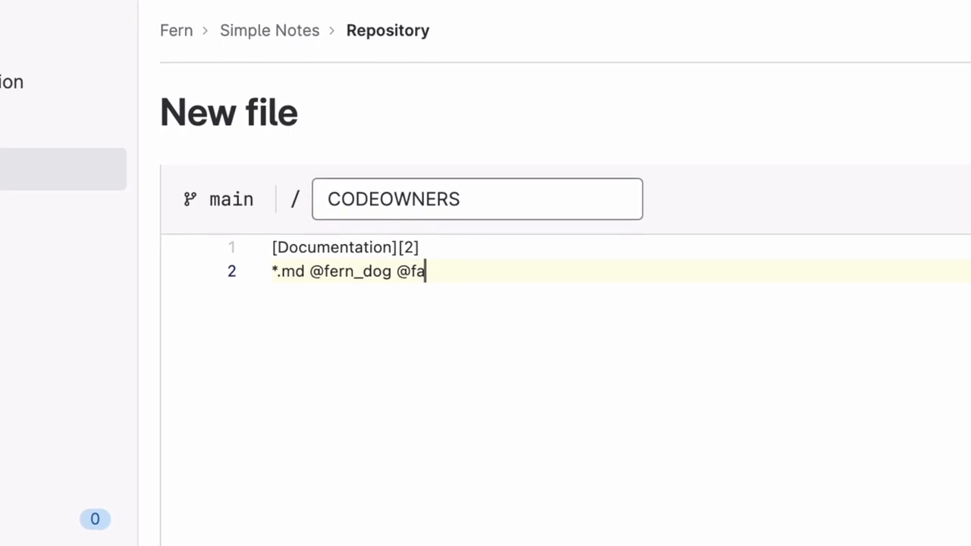
type("rmer_pi")
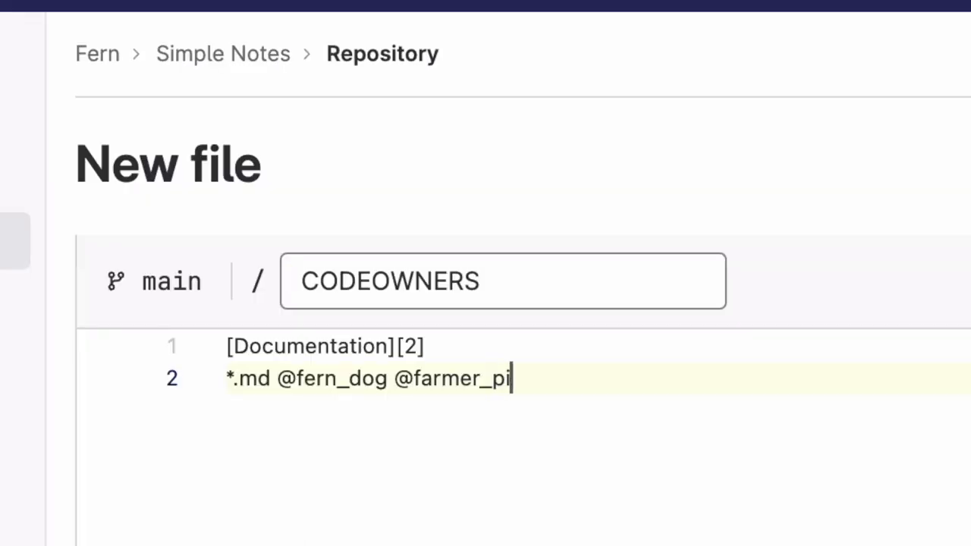
type("ckles")
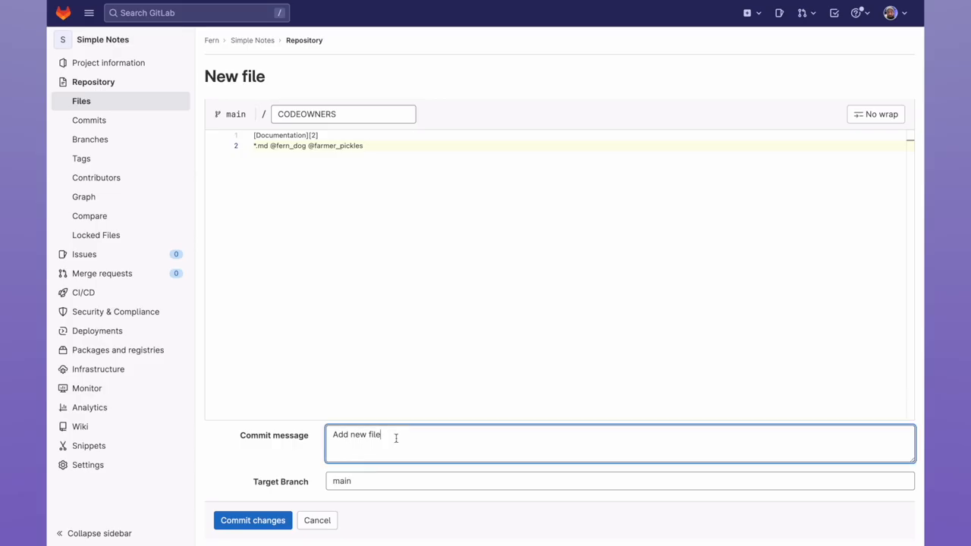
type("CODEOWNERS")
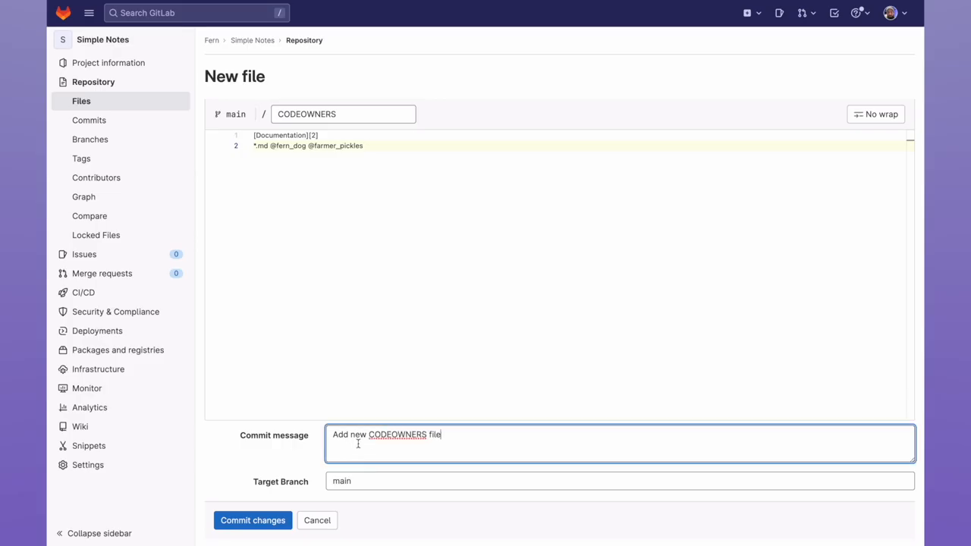
left_click(253, 520)
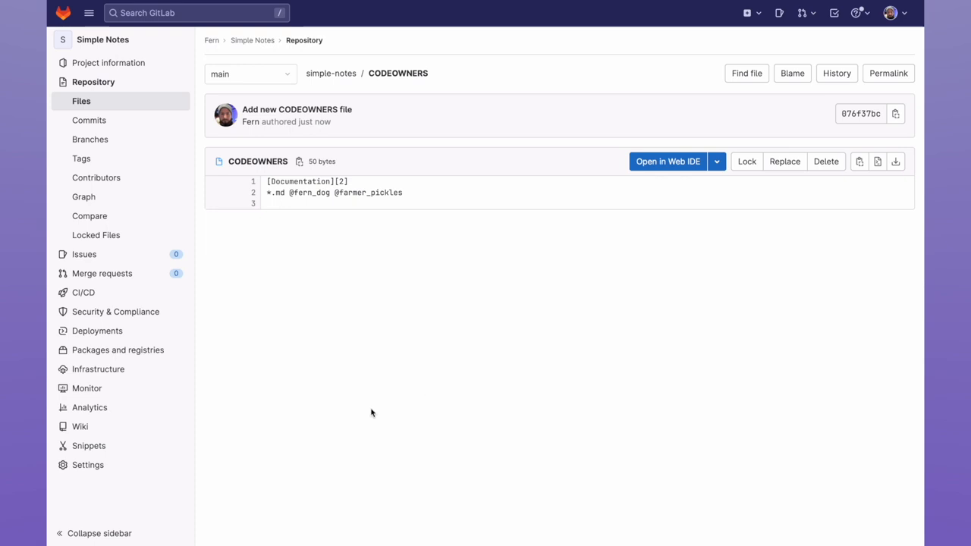
left_click(87, 465)
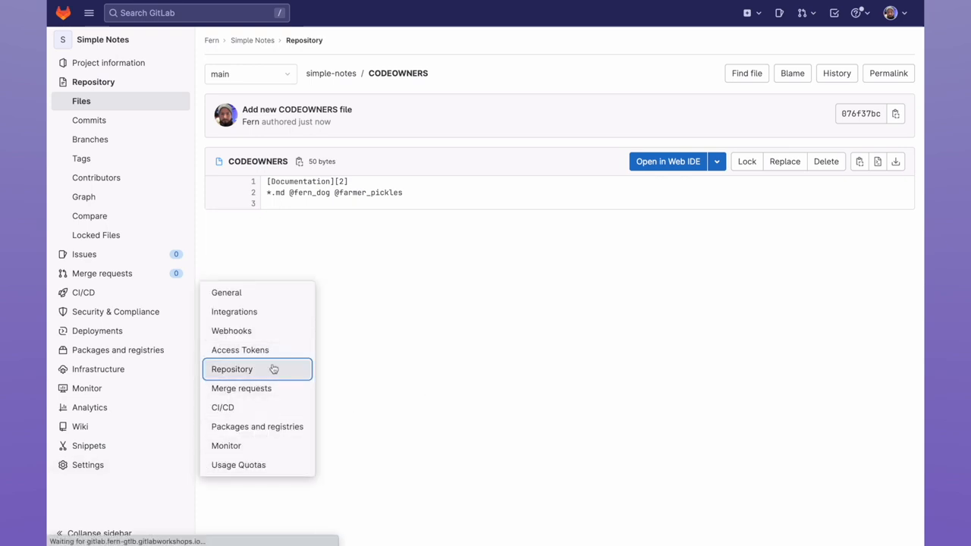
Step: Enable Code owner approval for the protected main branch under Settings > Repository
left_click(232, 369)
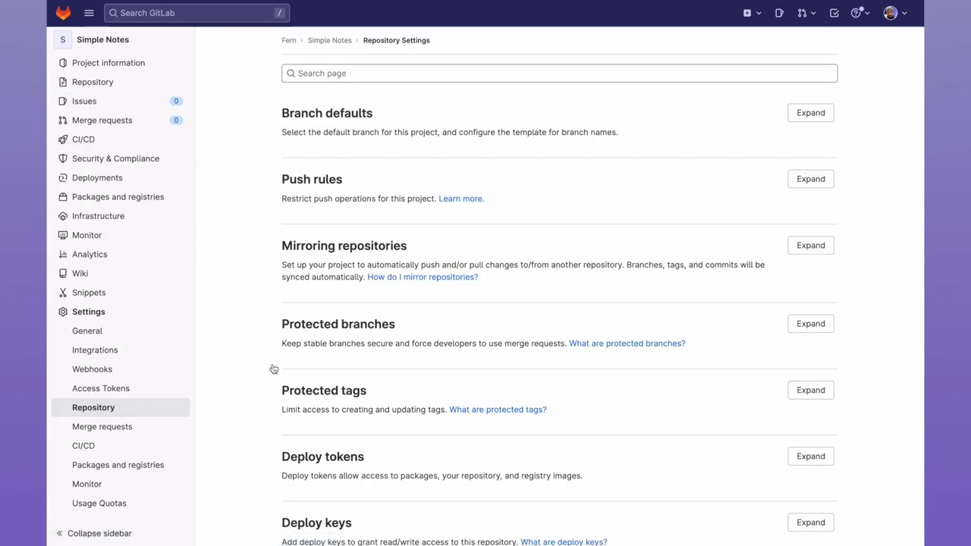
mouse_move(552, 334)
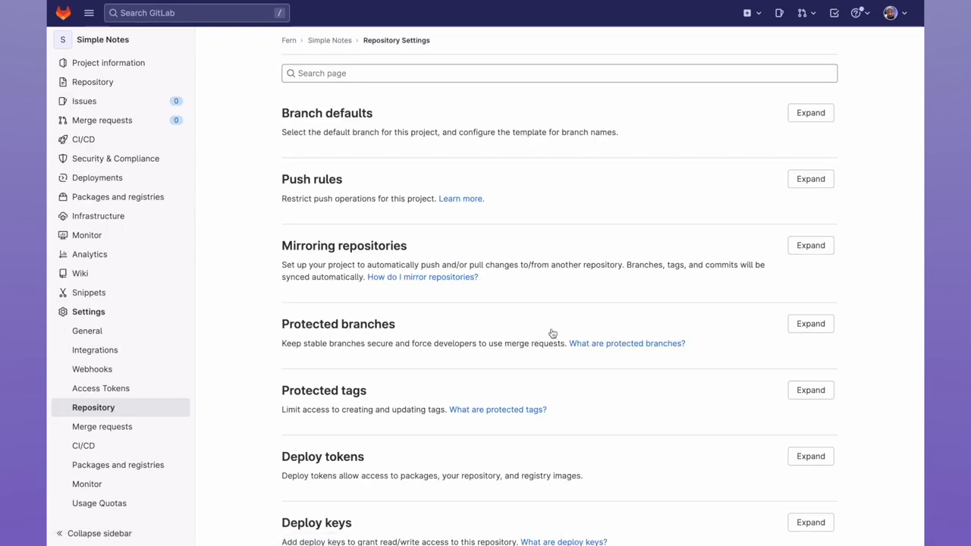
left_click(810, 323)
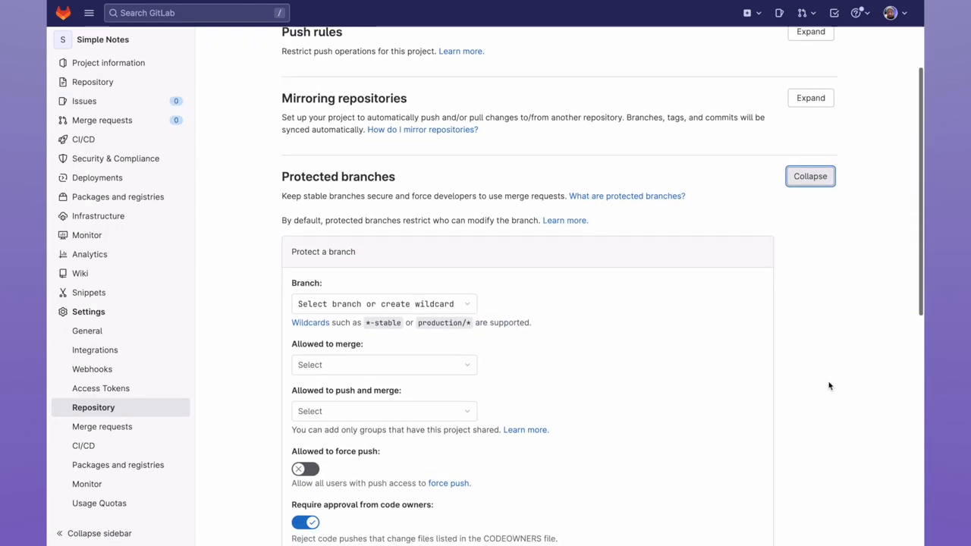
scroll("down", 3)
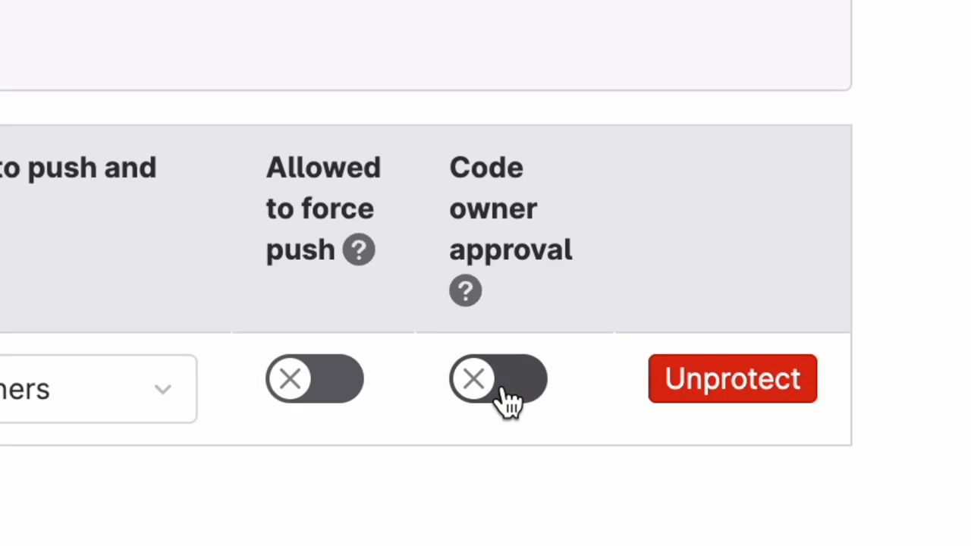
left_click(498, 379)
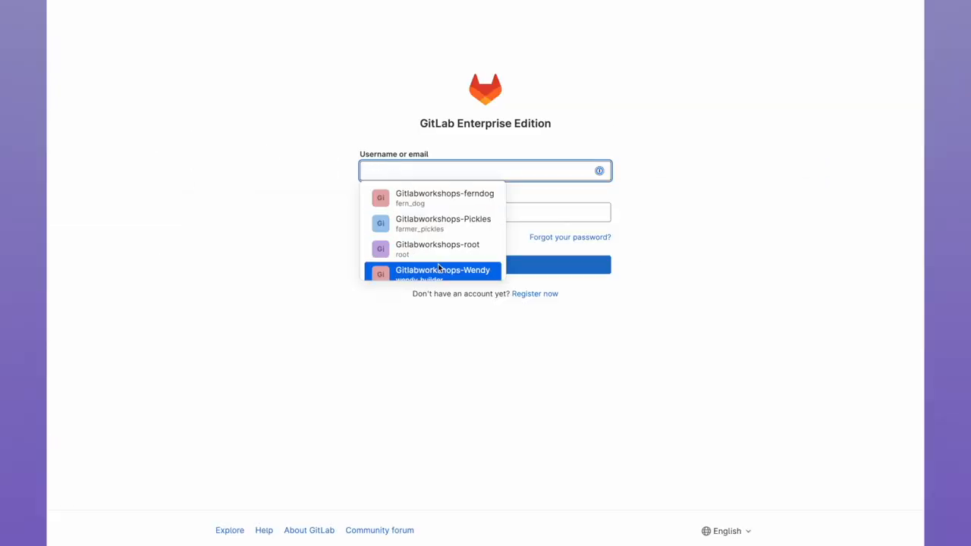
Step: Sign in as the other saved user and open the Simple Notes project
left_click(443, 270)
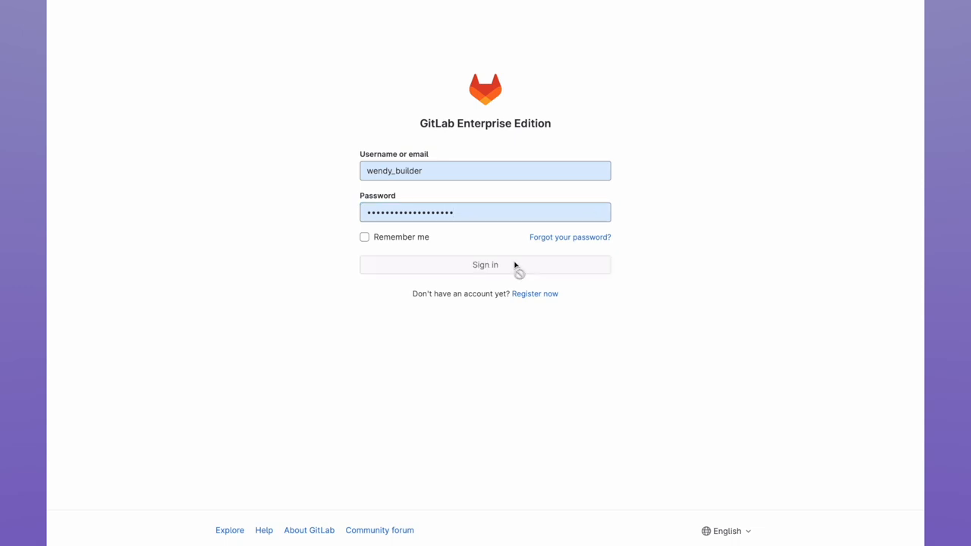
left_click(484, 264)
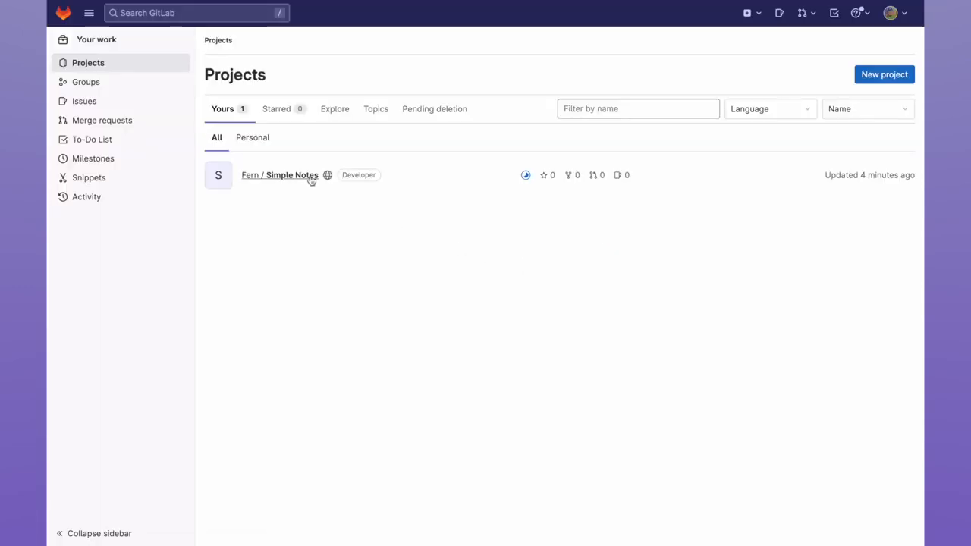
left_click(291, 175)
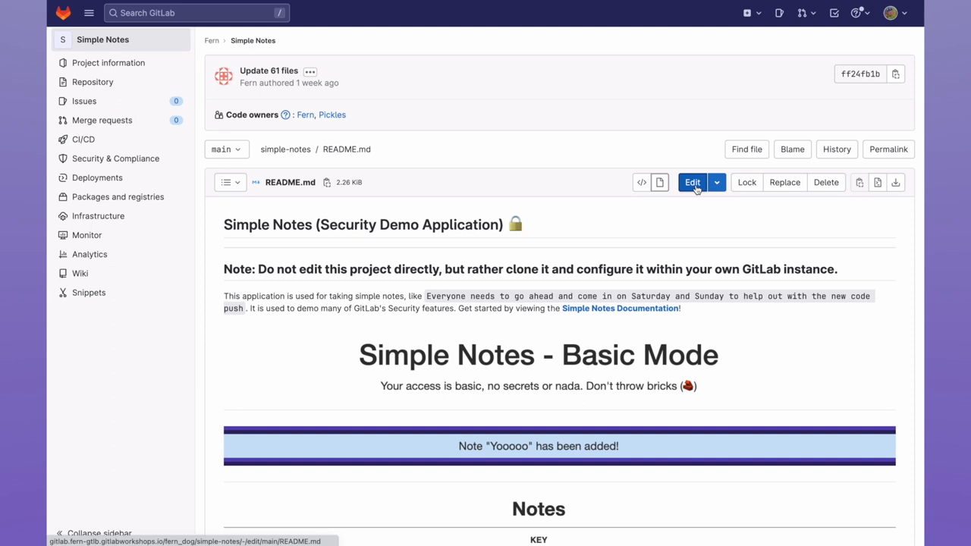
Step: Add '- Wendy was here' to README.md and commit it to a new branch with a merge request
left_click(692, 182)
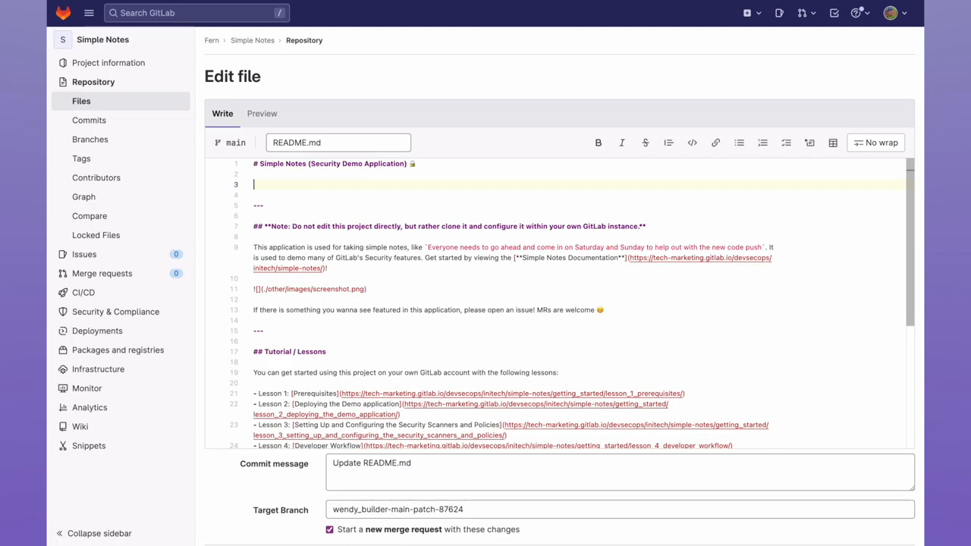
type("- Wendy was here")
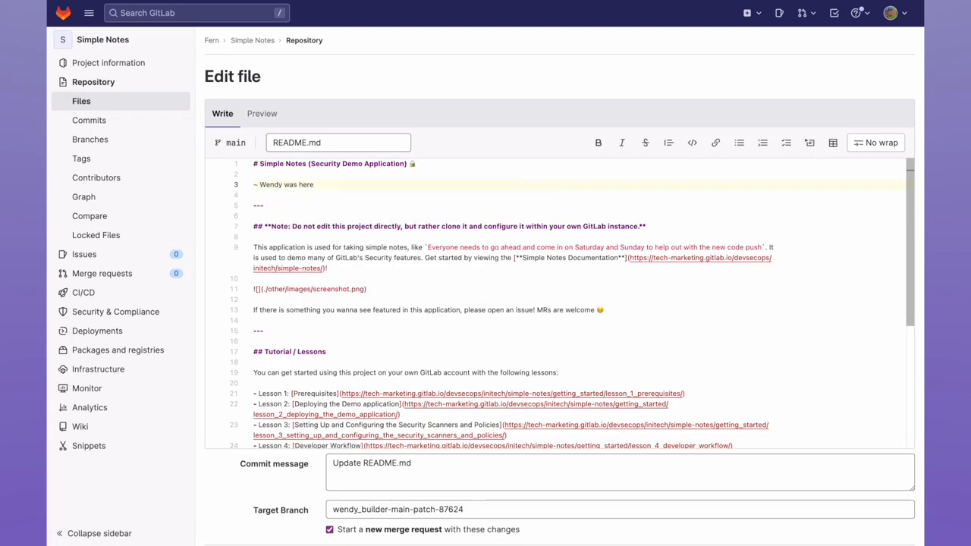
scroll("down", 3)
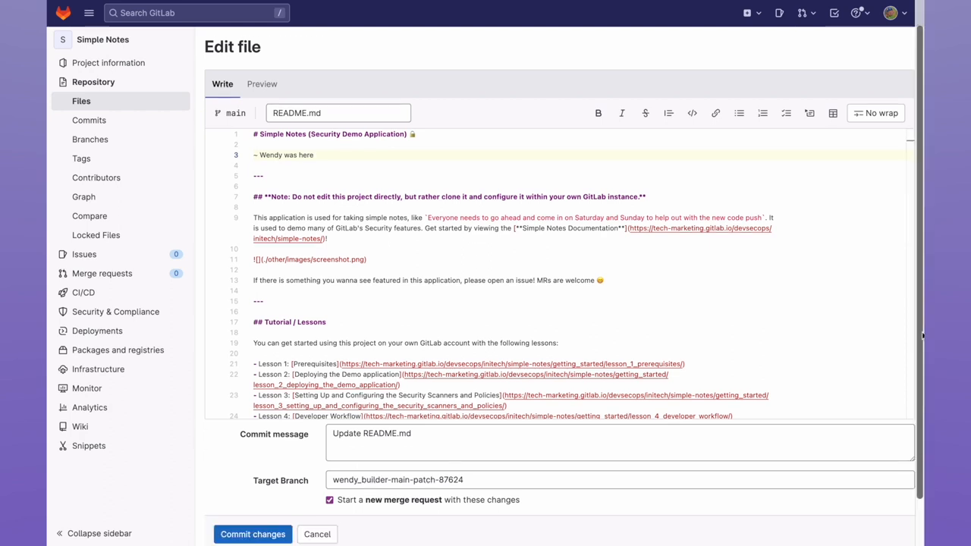
scroll("down", 3)
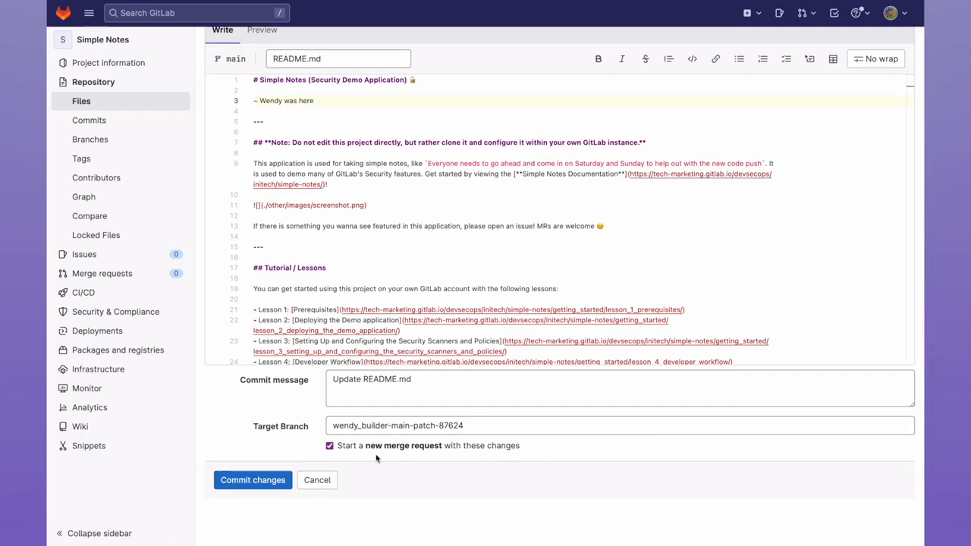
left_click(253, 479)
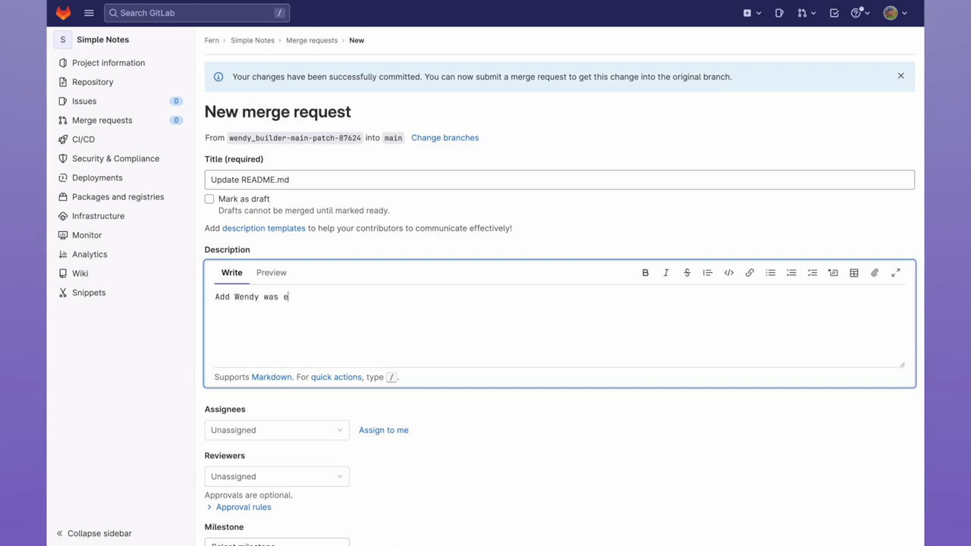
scroll("down", 3)
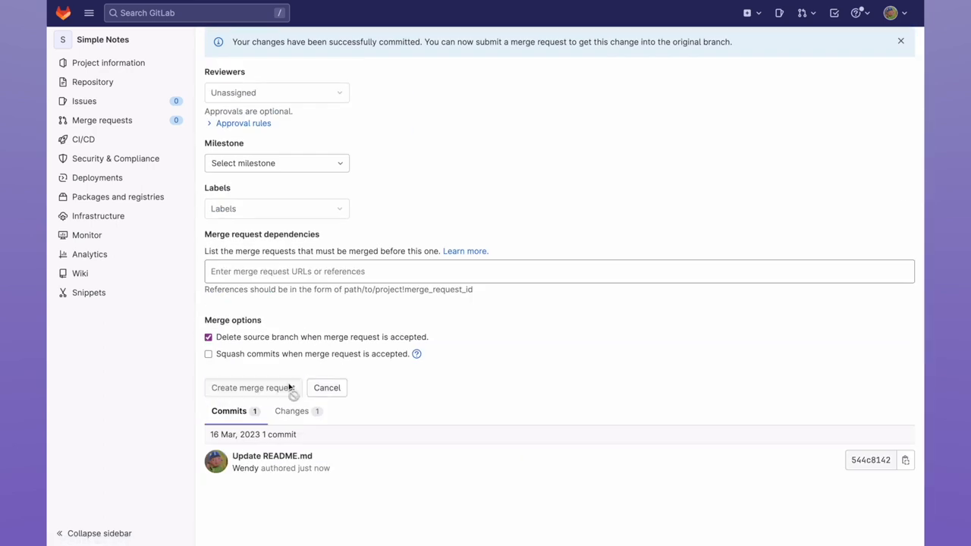
Step: Create the README merge request, blocked pending two Code Owner approvals, then open Simple Notes
left_click(252, 388)
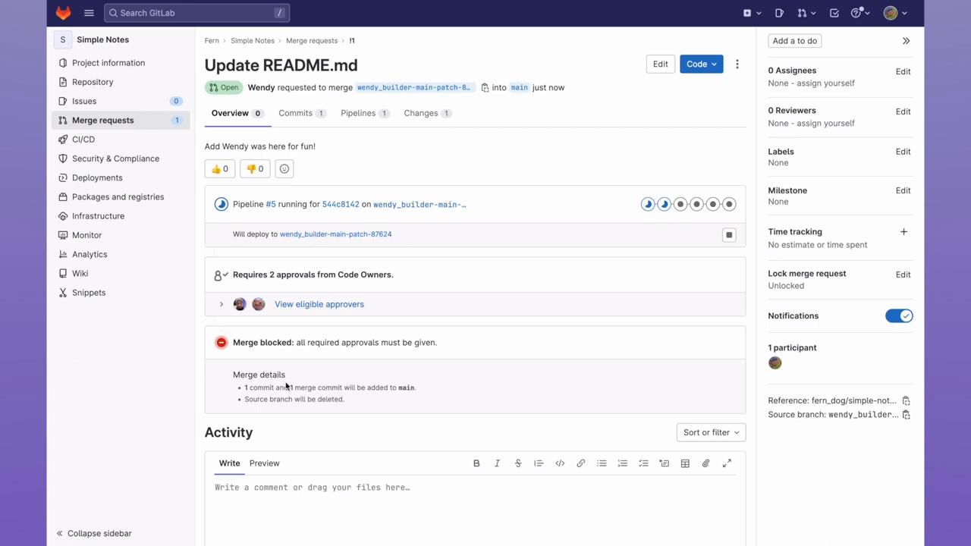
mouse_move(233, 276)
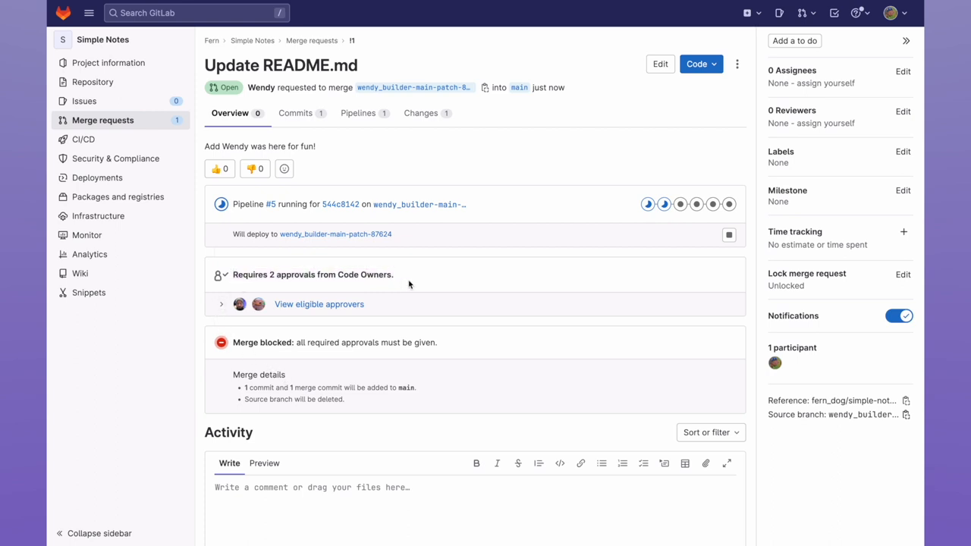
left_click(222, 304)
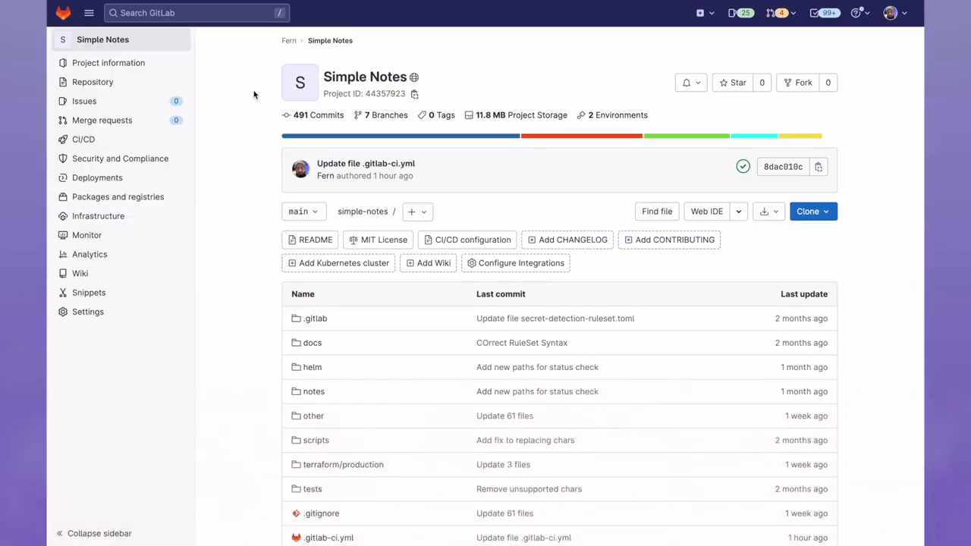
Step: From Security and Compliance > Policies, choose New policy and select Scan result policy
left_click(120, 157)
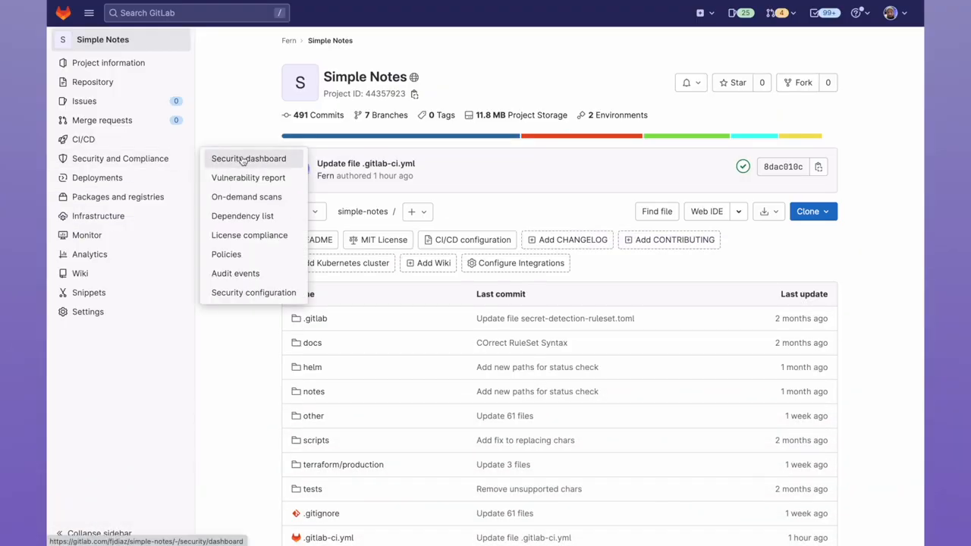
left_click(226, 254)
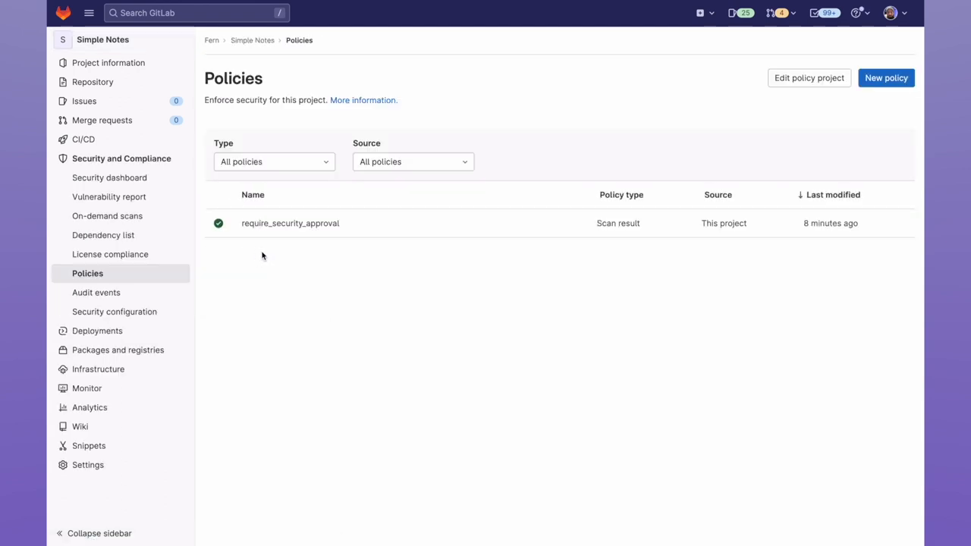
mouse_move(844, 105)
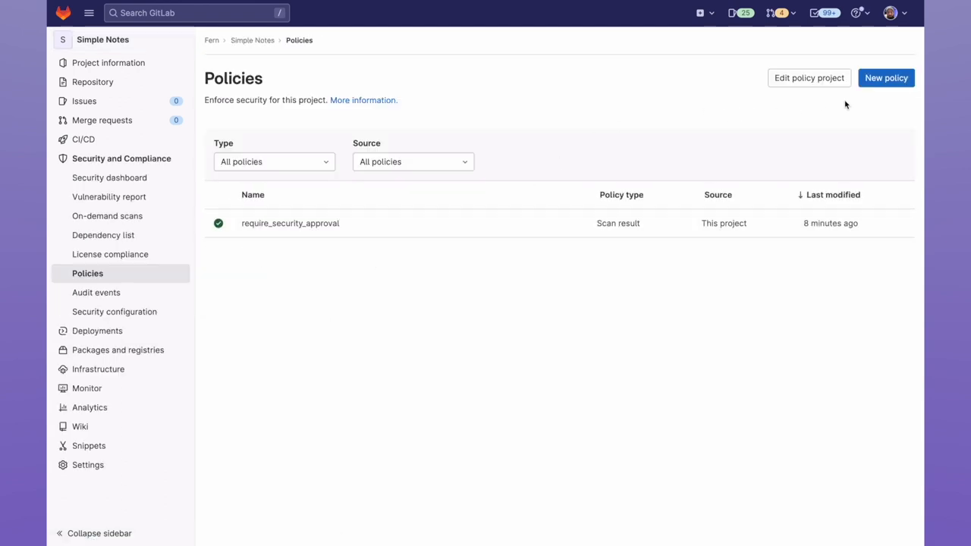
left_click(885, 78)
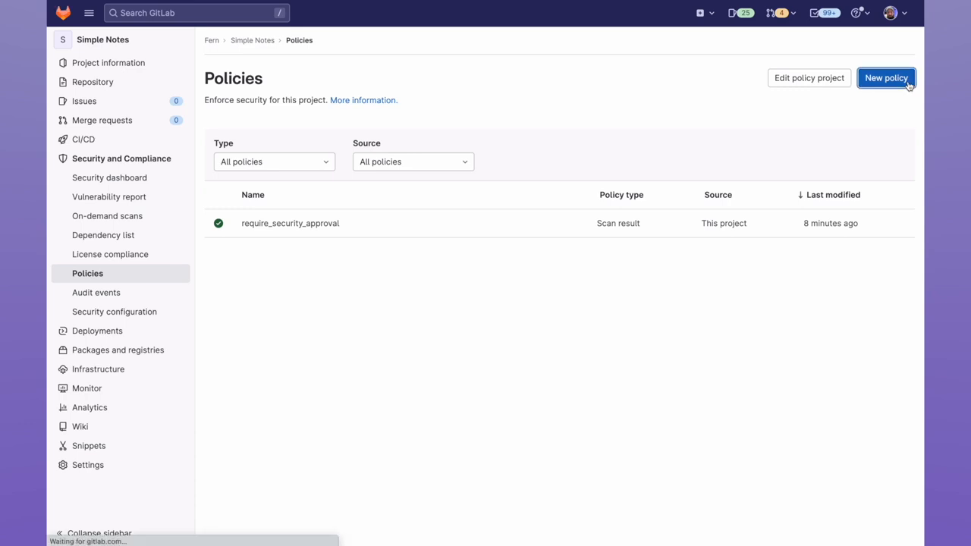
left_click(886, 77)
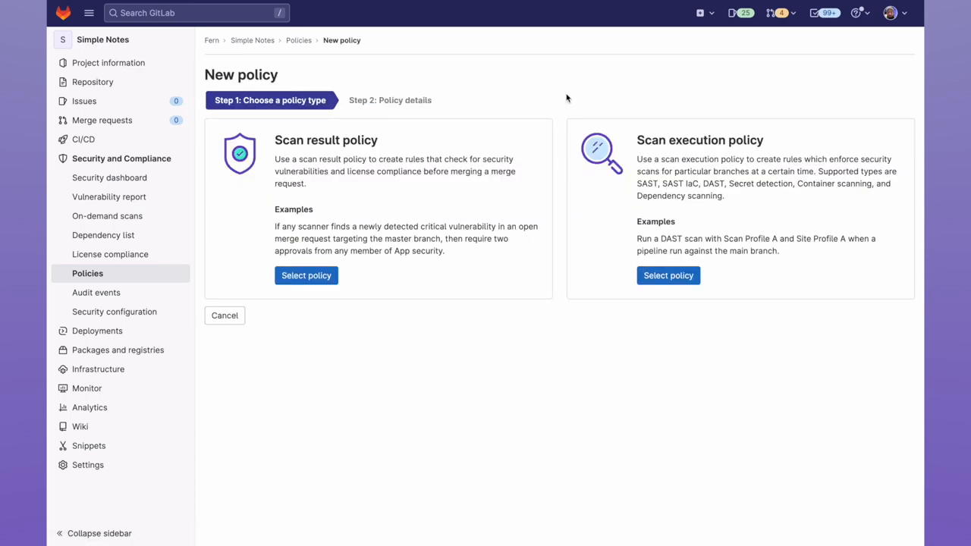
mouse_move(395, 147)
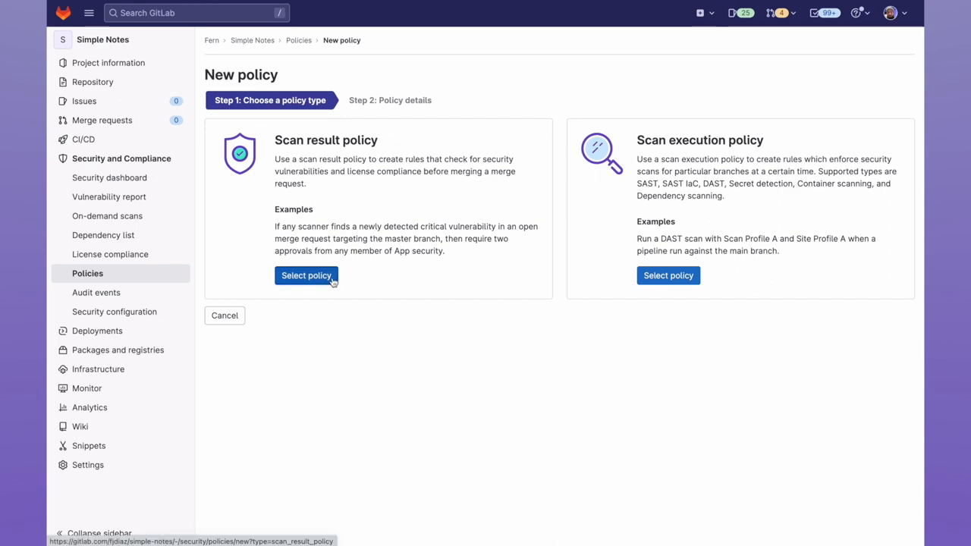
left_click(306, 275)
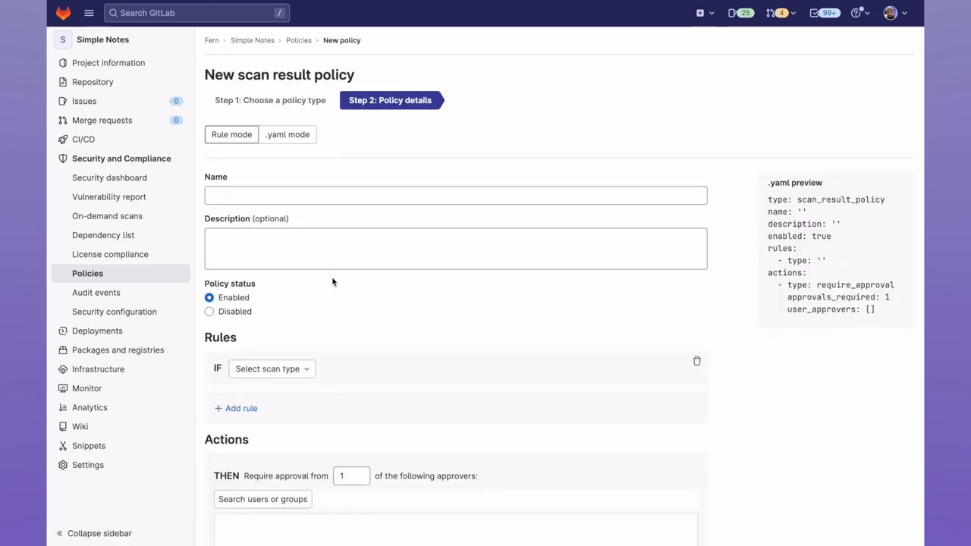
Step: Name the policy require_license_approval with description 'Require approval if certain licenses detected'
type("require_license_app")
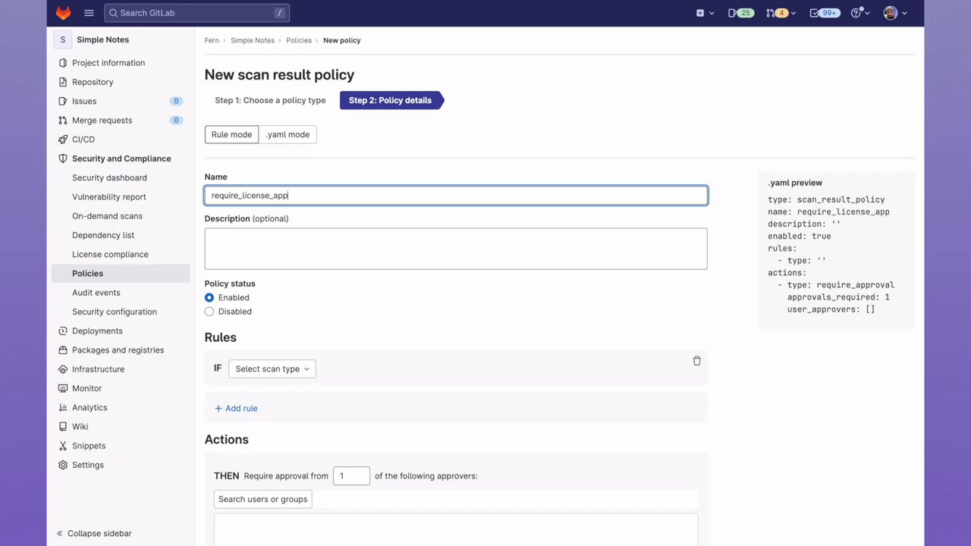
type("Require approval")
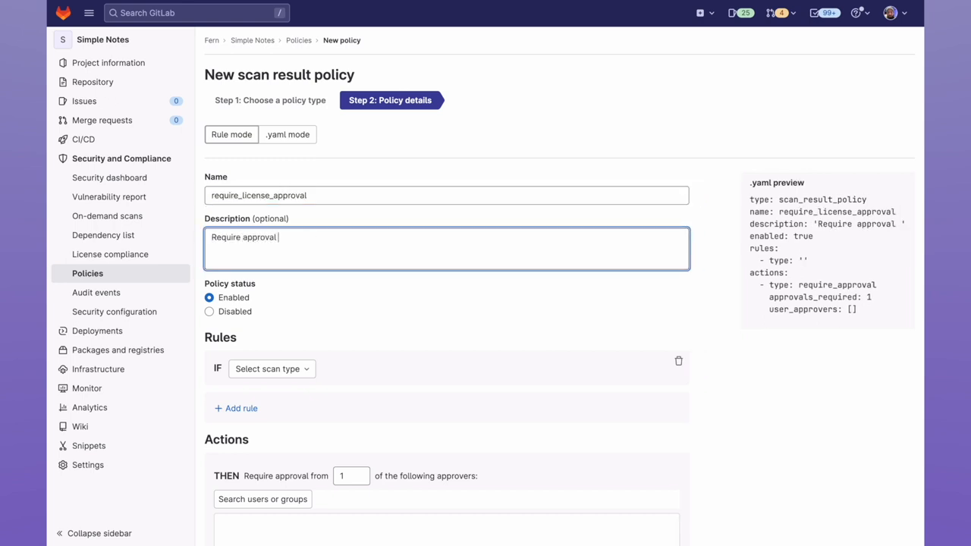
type("if certain licenses detec")
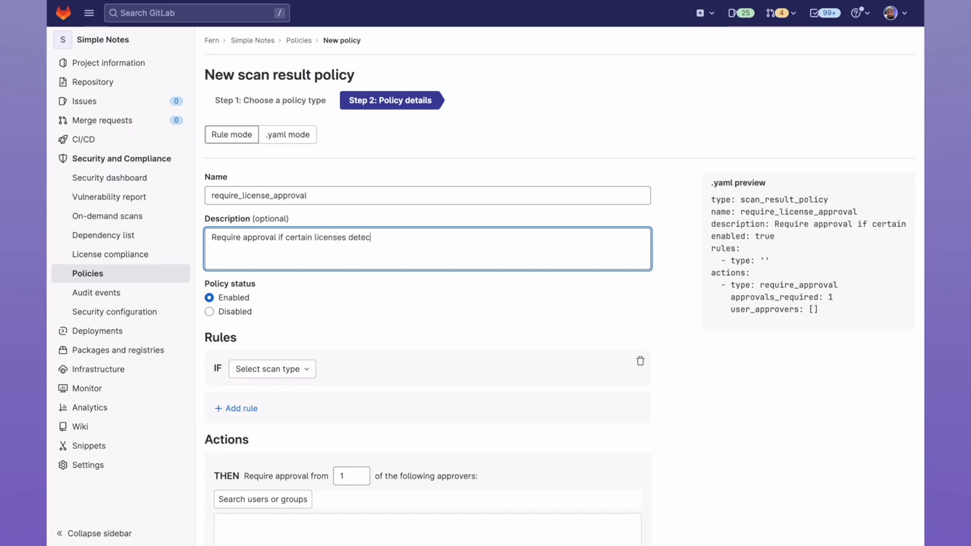
type("ted")
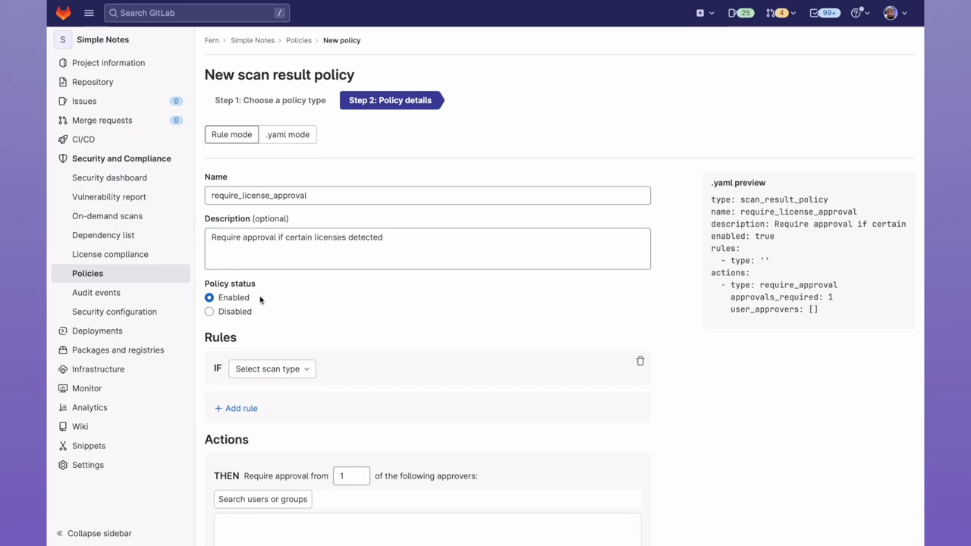
left_click(270, 369)
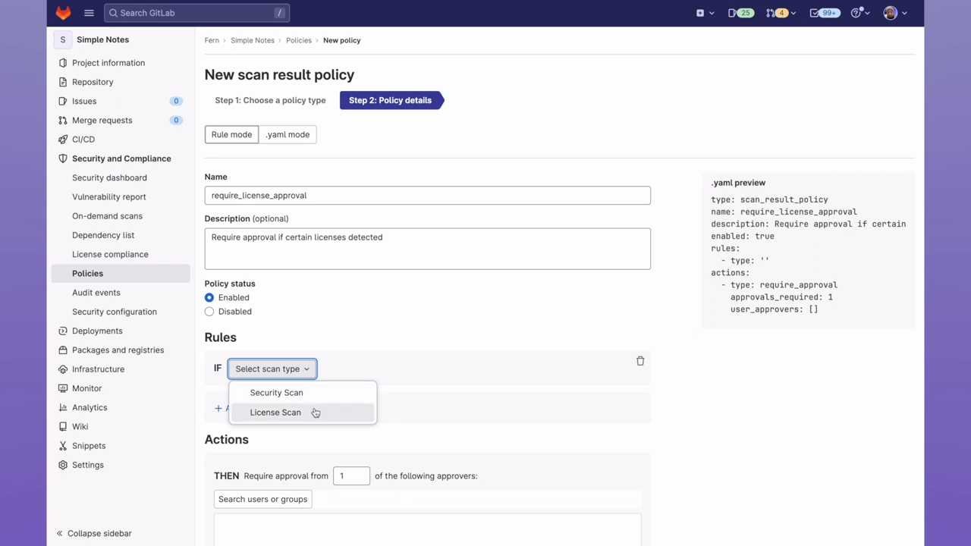
Step: Set the rule to License Scan, except four MIT licenses, Newly Detected, targeting main
left_click(275, 412)
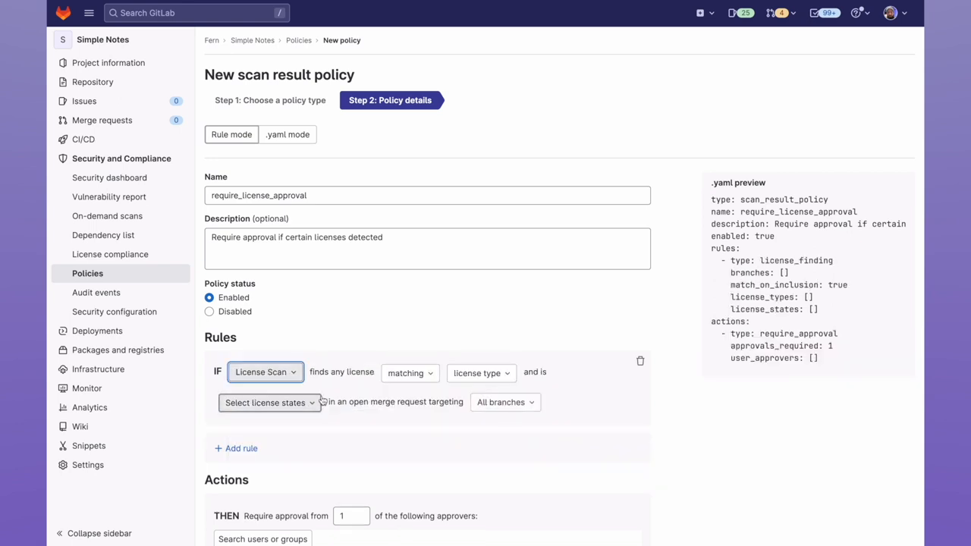
left_click(410, 373)
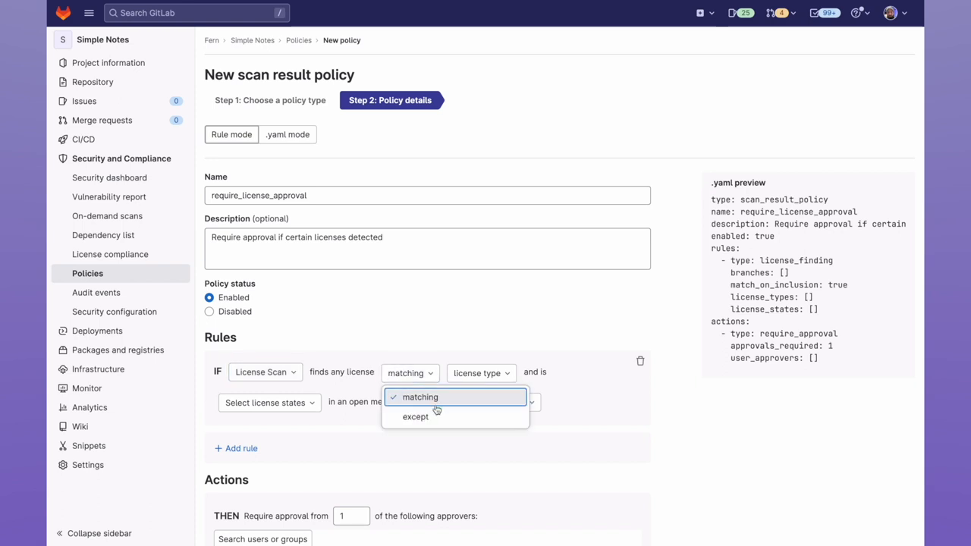
left_click(414, 416)
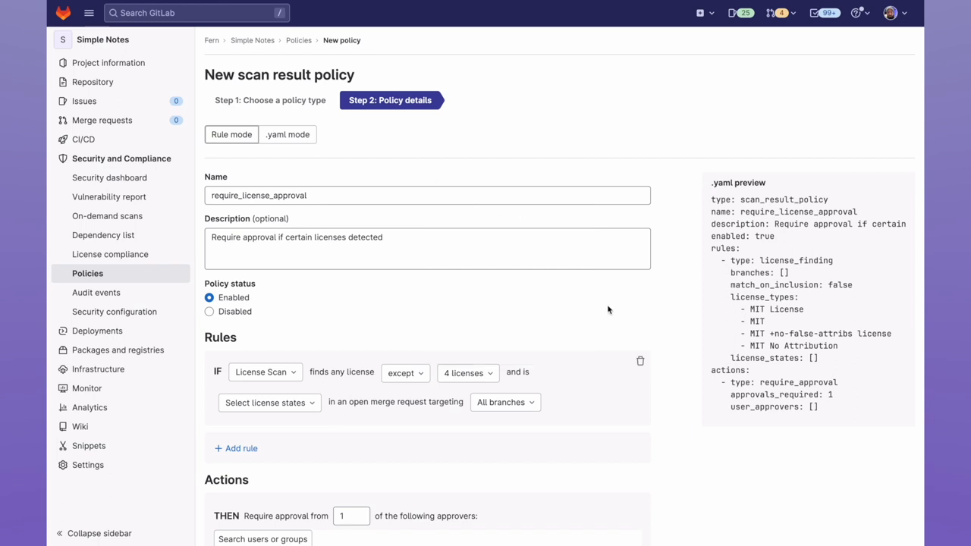
left_click(269, 402)
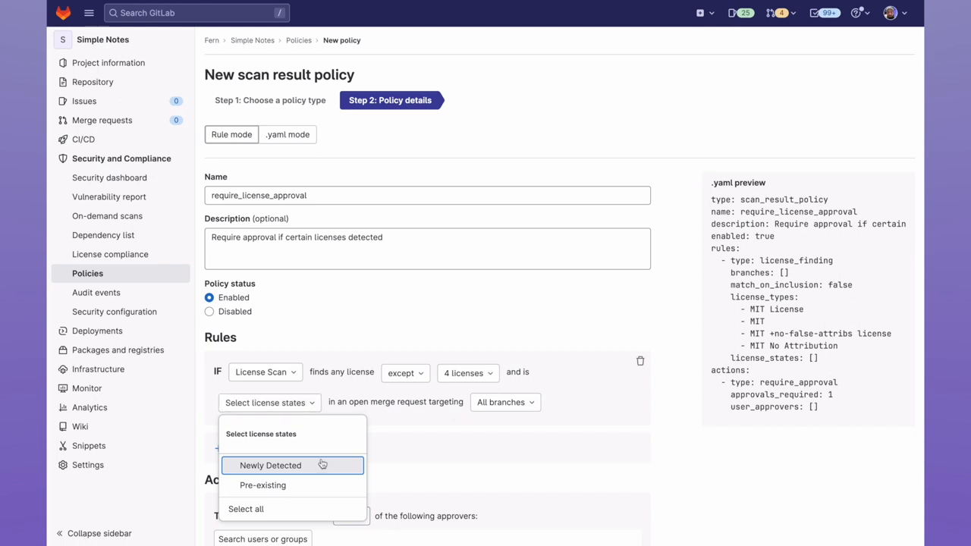
left_click(270, 465)
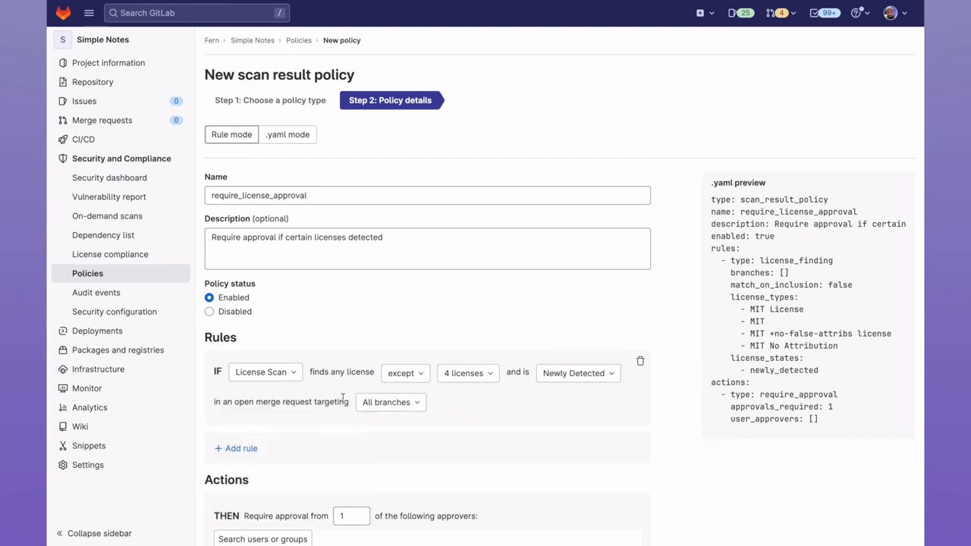
left_click(391, 402)
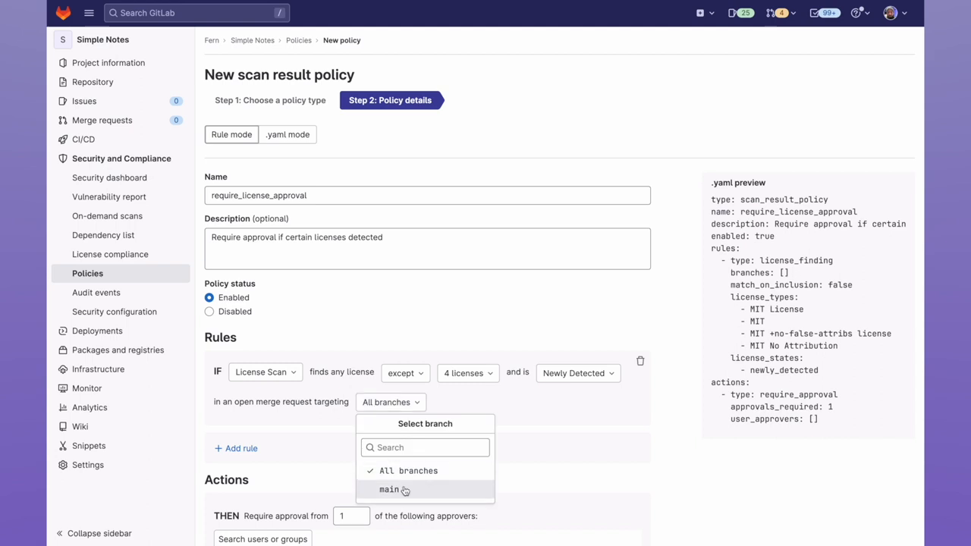
left_click(389, 489)
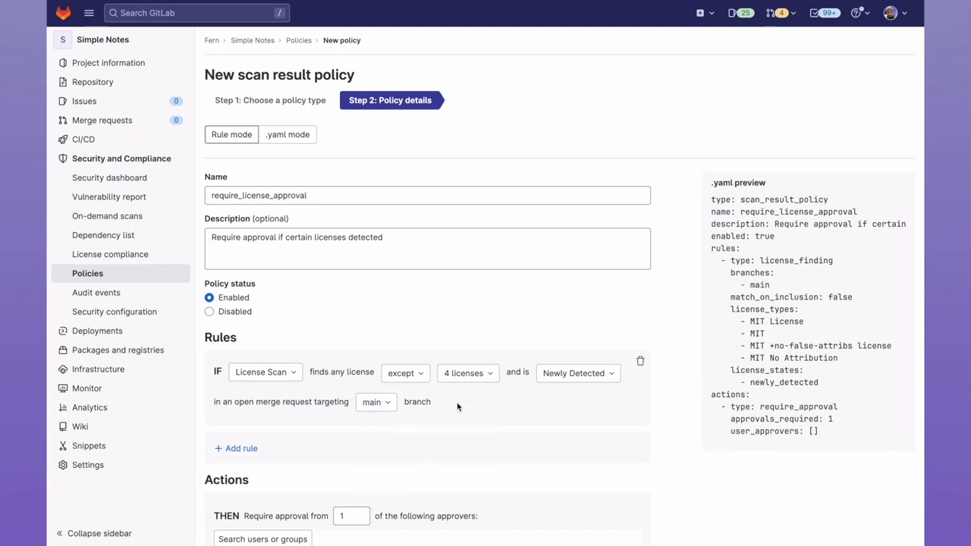
scroll("down", 3)
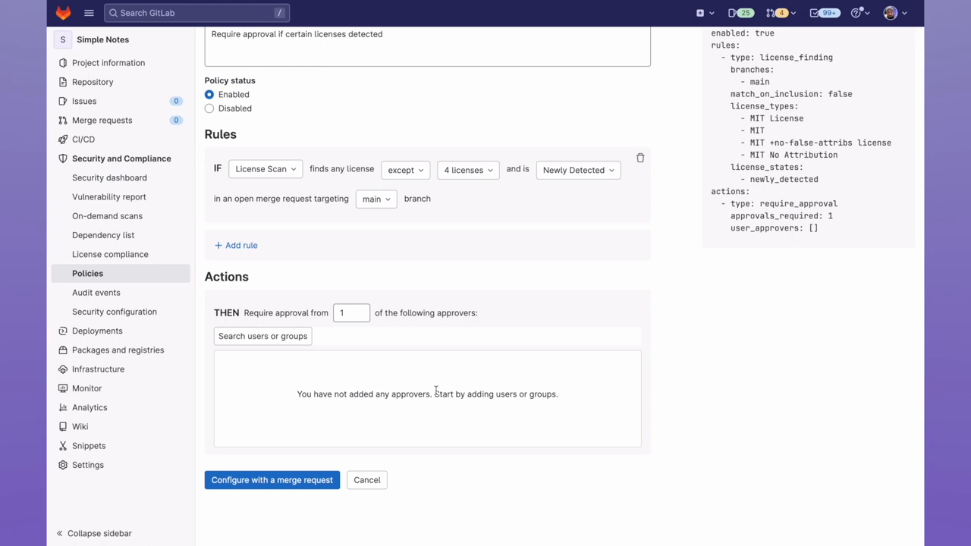
mouse_move(334, 346)
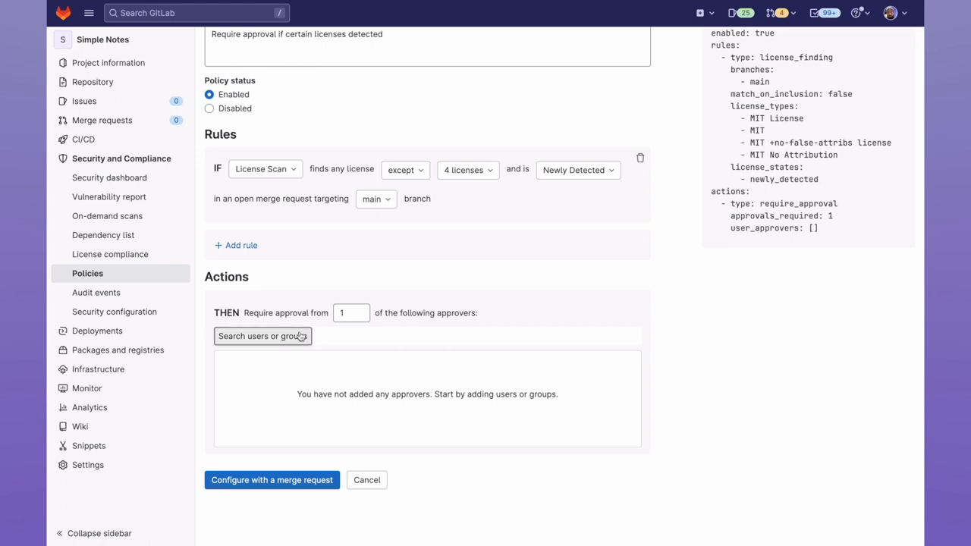
Step: Search 'gitlab' and add the GitLabHQ group as the required approver
left_click(262, 336)
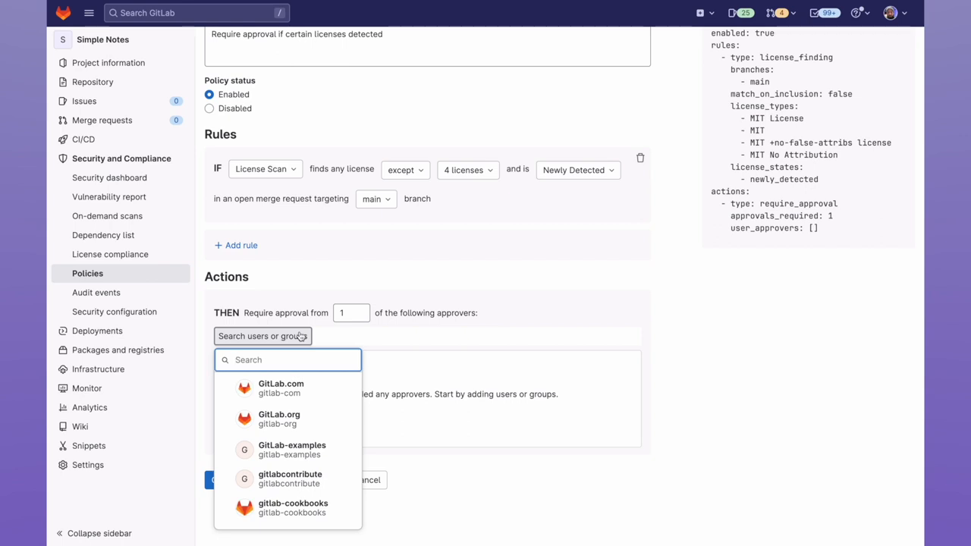
type("gitlab")
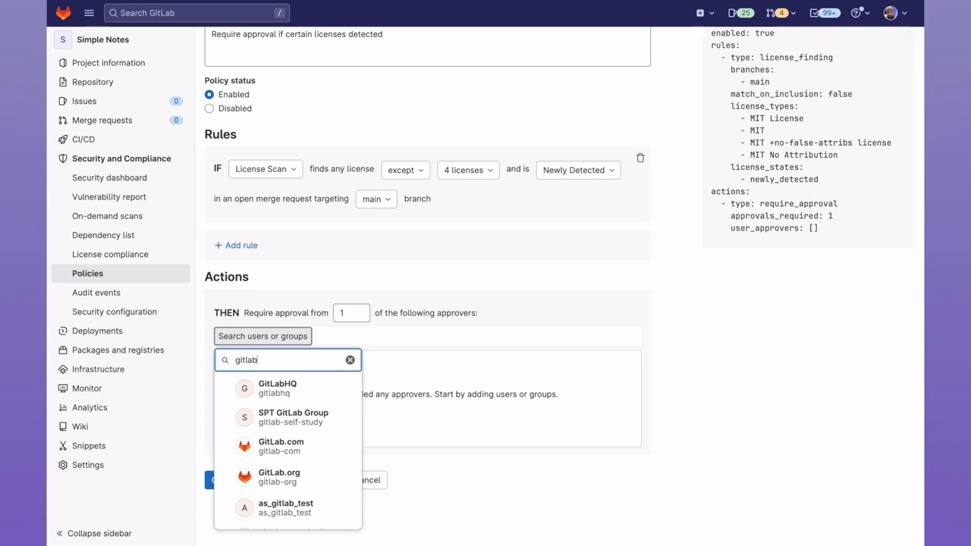
mouse_move(288, 387)
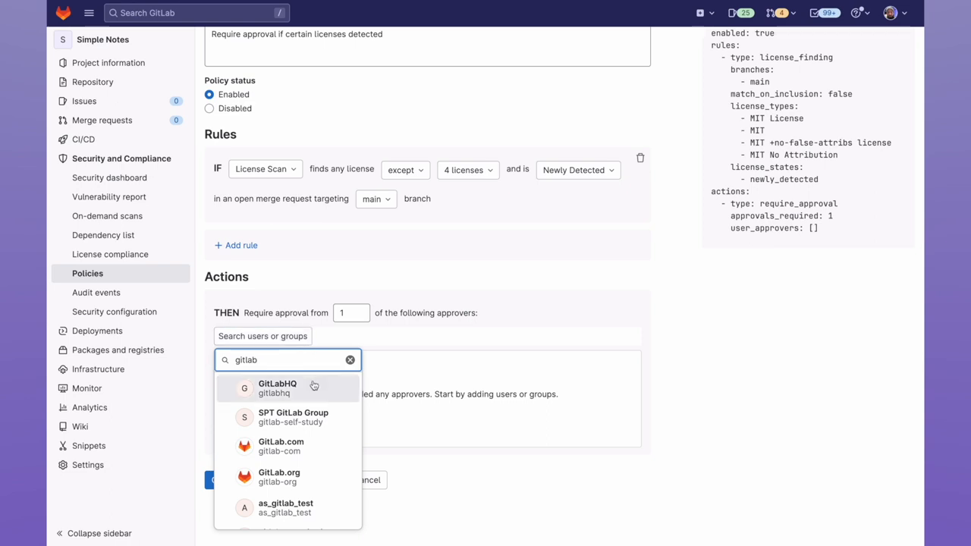
left_click(277, 387)
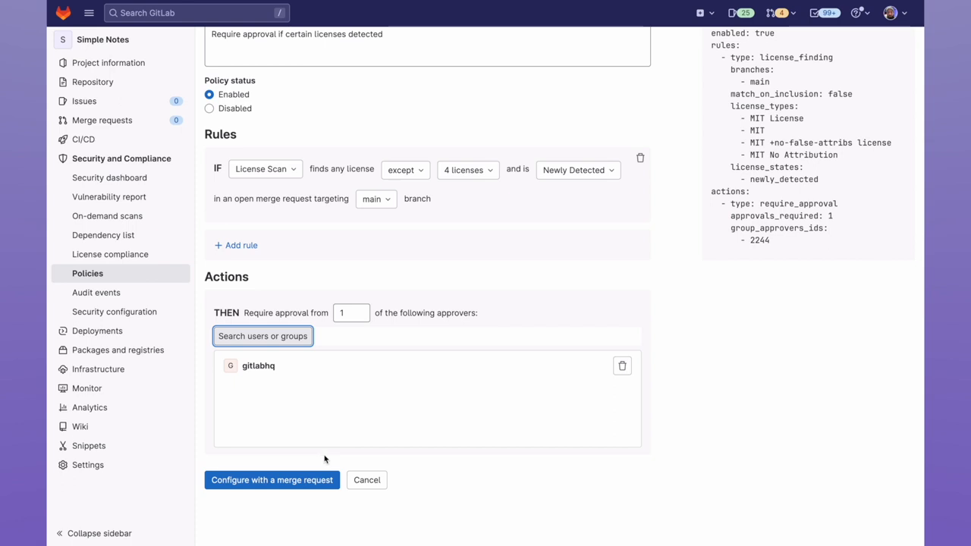
mouse_move(271, 480)
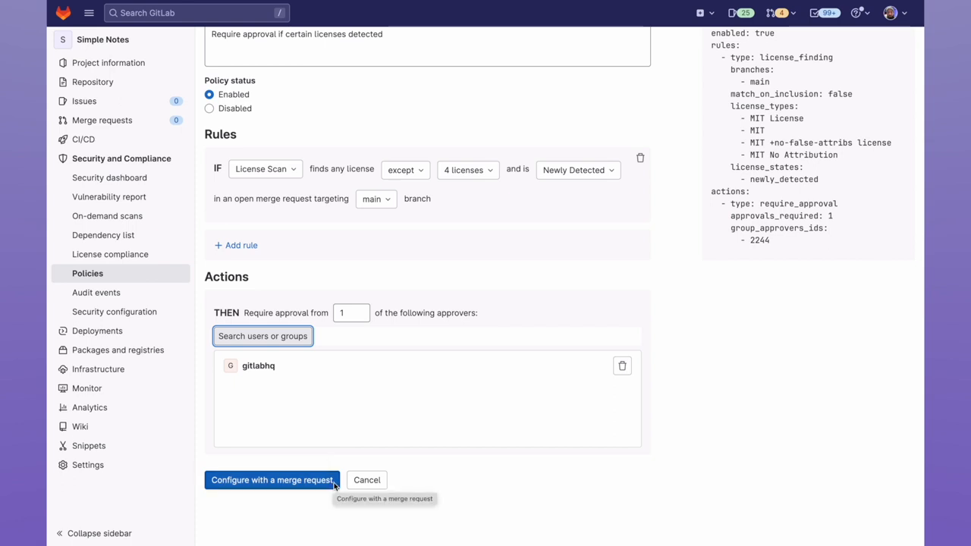
Step: Save the policy through the 'Update scan policies' merge request and merge it
left_click(271, 479)
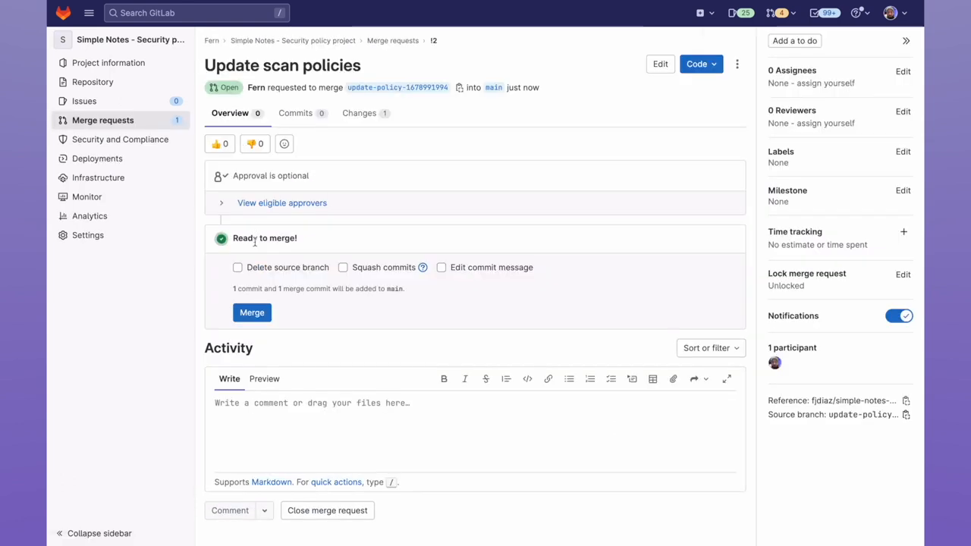
left_click(252, 311)
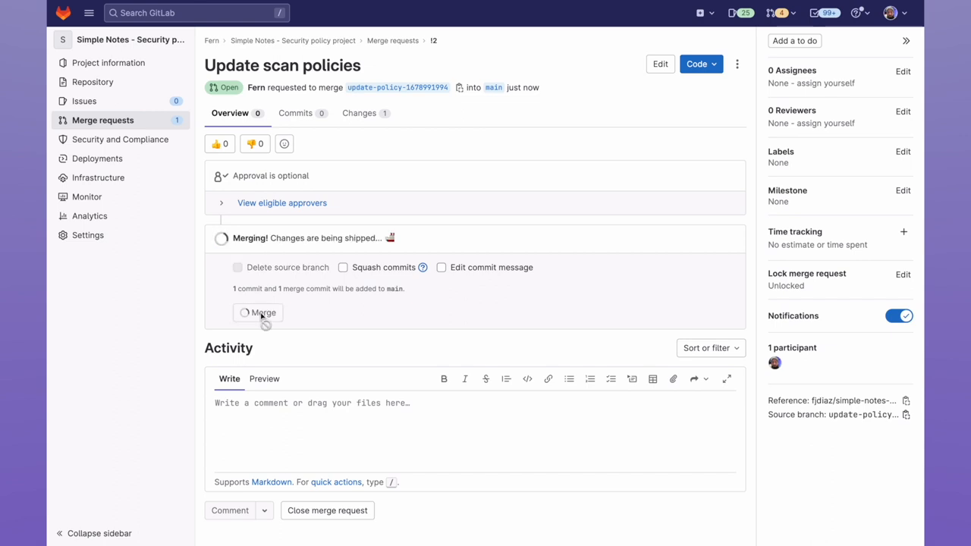
left_click(263, 313)
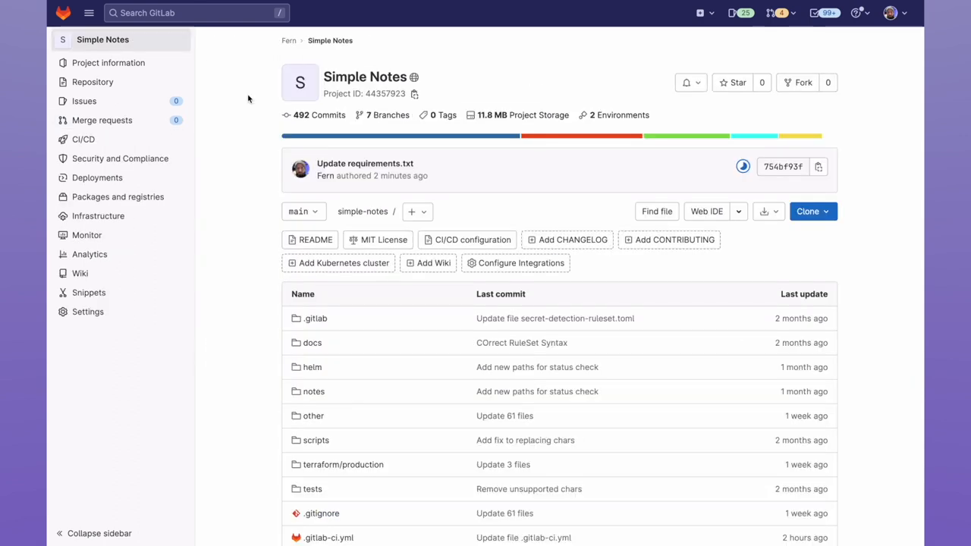
Step: Open Simple Notes' requirements.txt from the file list and switch it to editing
scroll("down", 3)
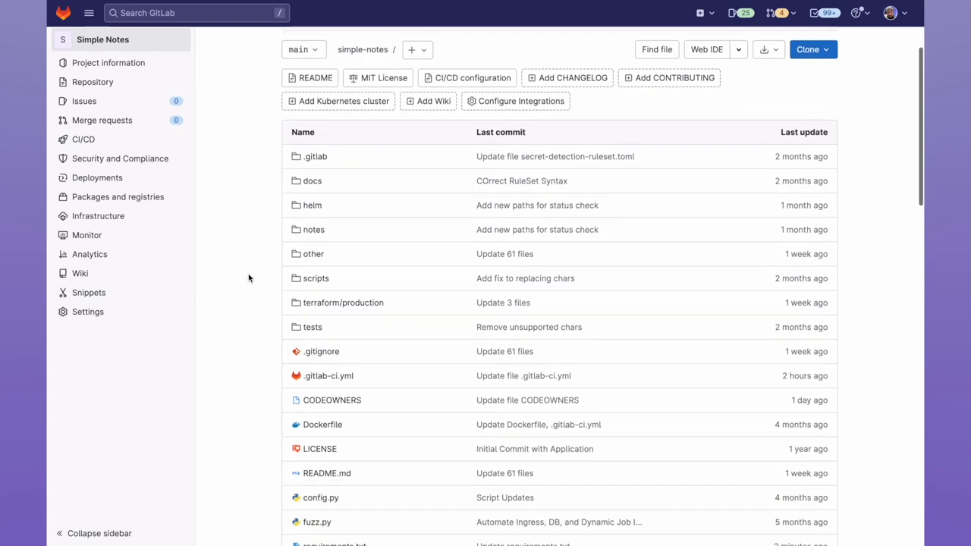
scroll("down", 3)
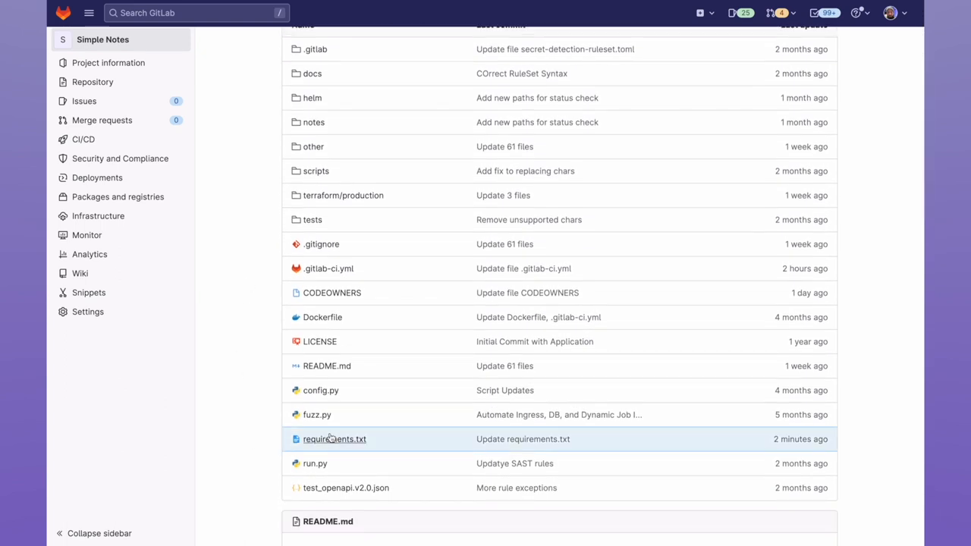
left_click(334, 438)
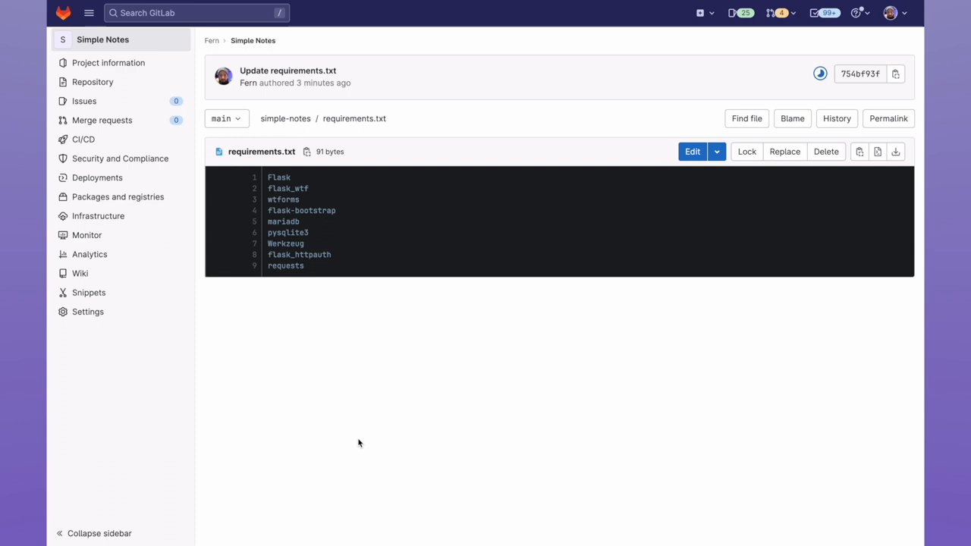
mouse_move(557, 353)
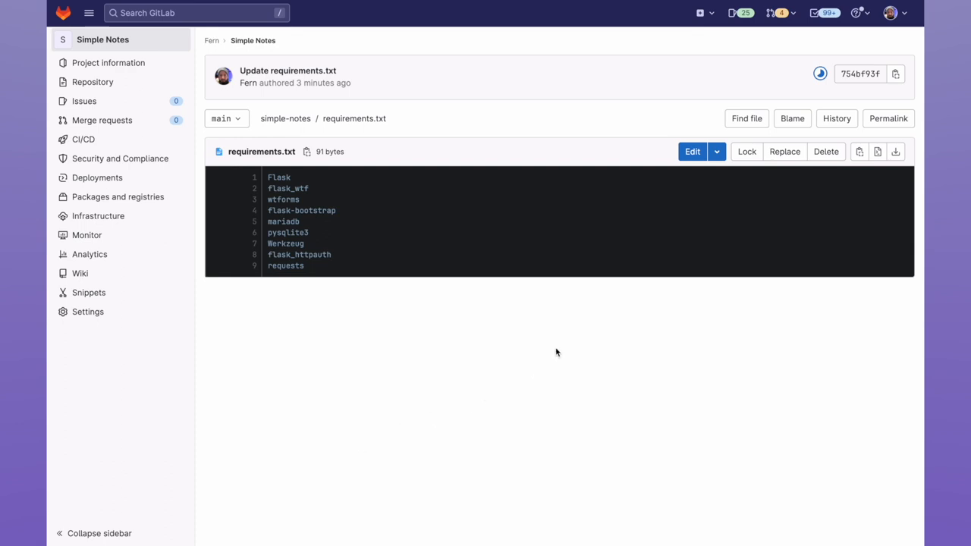
left_click(691, 151)
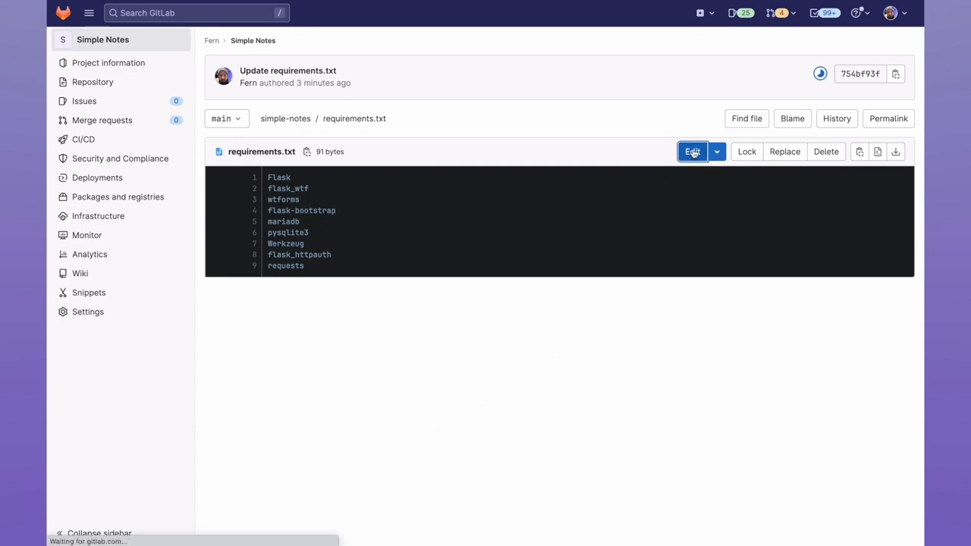
Step: Add django==2.0.0 and osrframework, committing to new branch add-new-deps-fern with a merge request
left_click(691, 151)
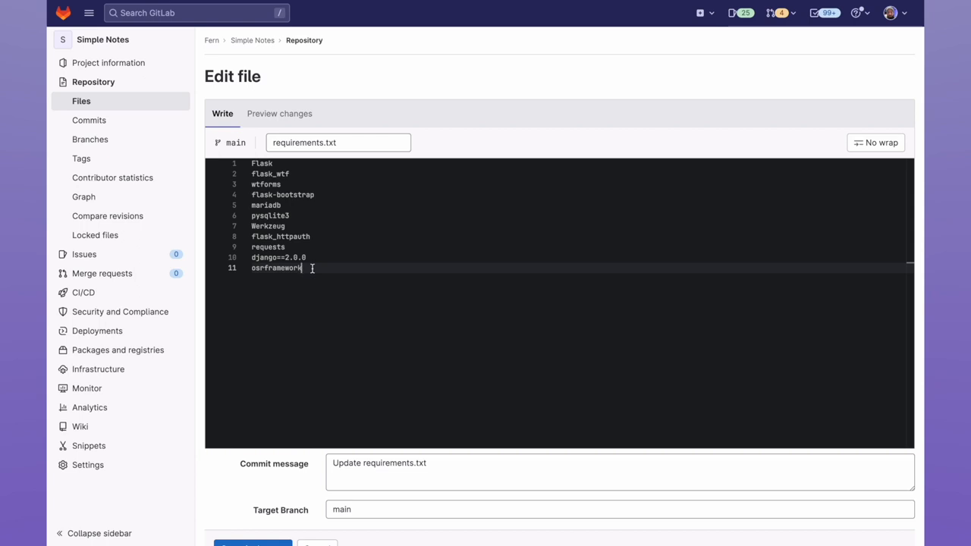
type("add-new-deps")
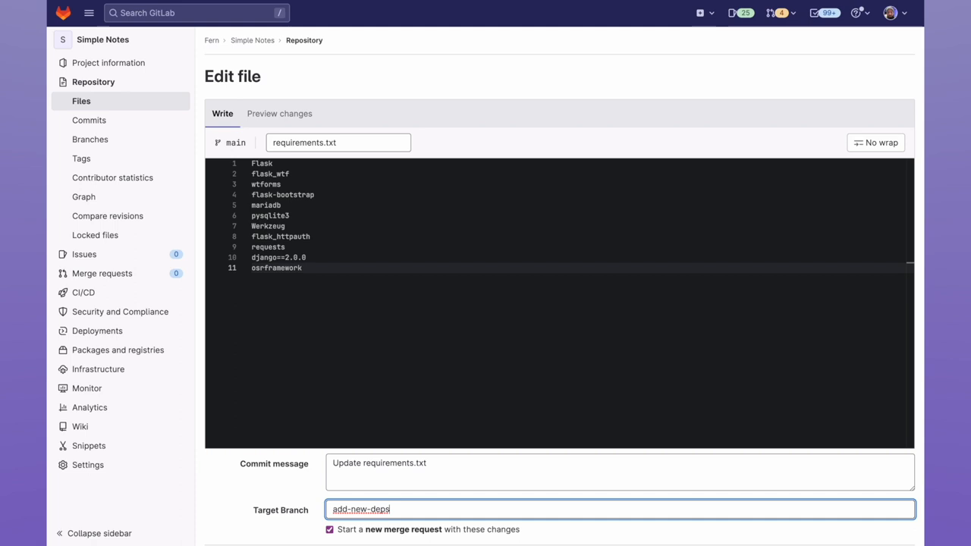
type("-fern")
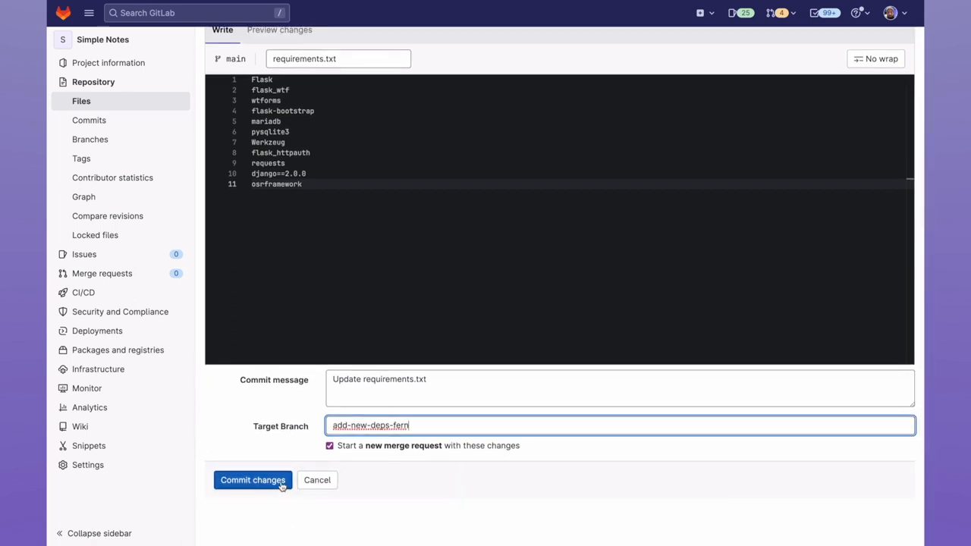
left_click(253, 479)
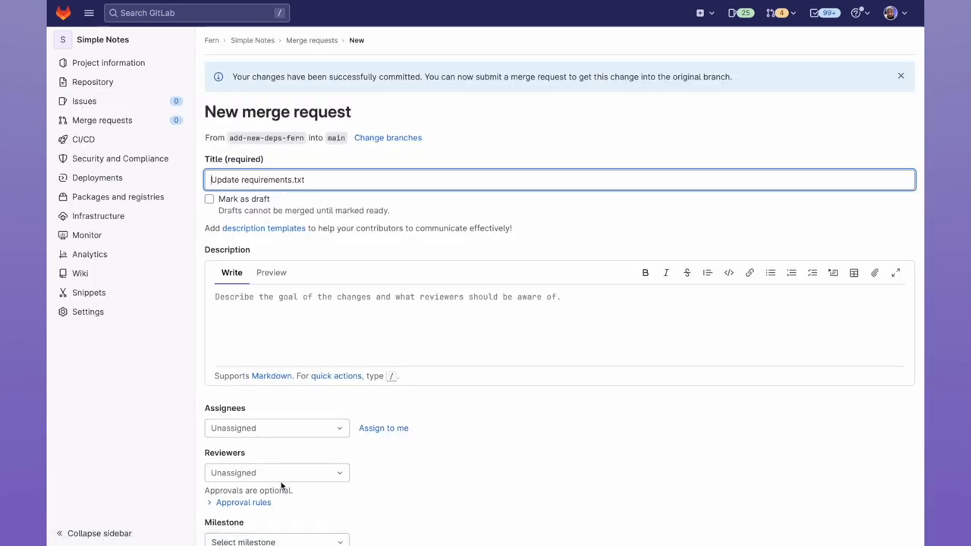
Step: Submit the add-new-deps-fern merge request form to create the merge request
scroll("down", 3)
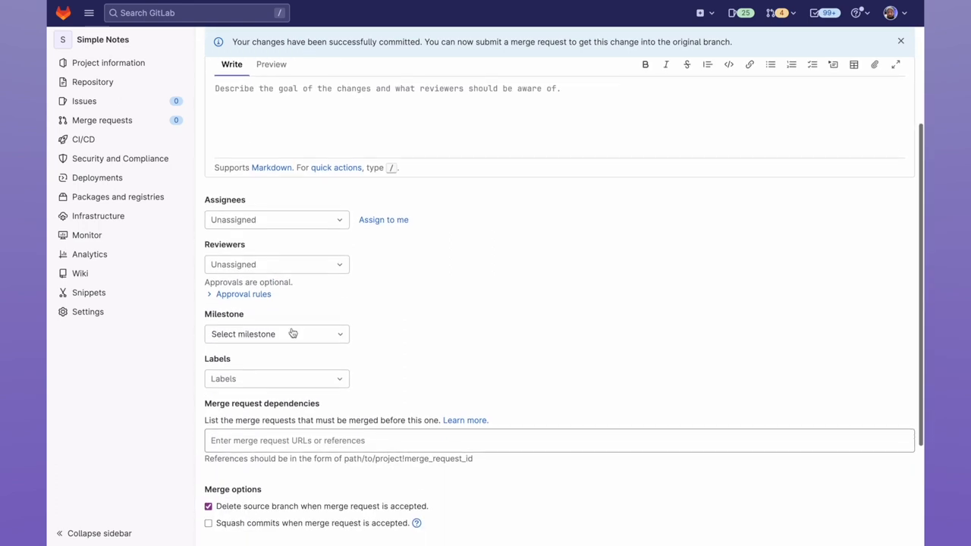
scroll("down", 3)
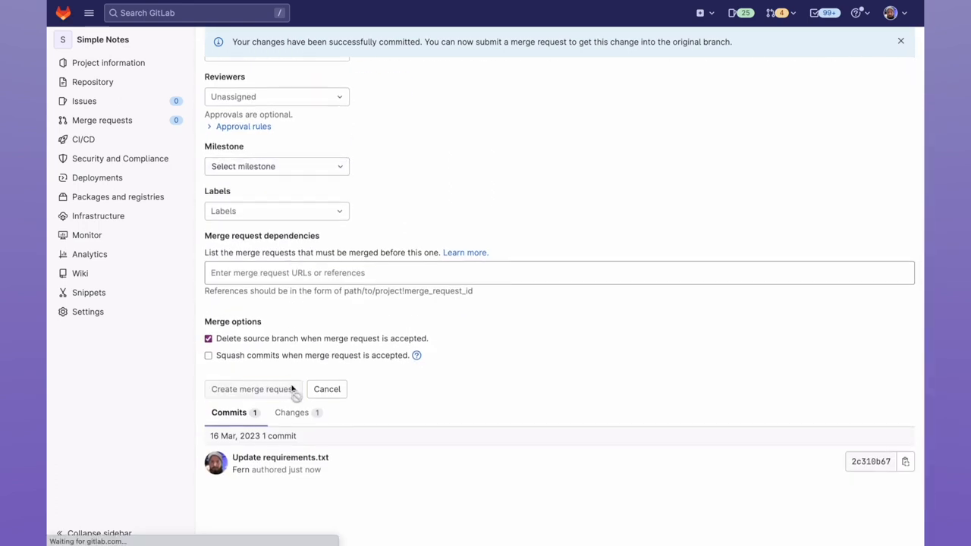
left_click(254, 389)
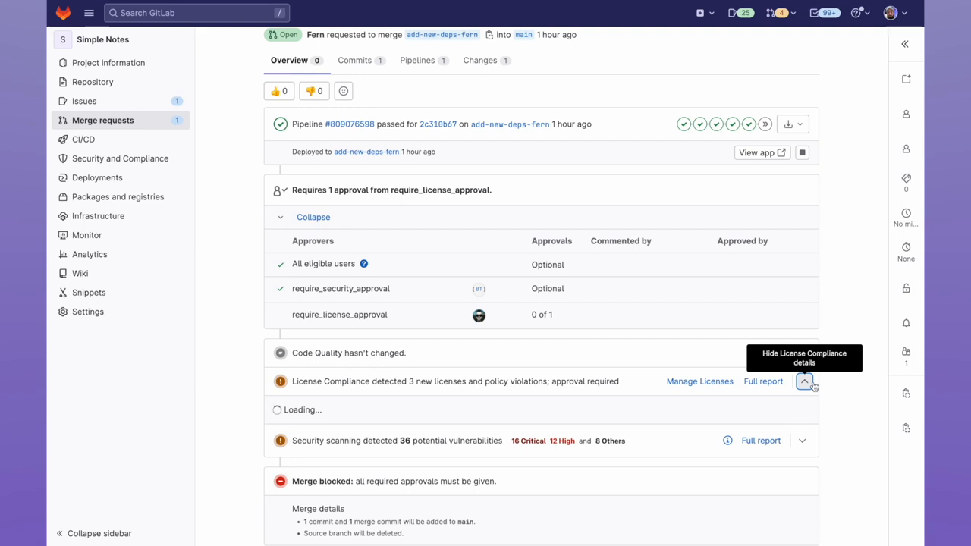
Step: Expand the License Compliance widget to show the 3 new licenses
left_click(804, 381)
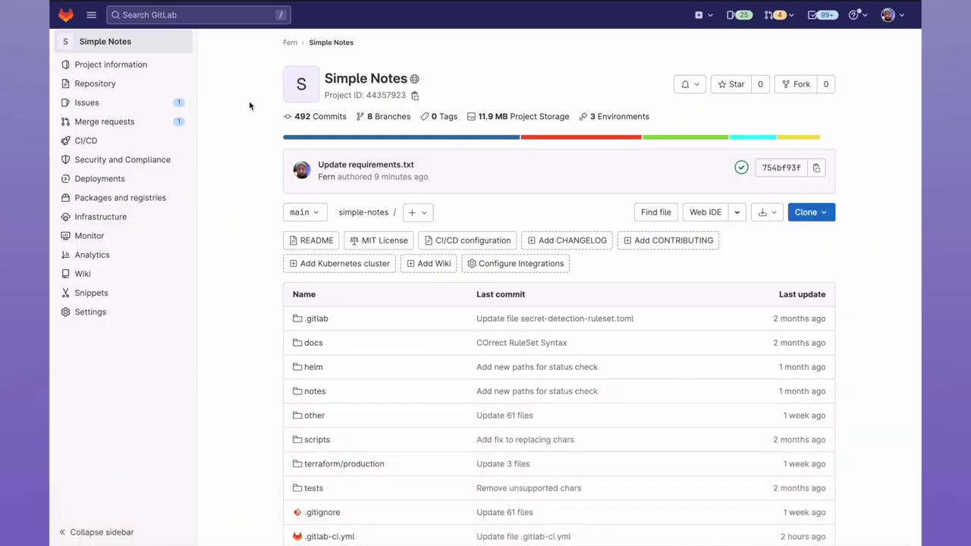
Step: Open the Service Down incident from Monitor > Incidents
left_click(89, 235)
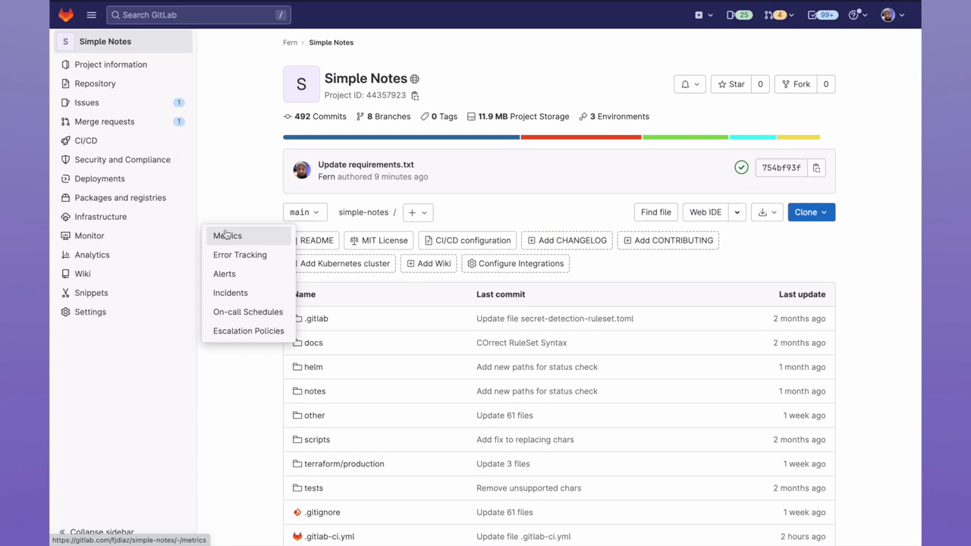
left_click(230, 293)
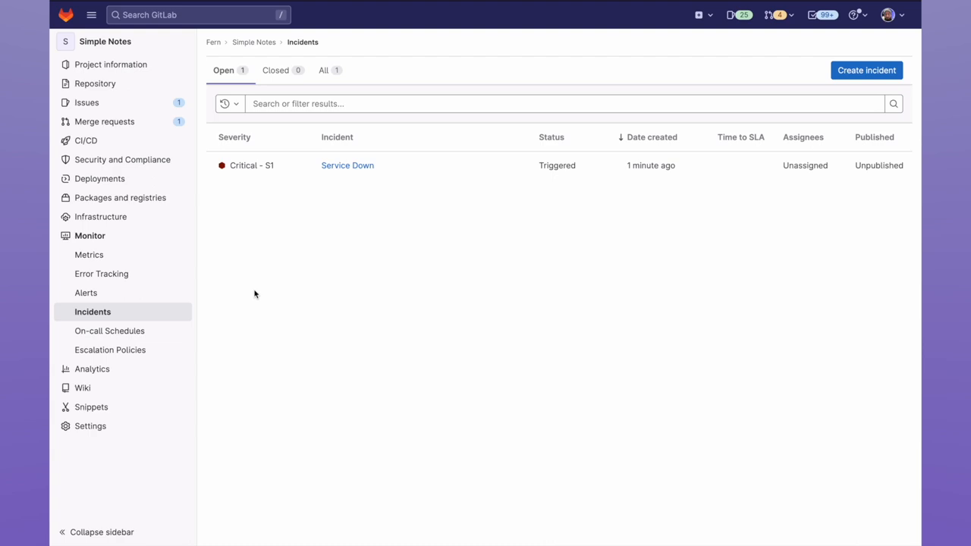
mouse_move(353, 196)
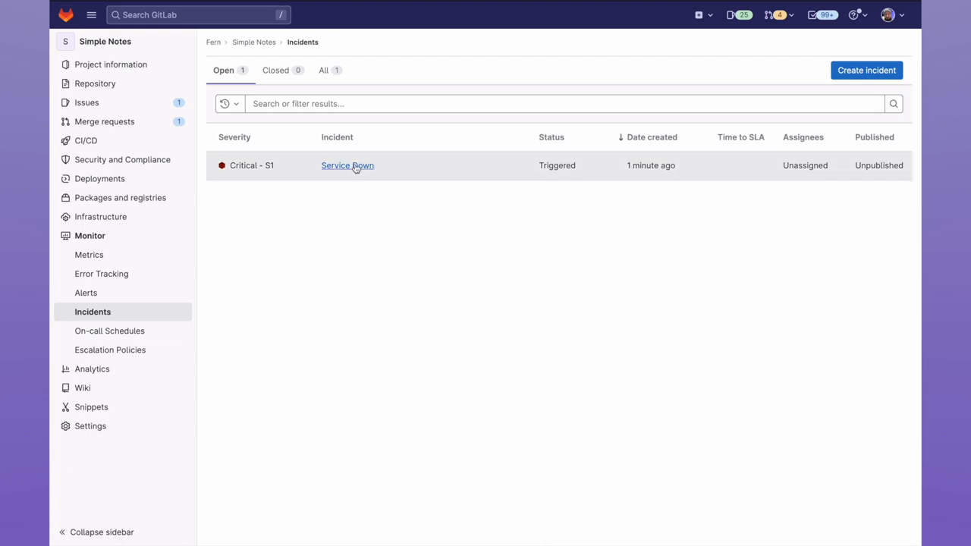
left_click(348, 165)
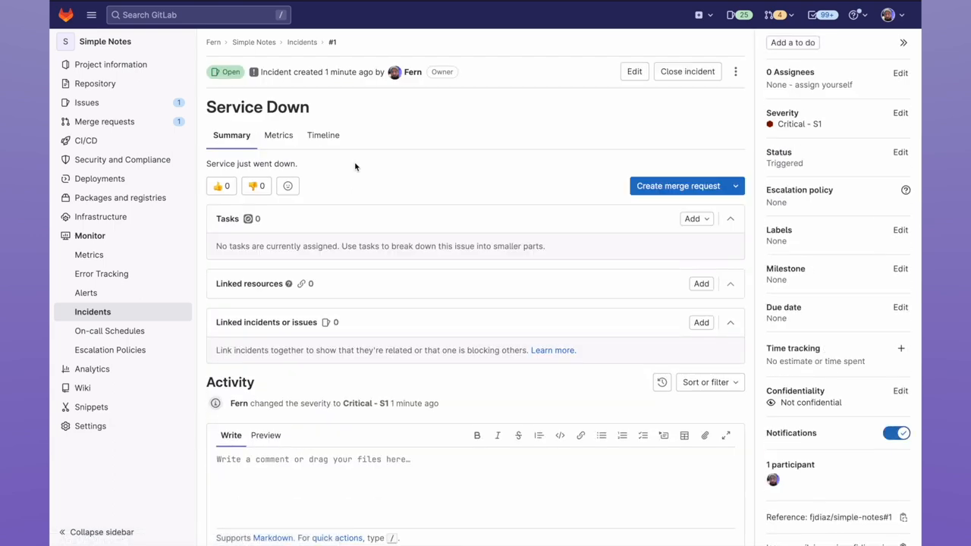
mouse_move(357, 141)
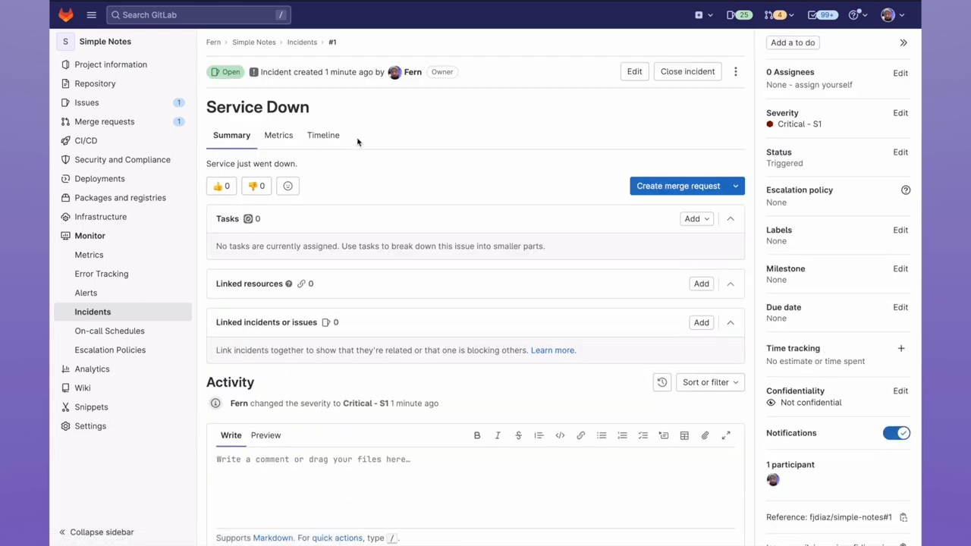
Step: Add a Response initiated timeline event reading 'Will examine server logs'
left_click(323, 135)
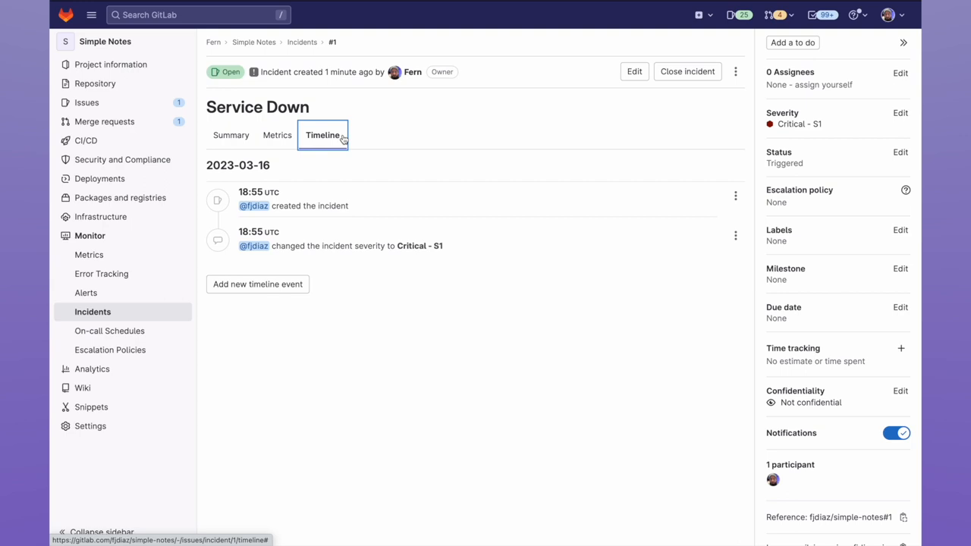
mouse_move(375, 284)
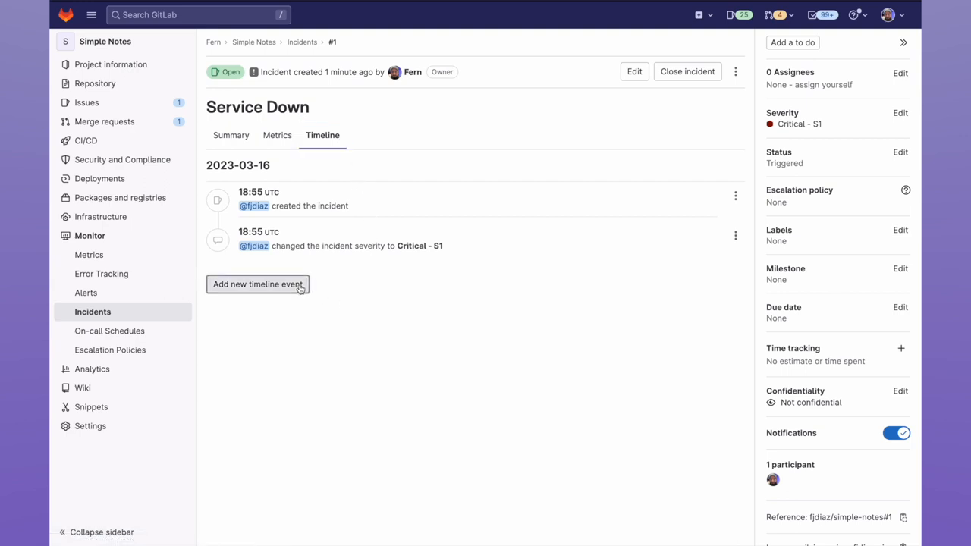
left_click(257, 284)
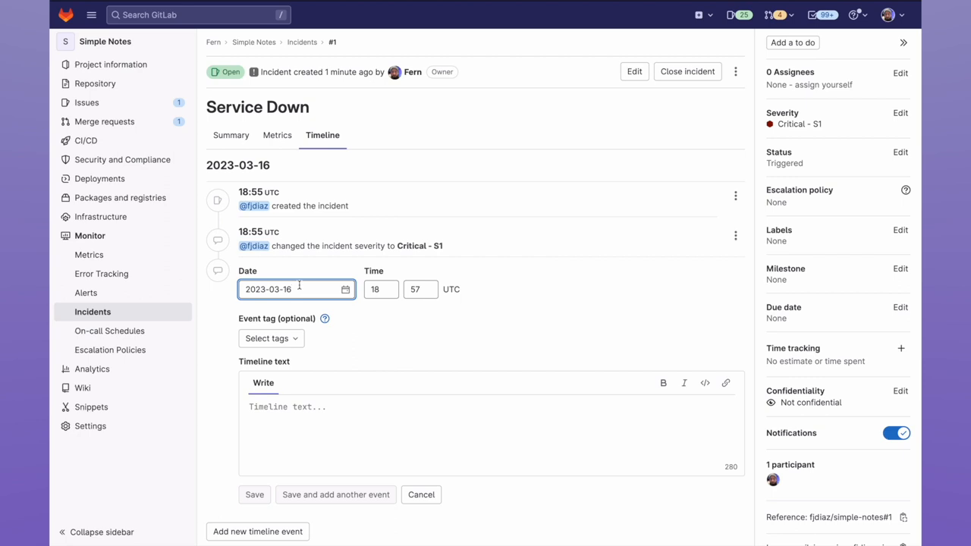
left_click(271, 338)
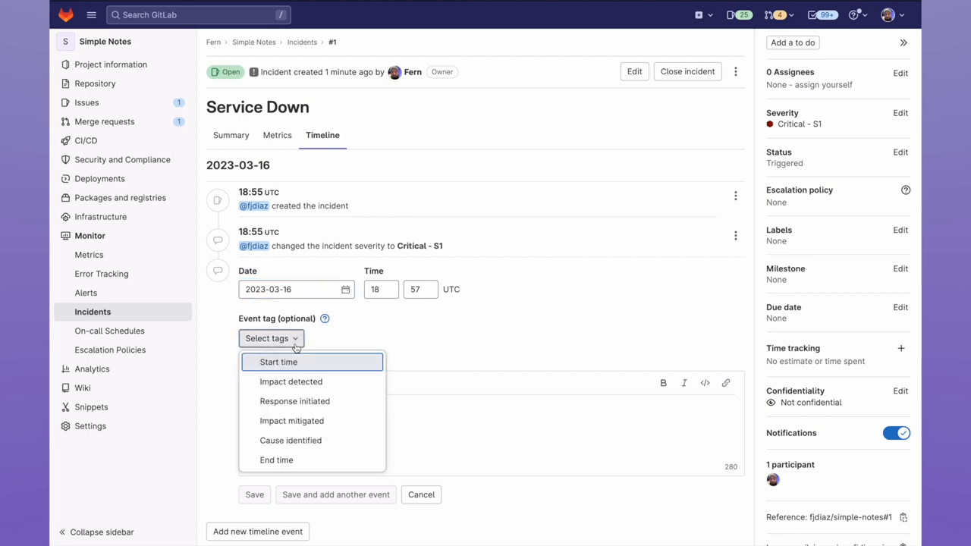
left_click(295, 400)
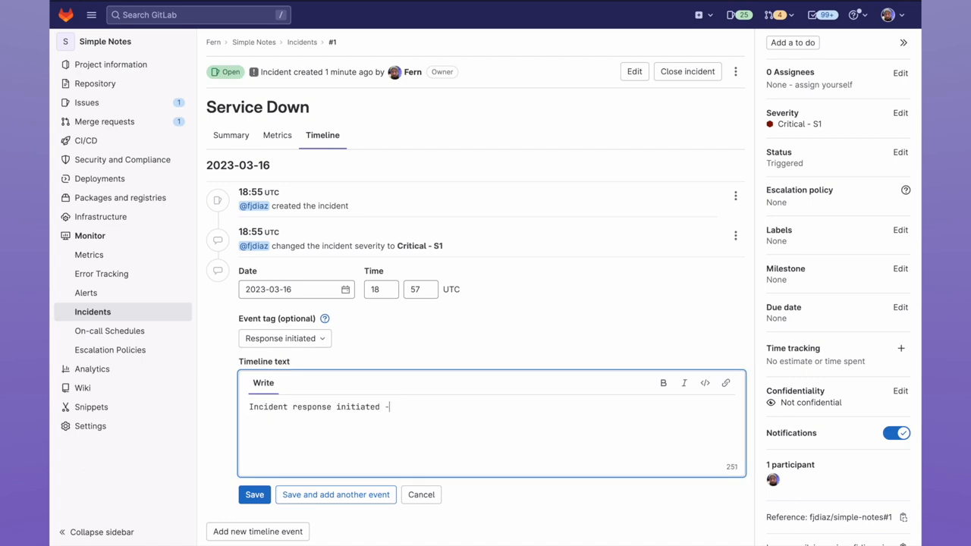
type("Will examine se")
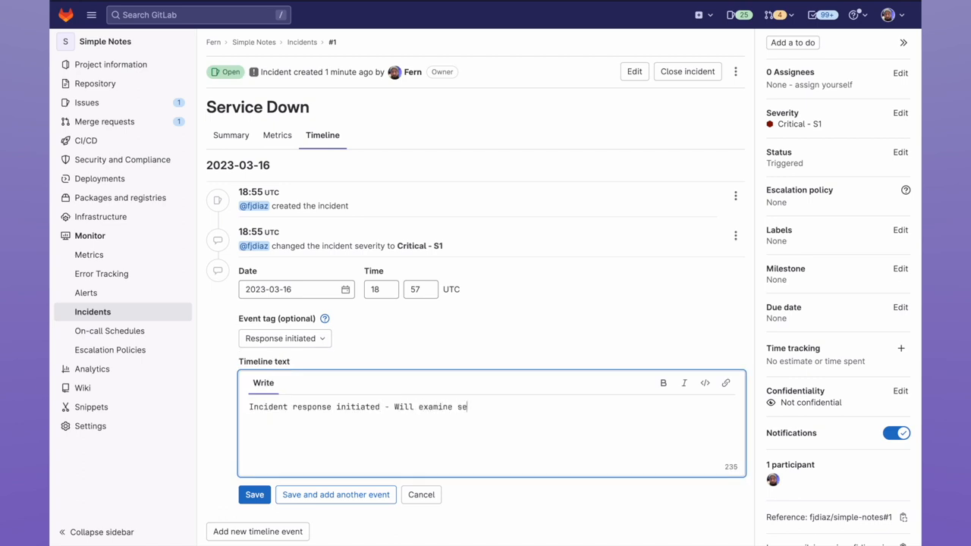
type("rver logs")
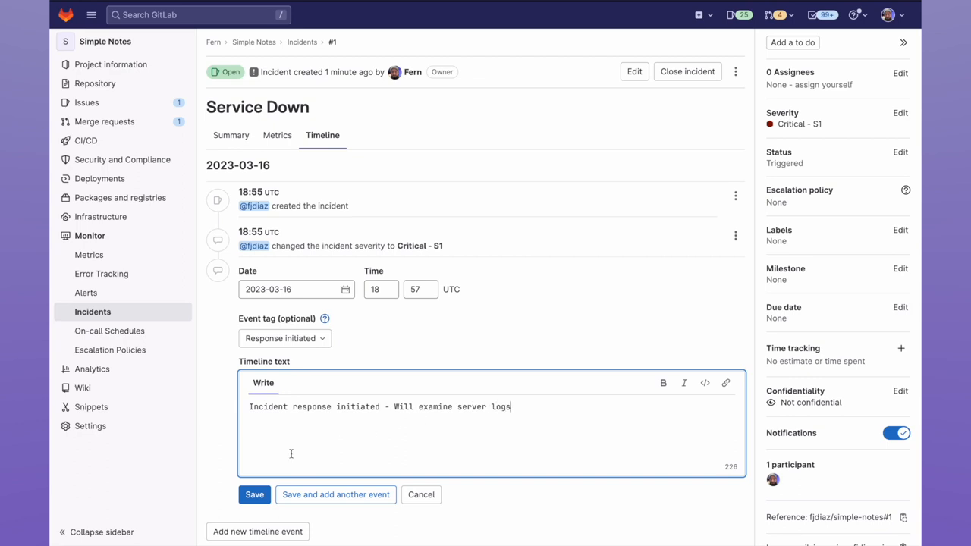
left_click(254, 494)
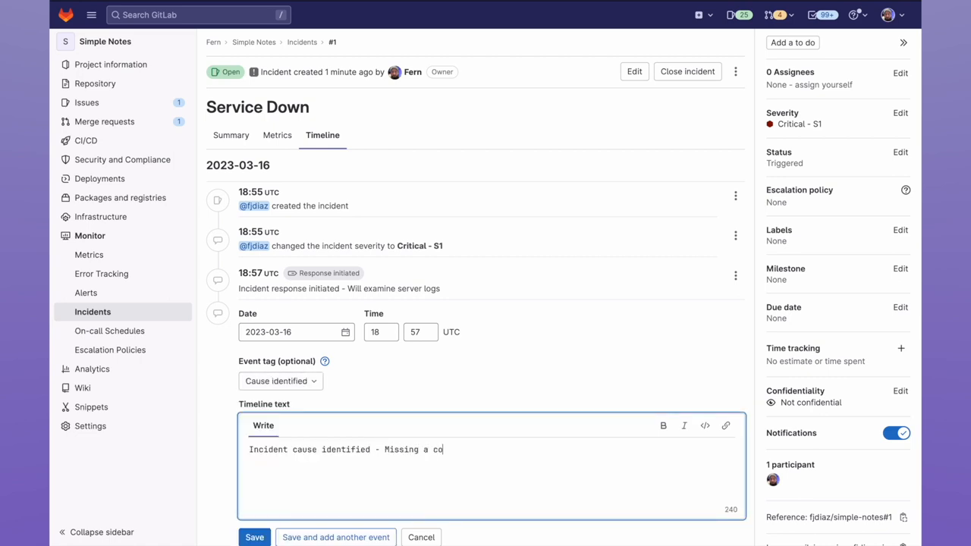
Step: Save the Cause identified event and start another event reading 'Will auto-reso…'
left_click(254, 537)
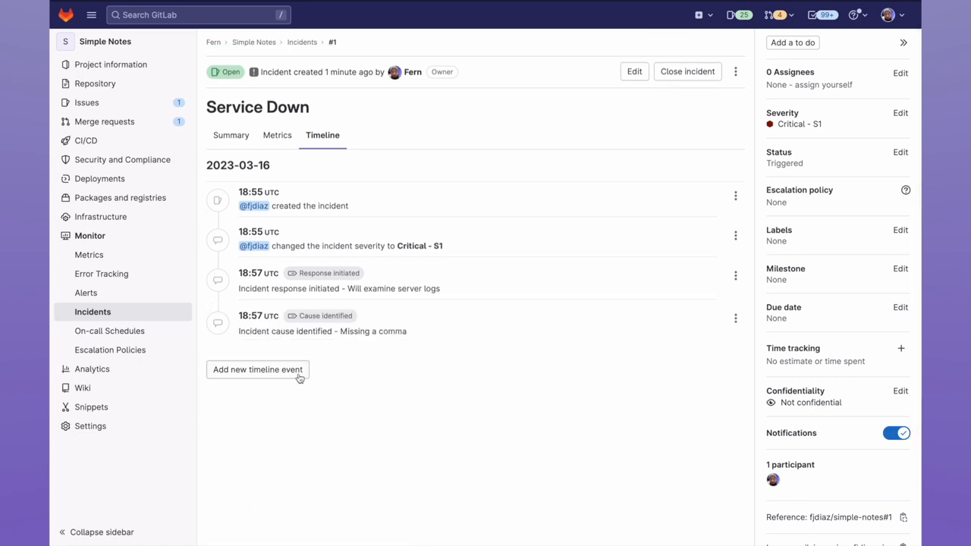
left_click(257, 370)
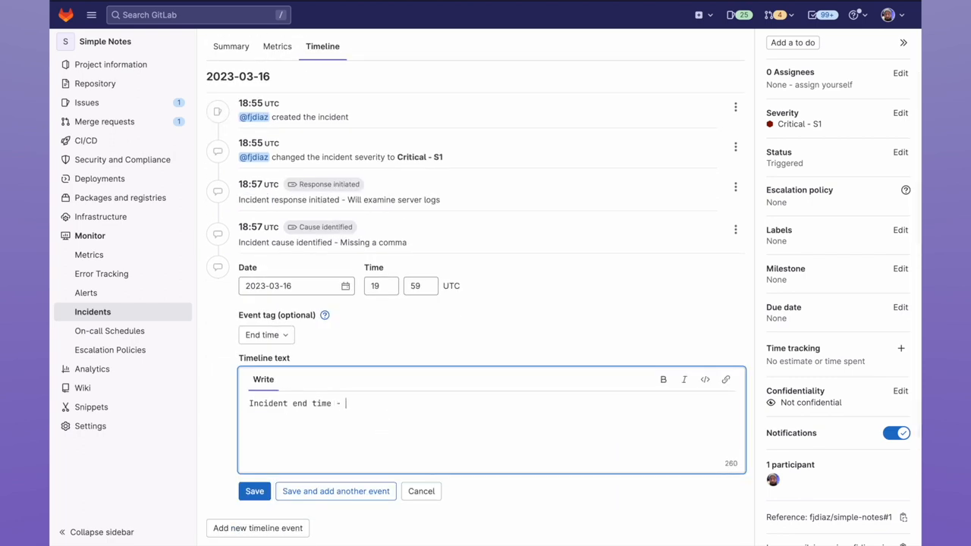
type("Will auto")
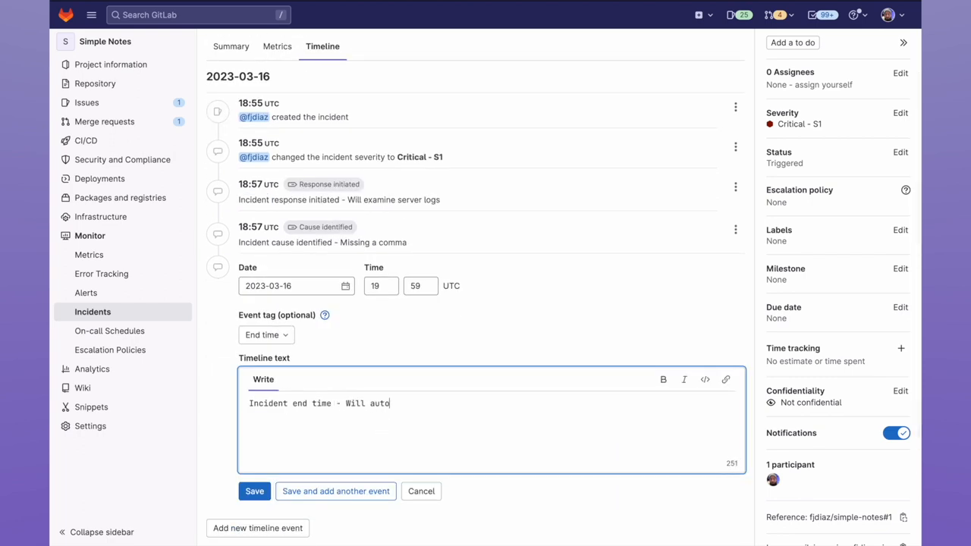
type("-reso")
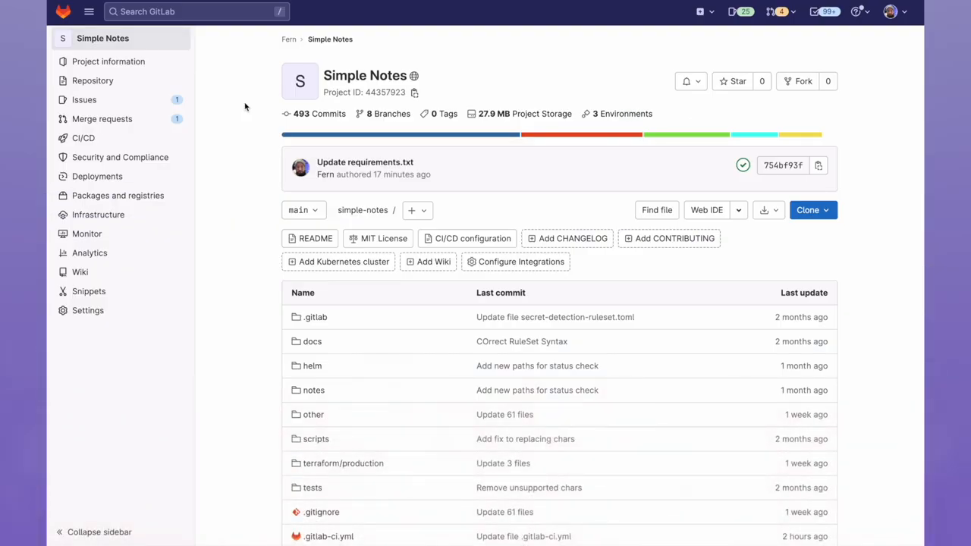
Step: Open .gitlab-ci.yml and scroll through its stages and security templates
scroll("down", 3)
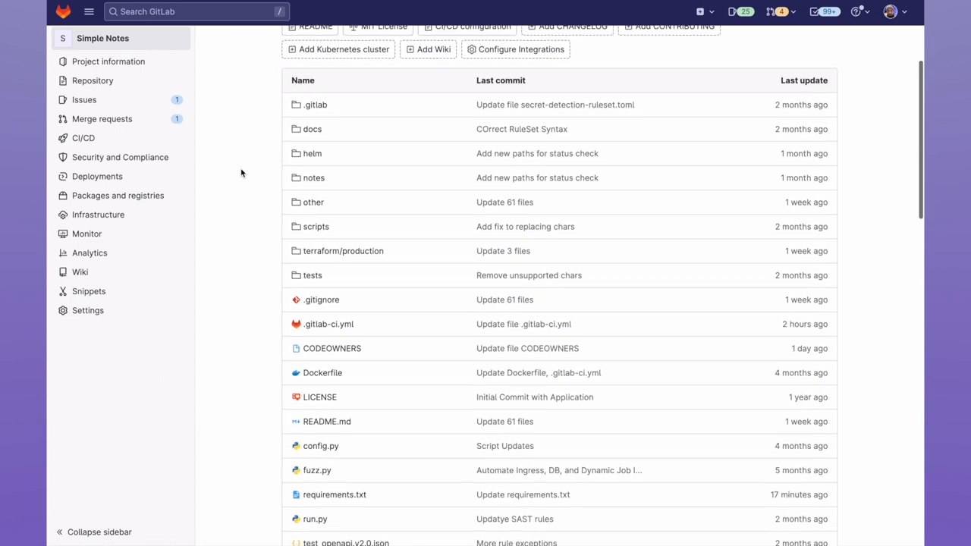
left_click(328, 323)
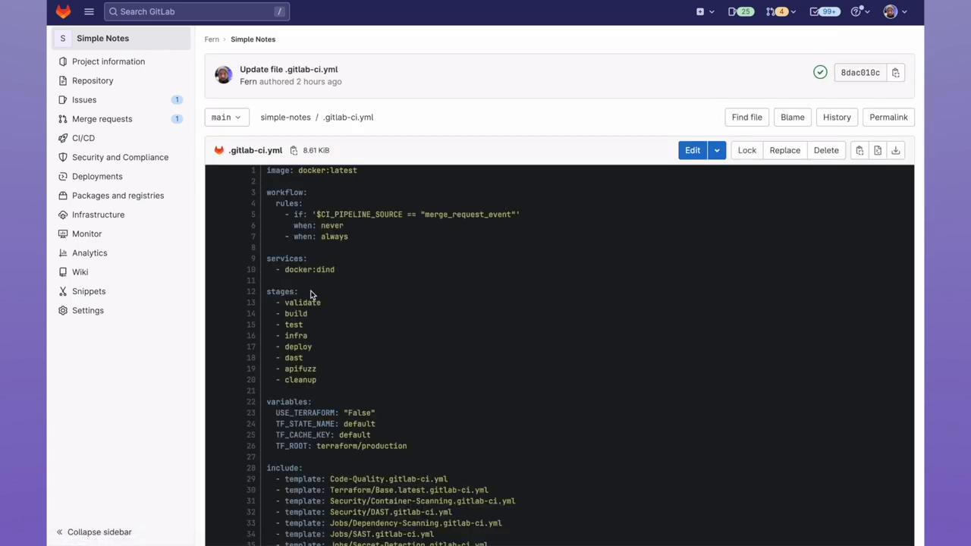
scroll("down", 3)
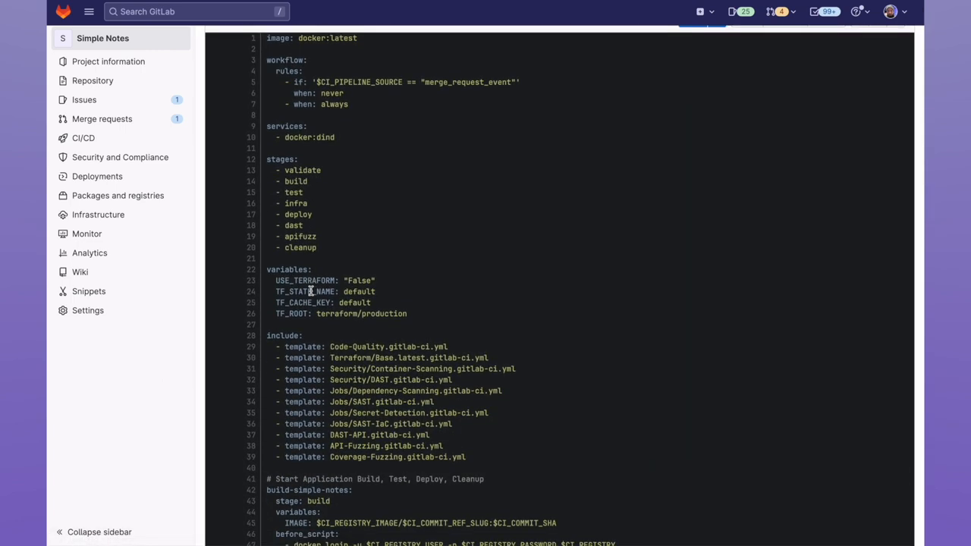
mouse_move(499, 387)
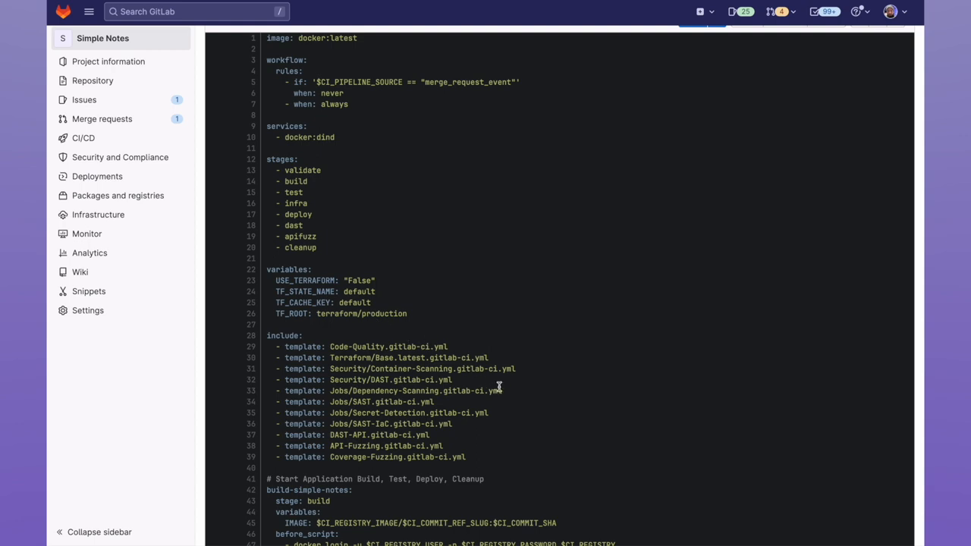
mouse_move(508, 393)
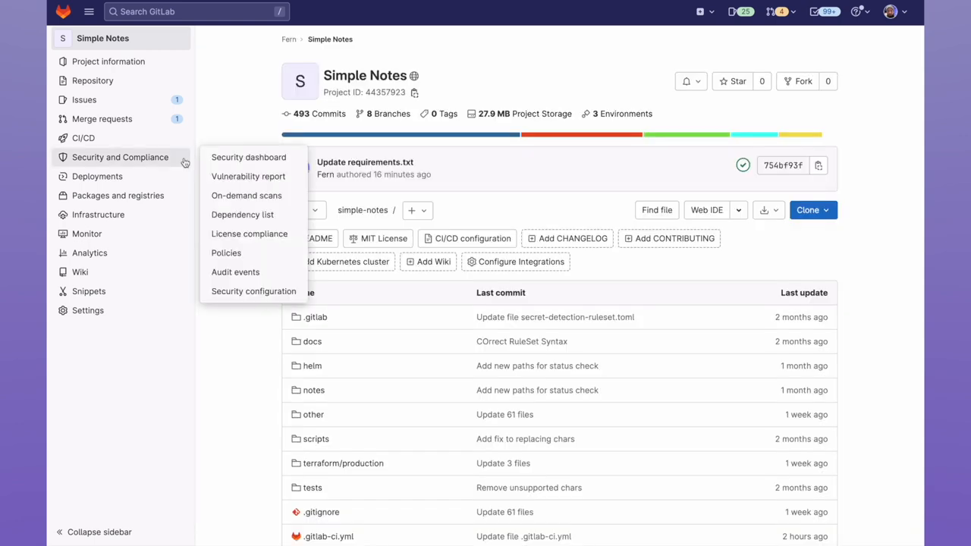
mouse_move(249, 157)
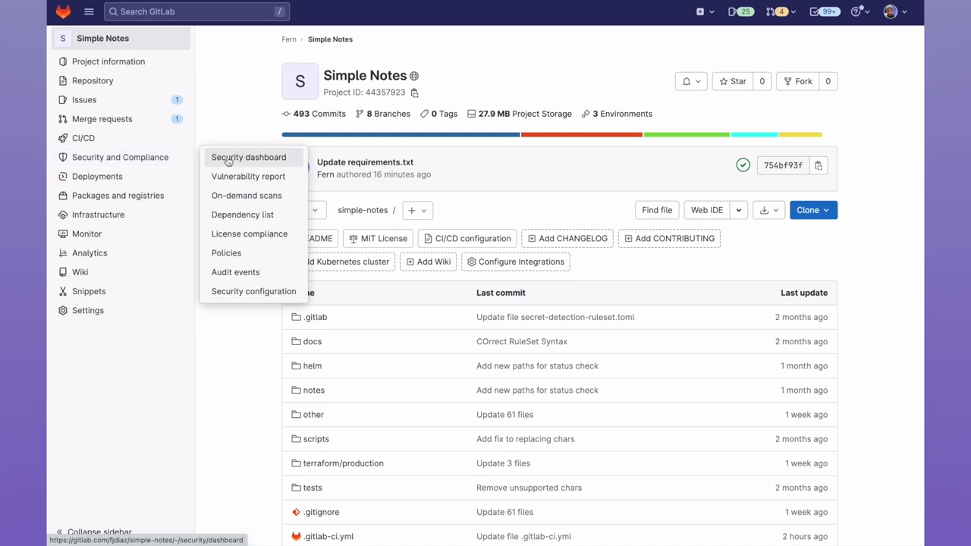
mouse_move(242, 215)
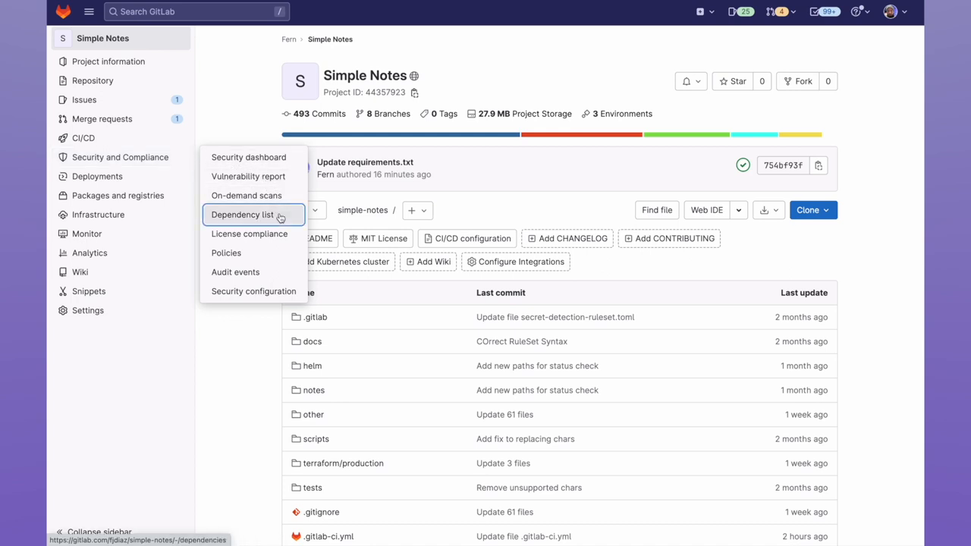
Step: Open the Dependency list under Security and Compliance
left_click(242, 214)
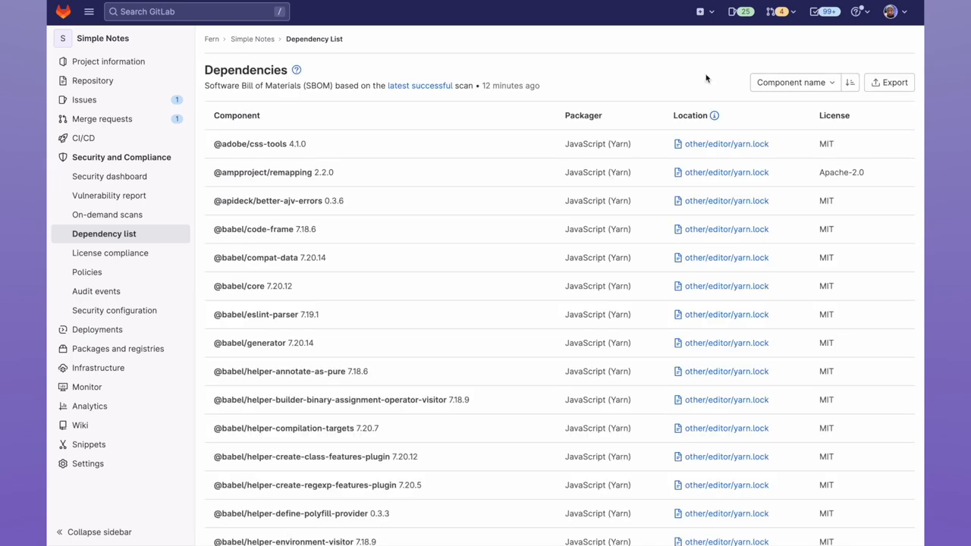